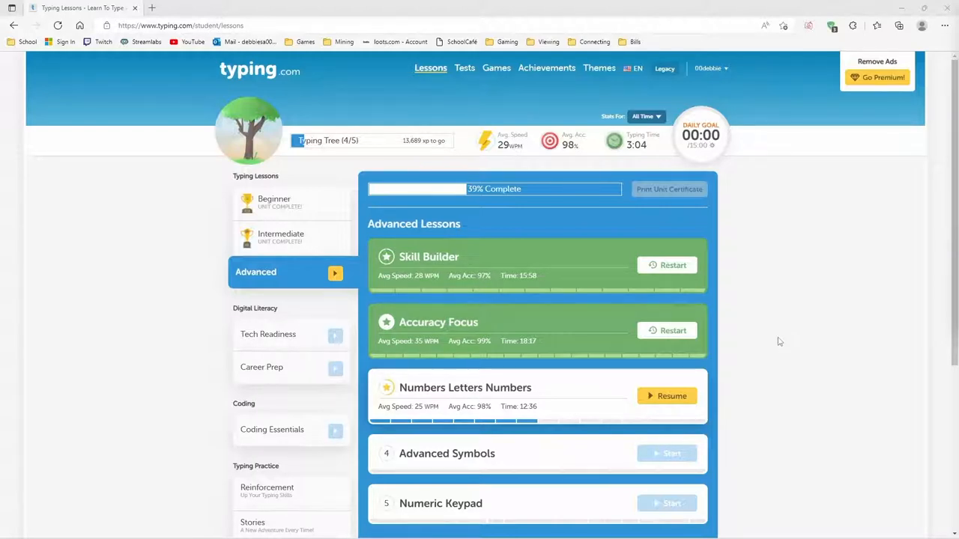
mouse_move(776, 347)
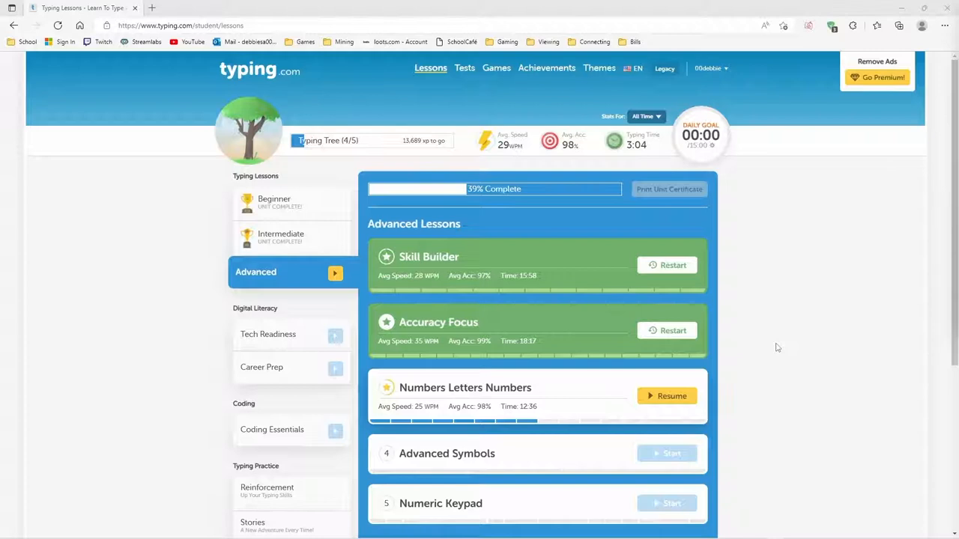
mouse_move(767, 342)
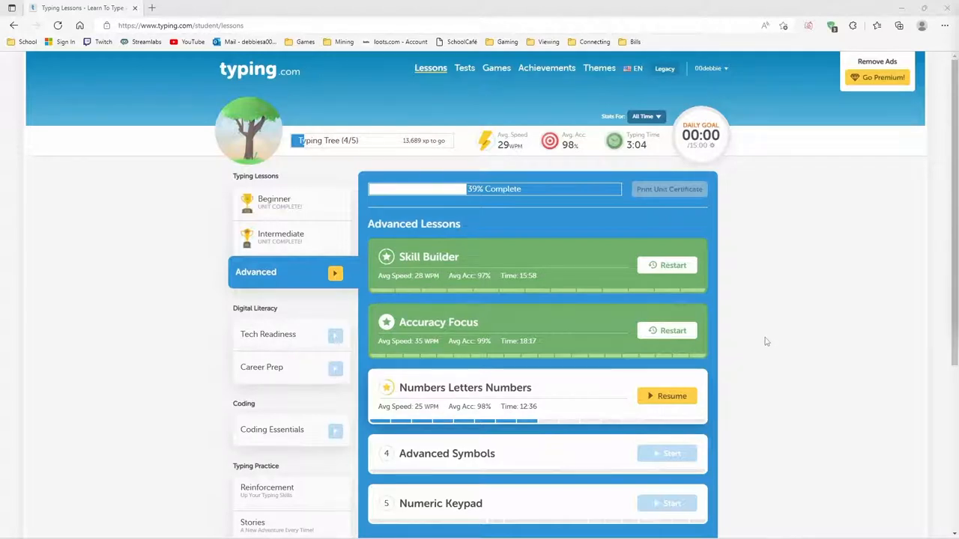
mouse_move(752, 347)
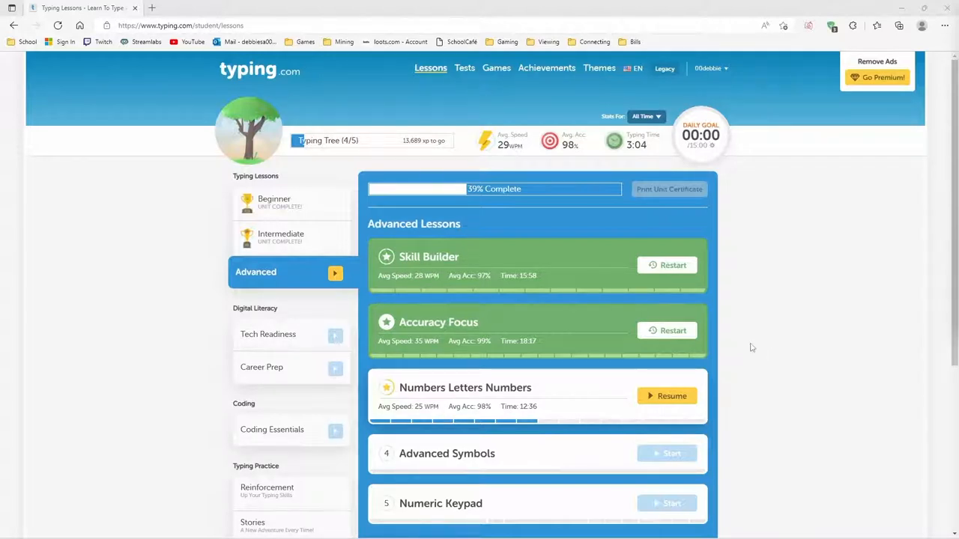
mouse_move(777, 332)
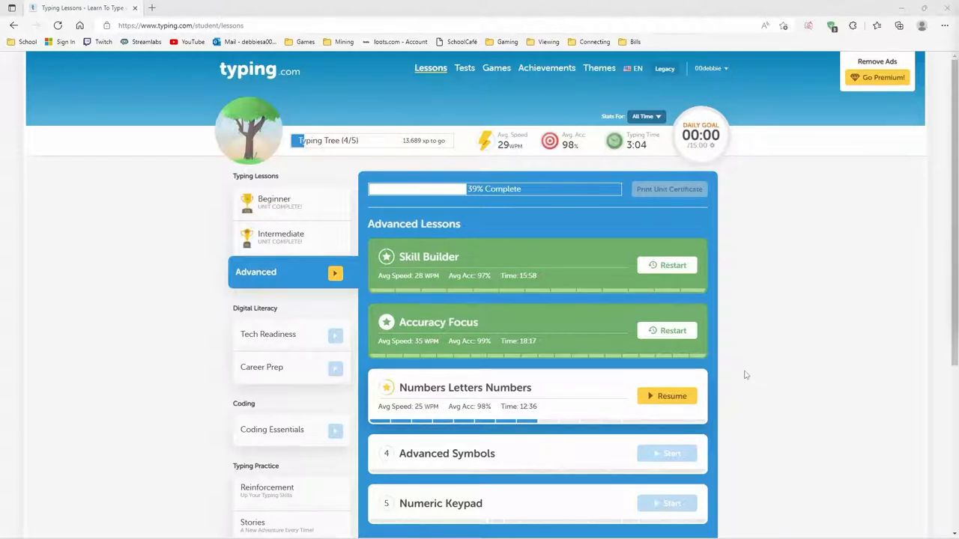
mouse_move(528, 423)
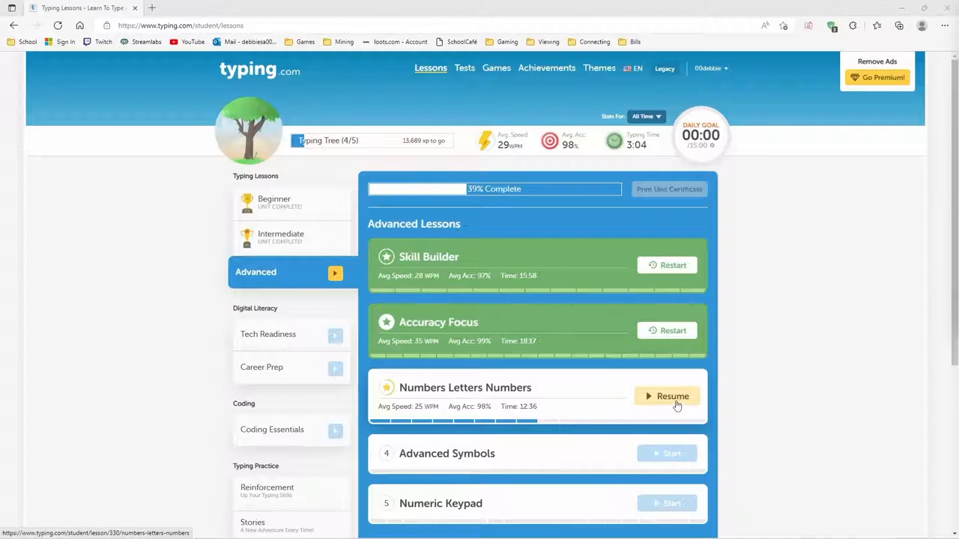
Step: Resume the lesson and type the 4s drill from alpha 4 bravo 4 through juliet 4
click(673, 395)
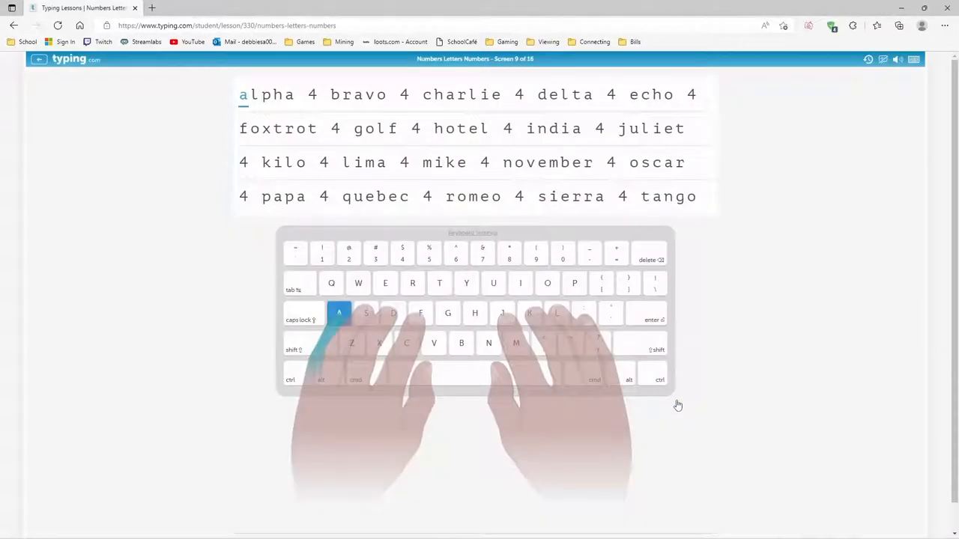
text(lpha 4)
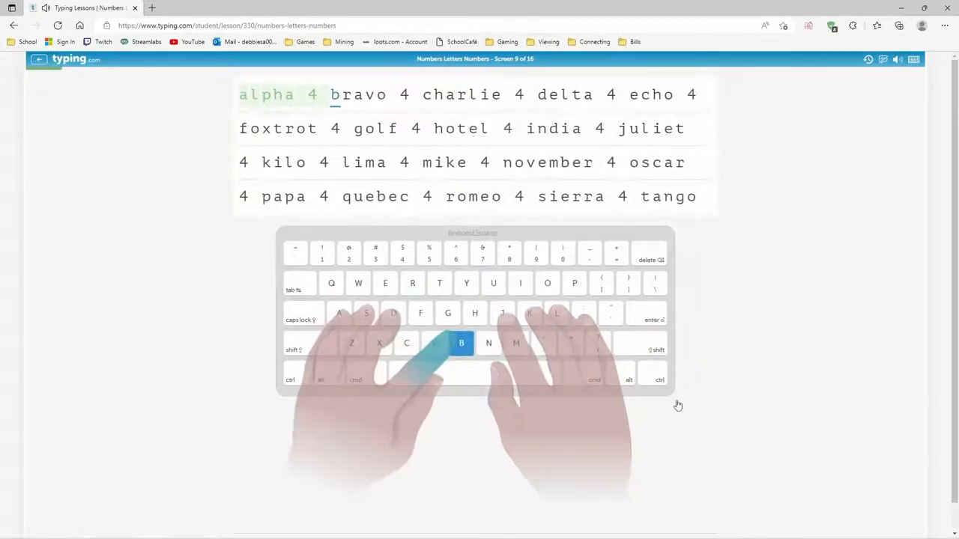
text(o)
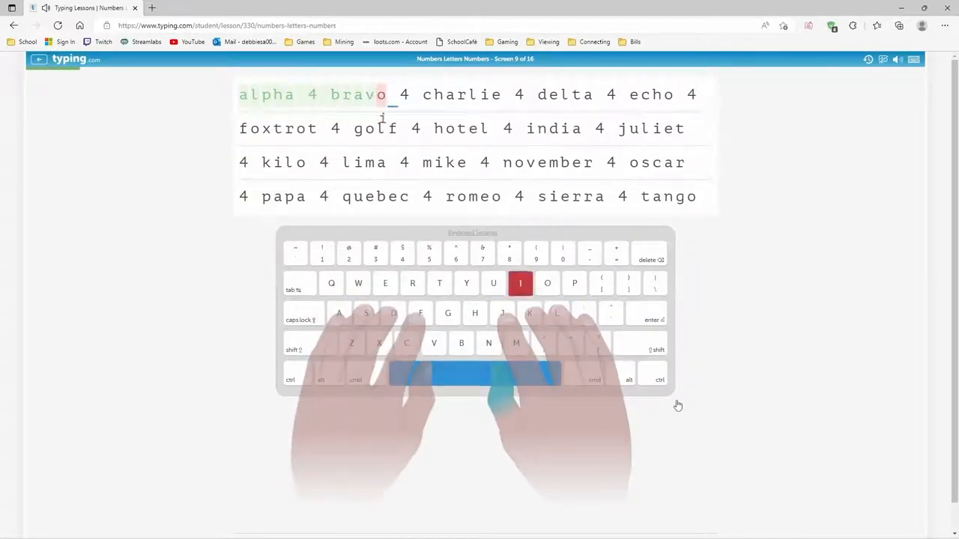
text(4)
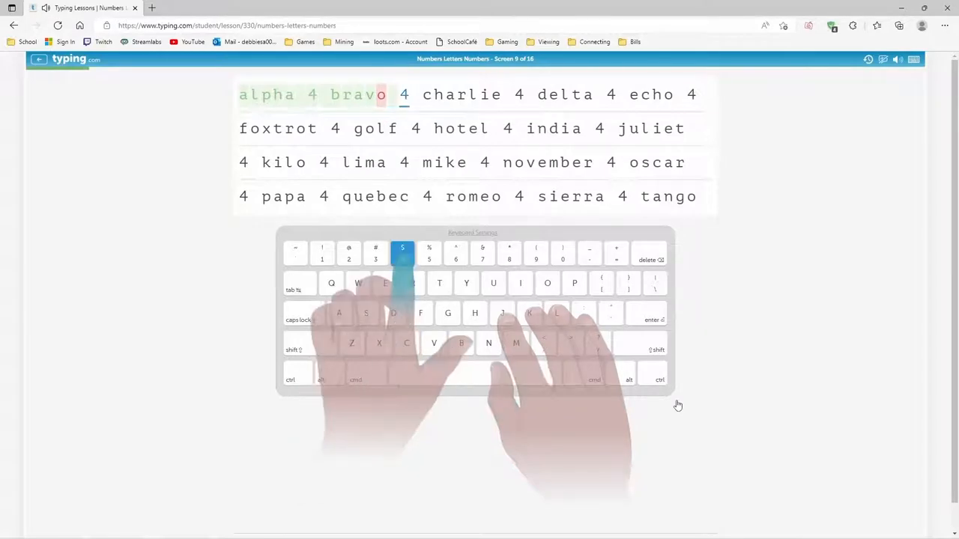
text(h)
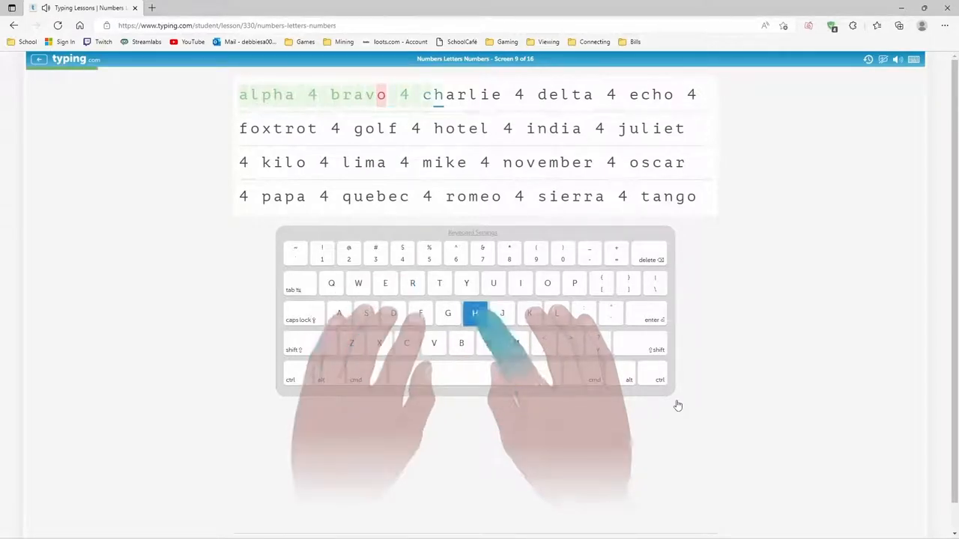
text(4 de)
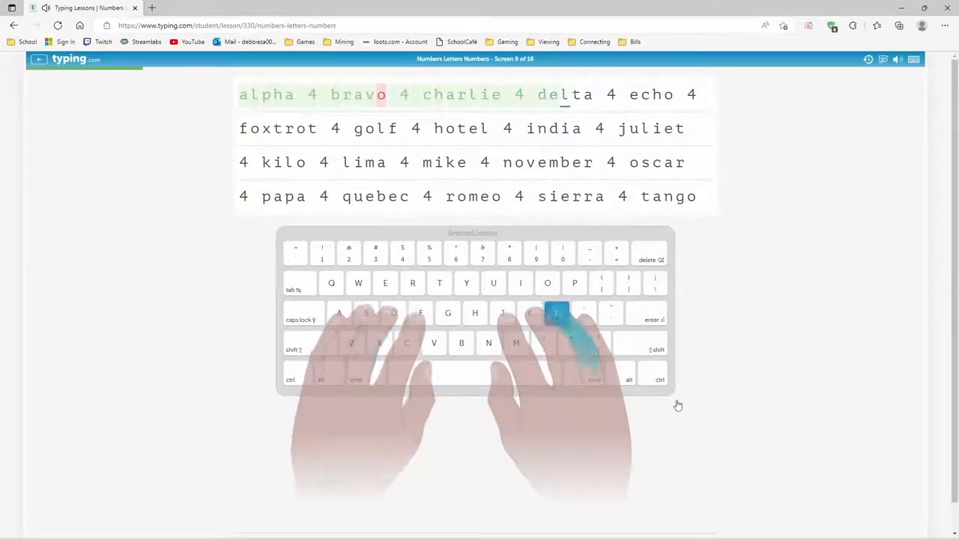
key(space)
text(foxtrot)
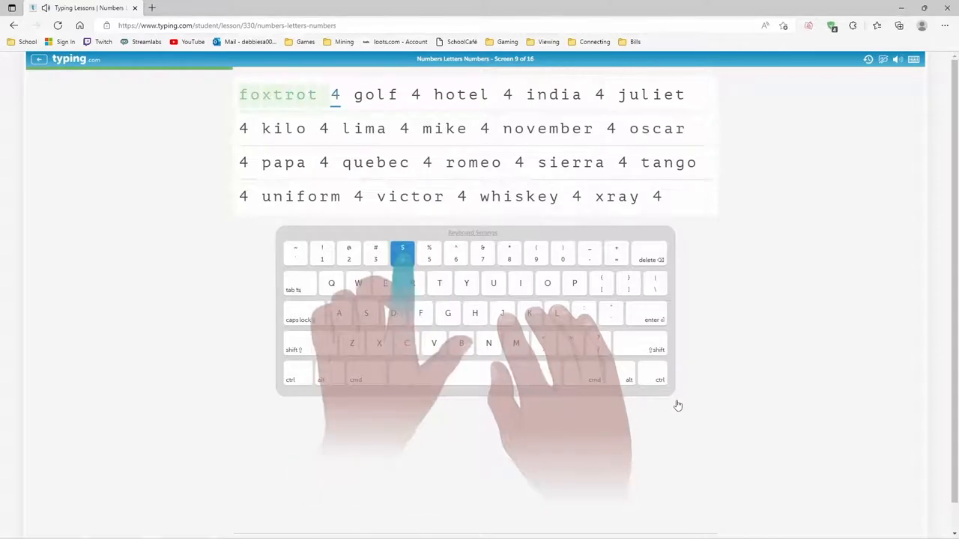
text(olf 4 hotel)
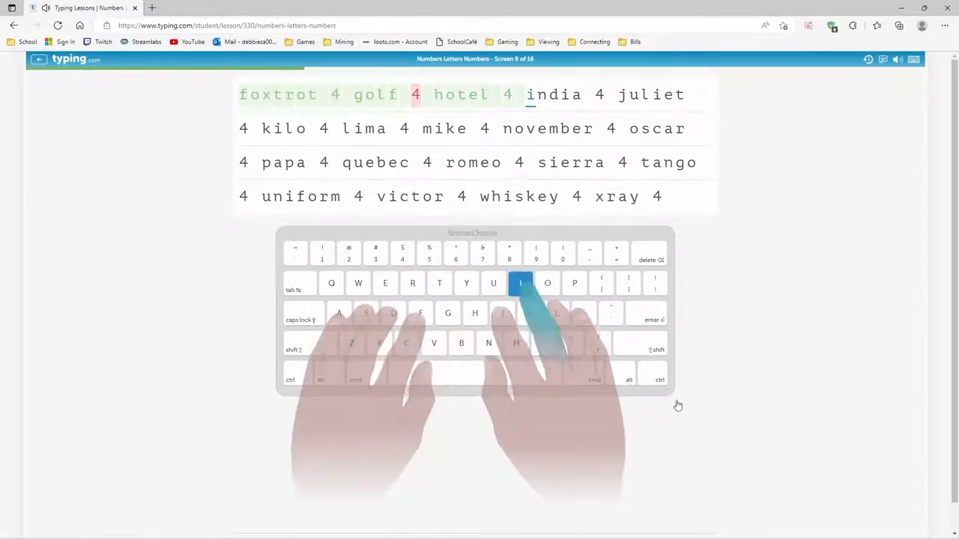
text(4)
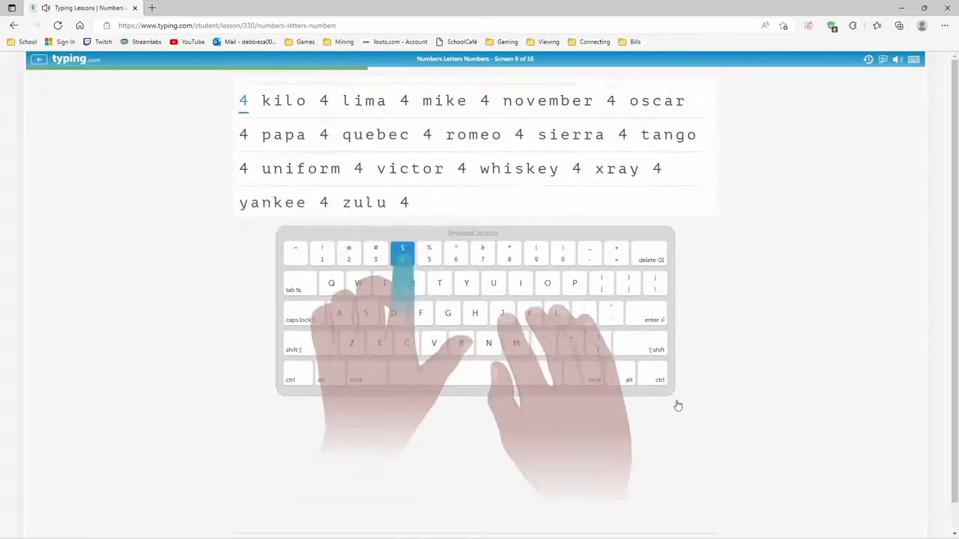
Step: Type the screen 9 drill words kilo through quebec, each followed by a 4
key(space)
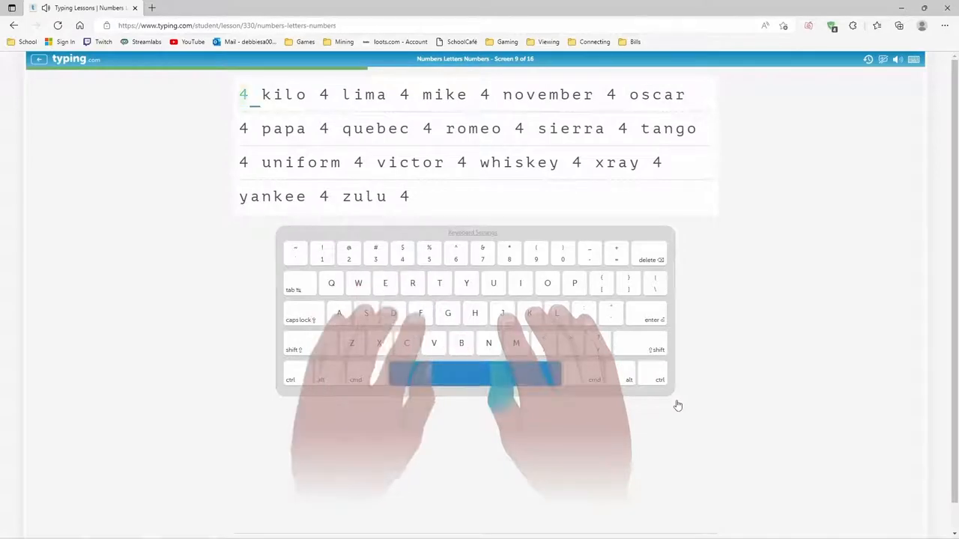
text(4 lima 4)
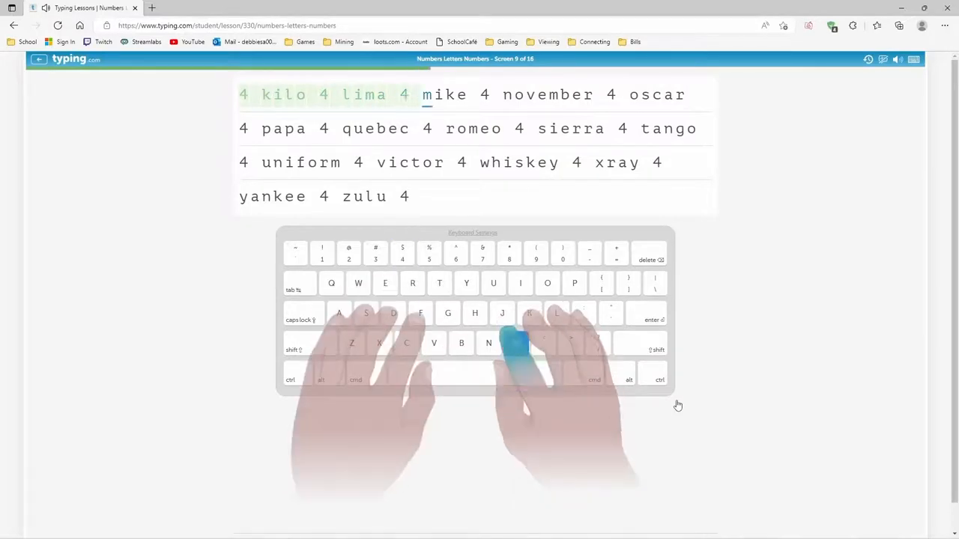
key(space)
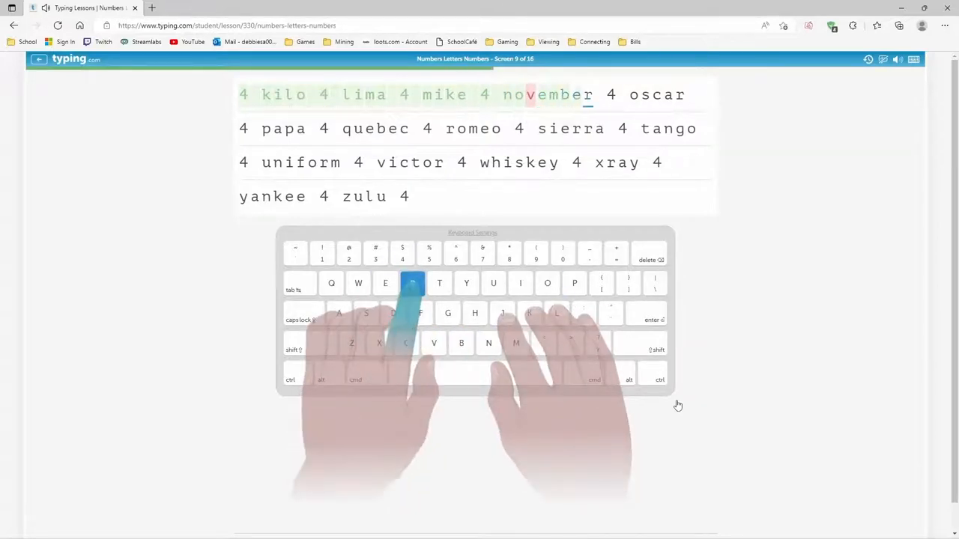
key(space)
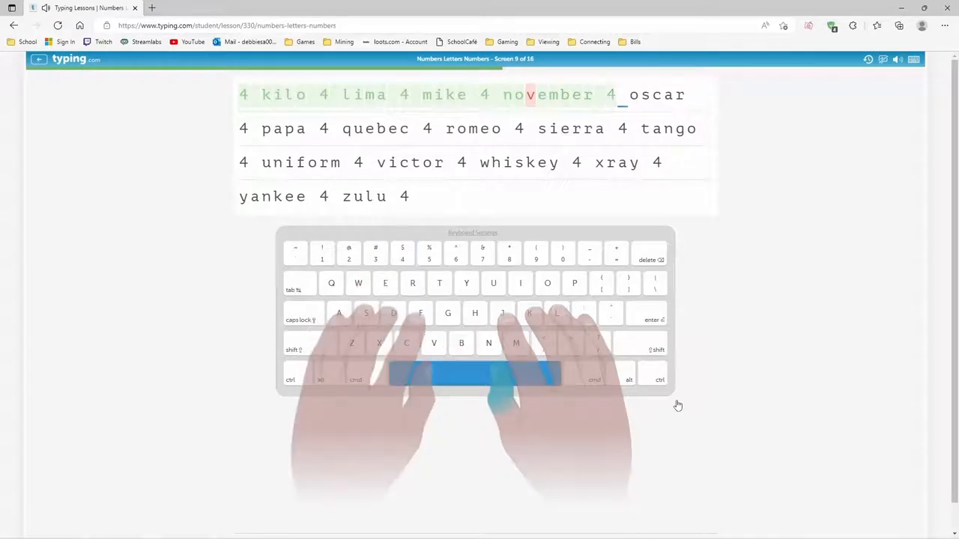
text(ca)
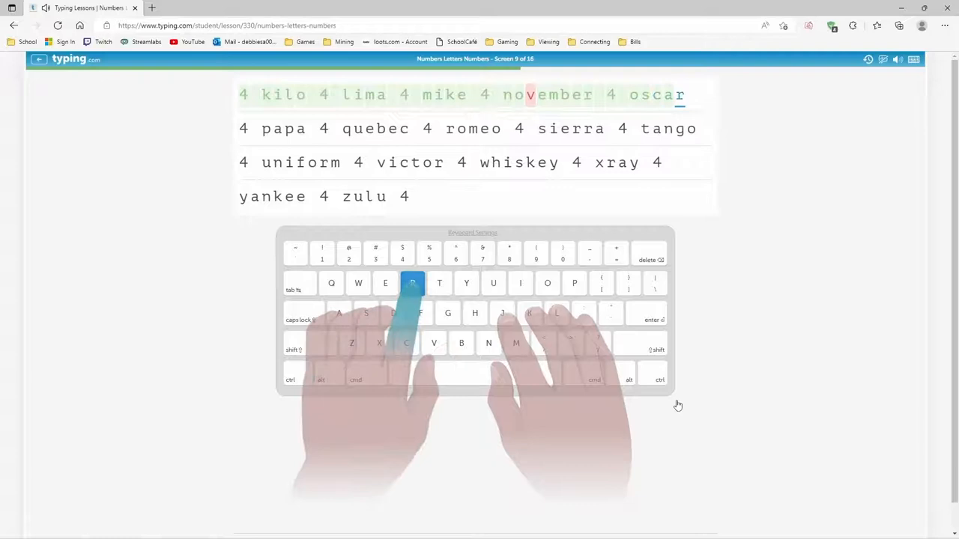
text(p)
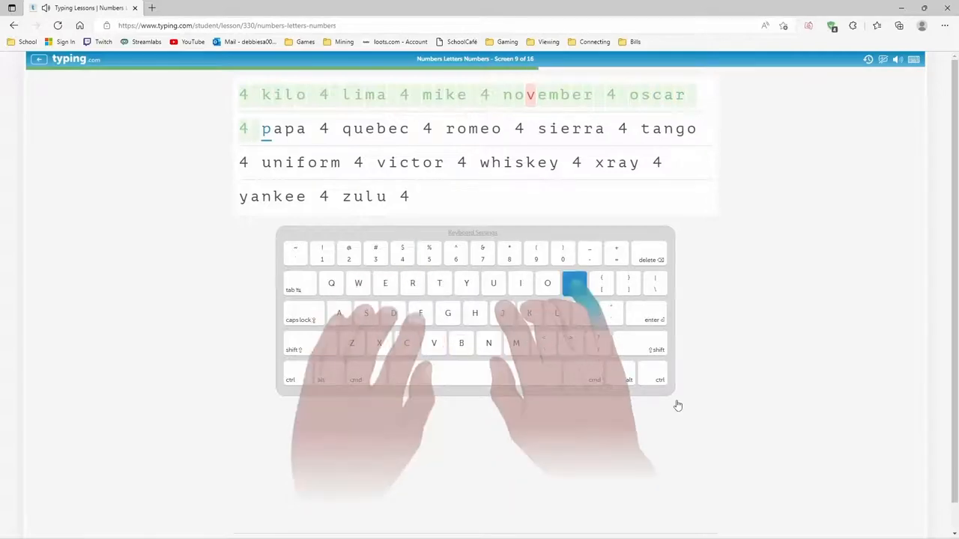
text(4 que)
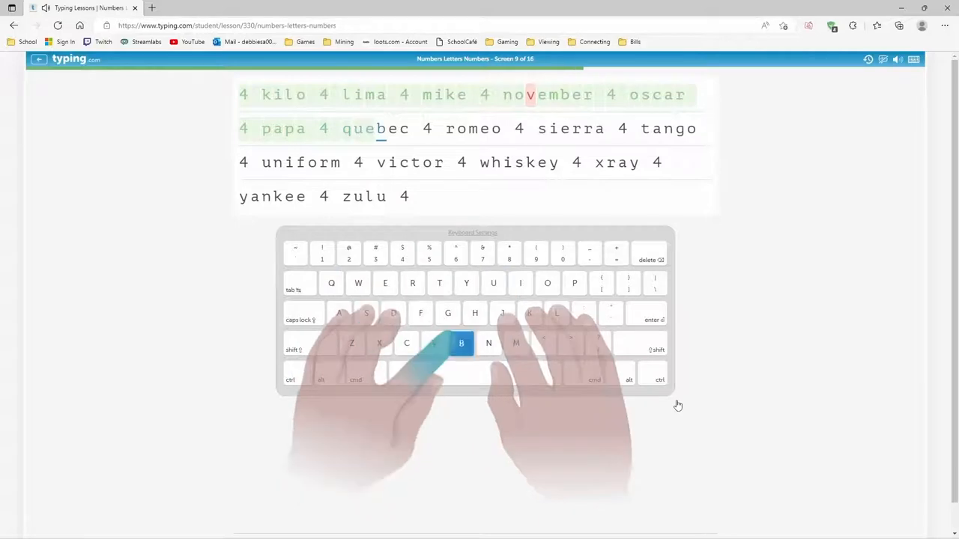
key(space)
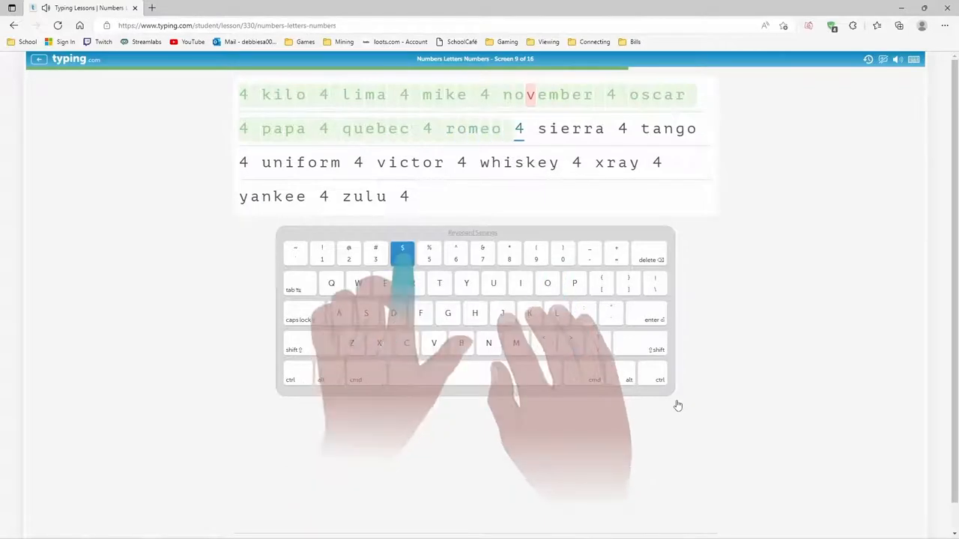
Step: Type romeo through 'yankee 4 zulu 4' to finish screen 9 at 25 wpm, 99% accuracy
text(r)
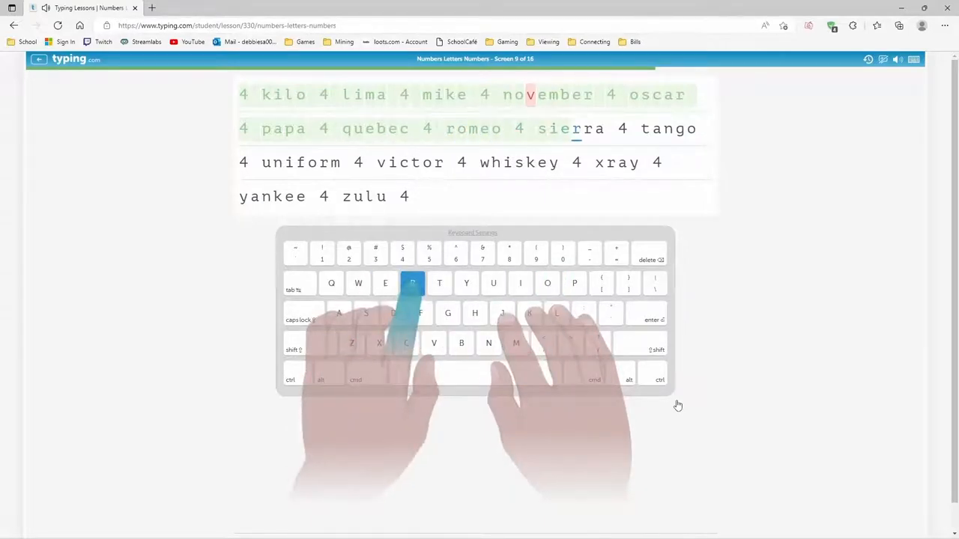
text(tango)
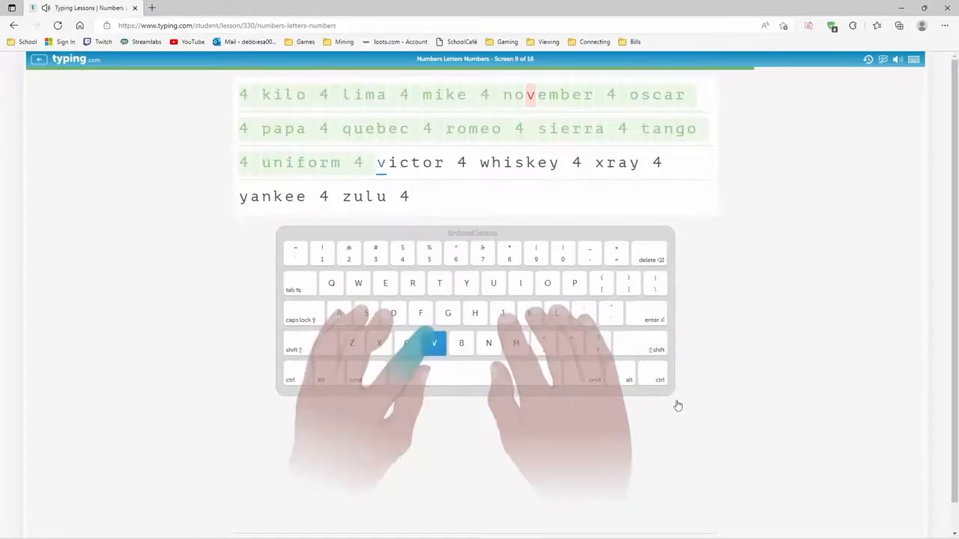
text(ctor)
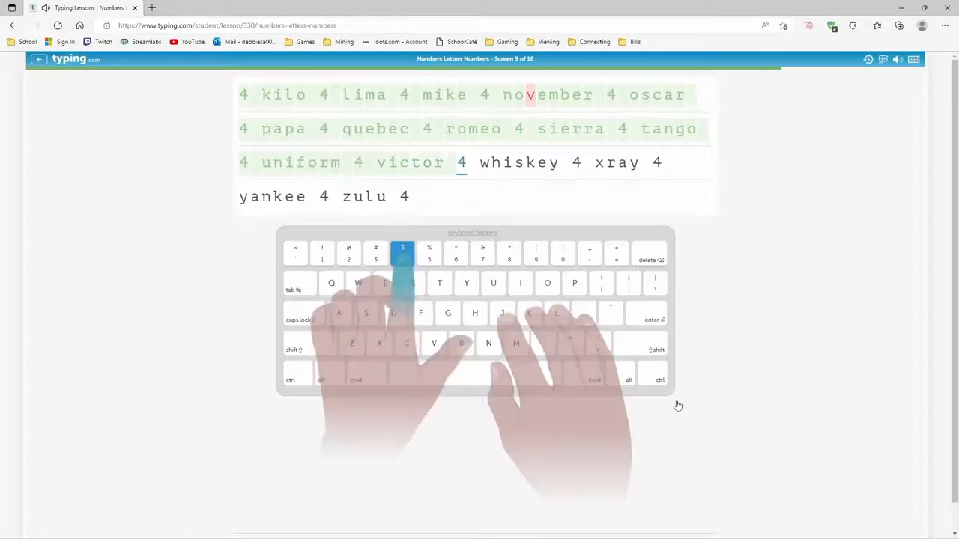
text(k)
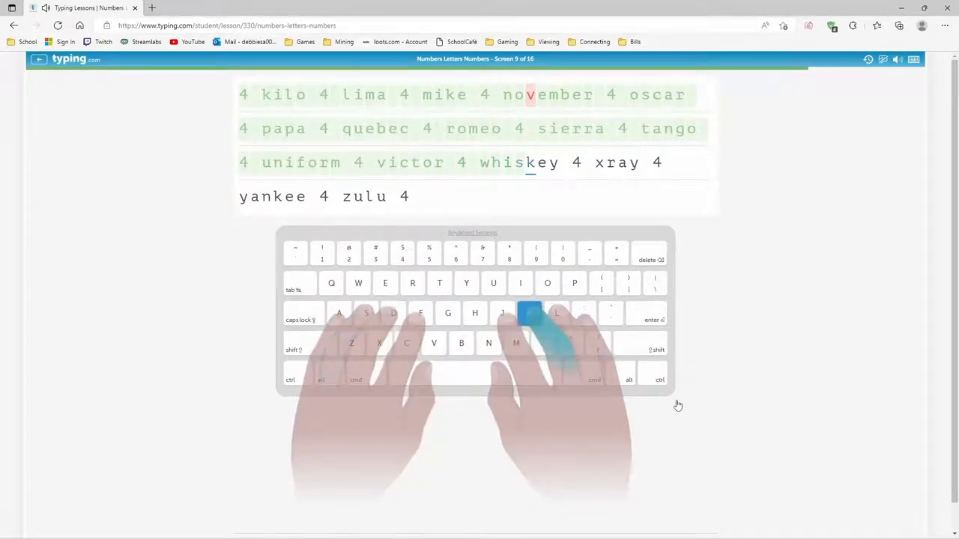
text(4 xray)
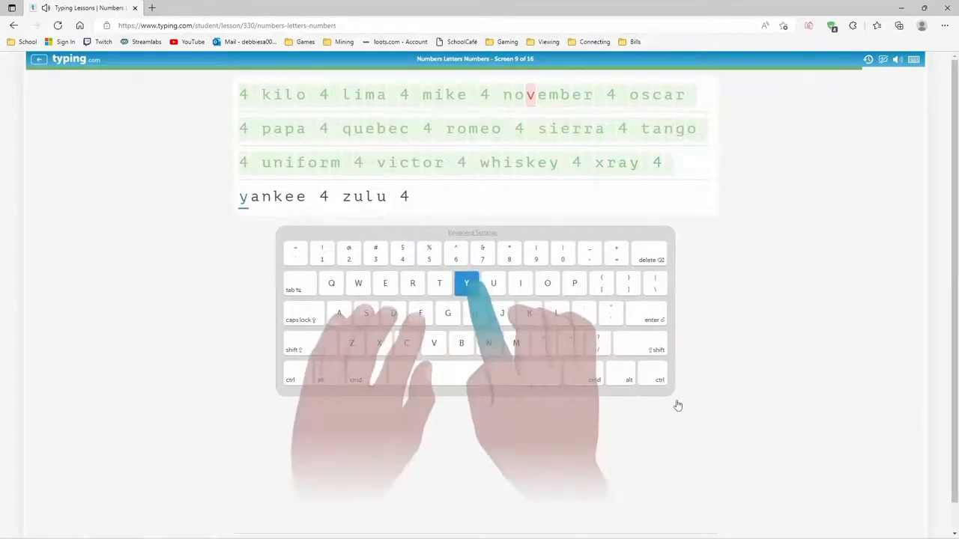
text(4)
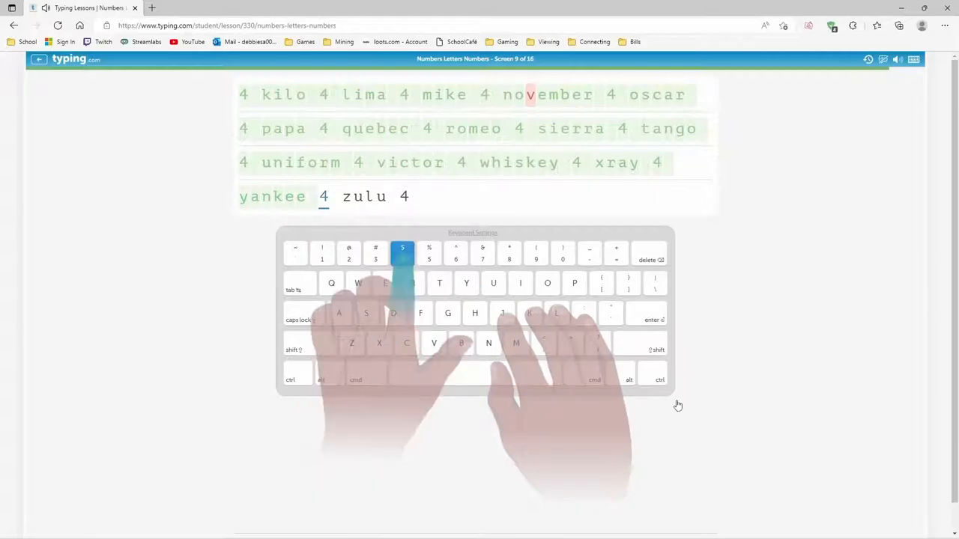
text(u)
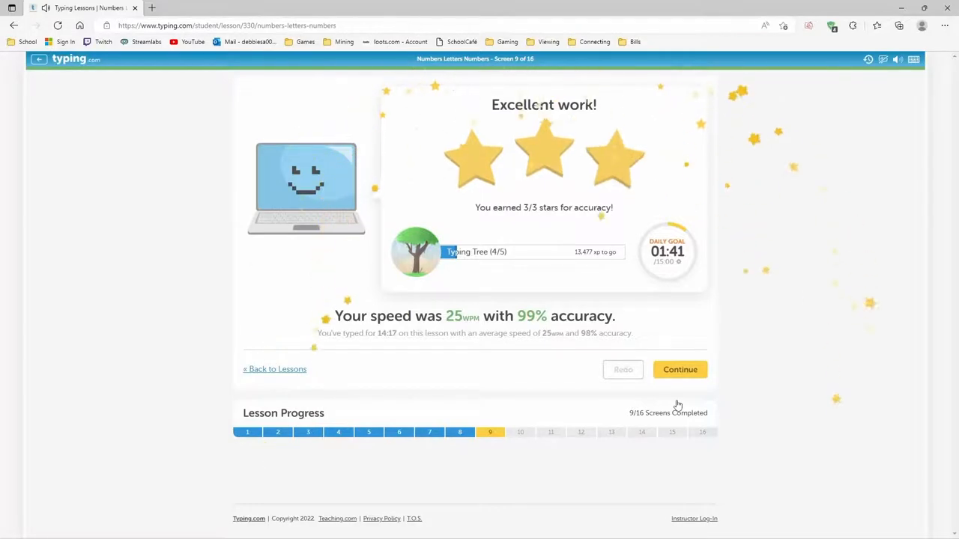
Step: Continue past the screen 9 results to start screen 10's 5s drill
click(680, 368)
text(alpha 5 bravo 5 charlie )
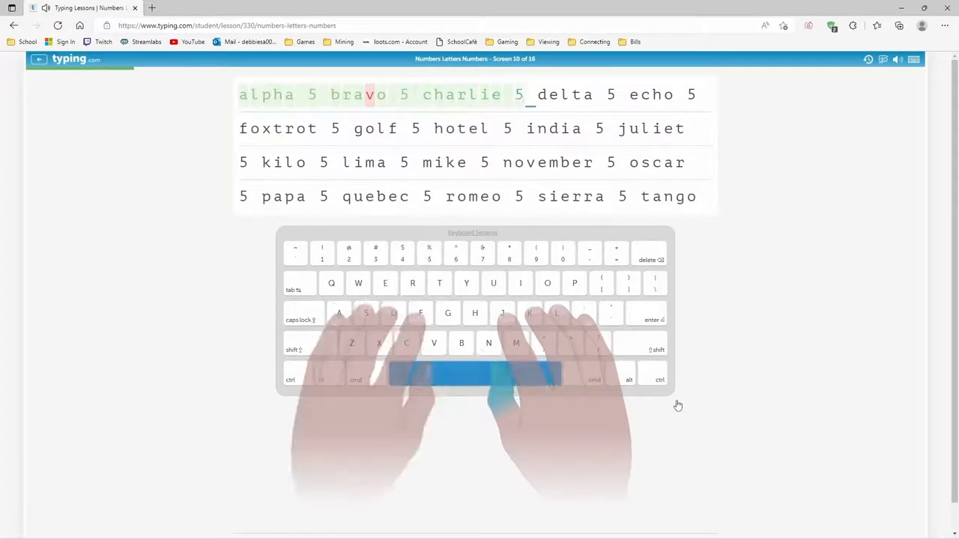
Step: Type screen 10's drill from alpha 5 through foxtrot, india, juliet and november
text(5)
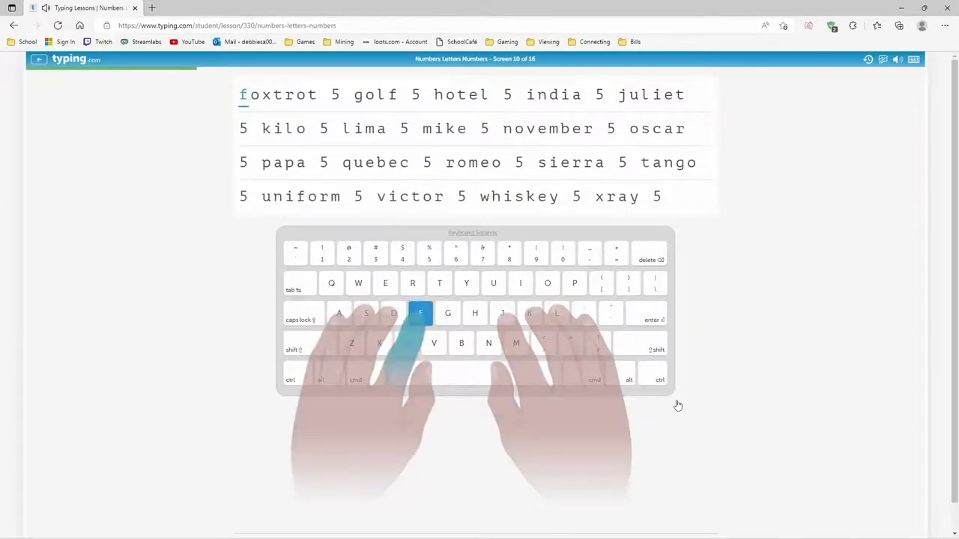
text(t)
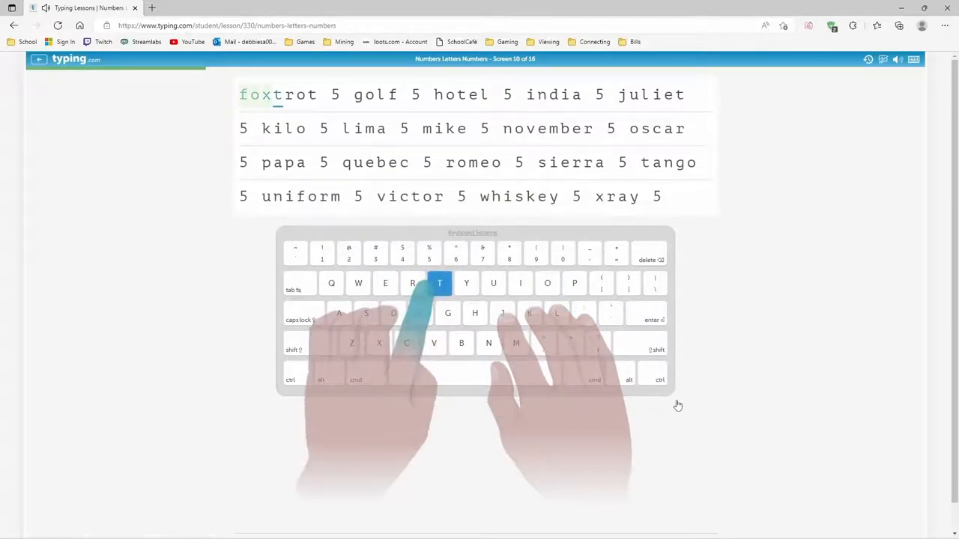
key(space)
text(trot 5 golf 5 hotel 5 in)
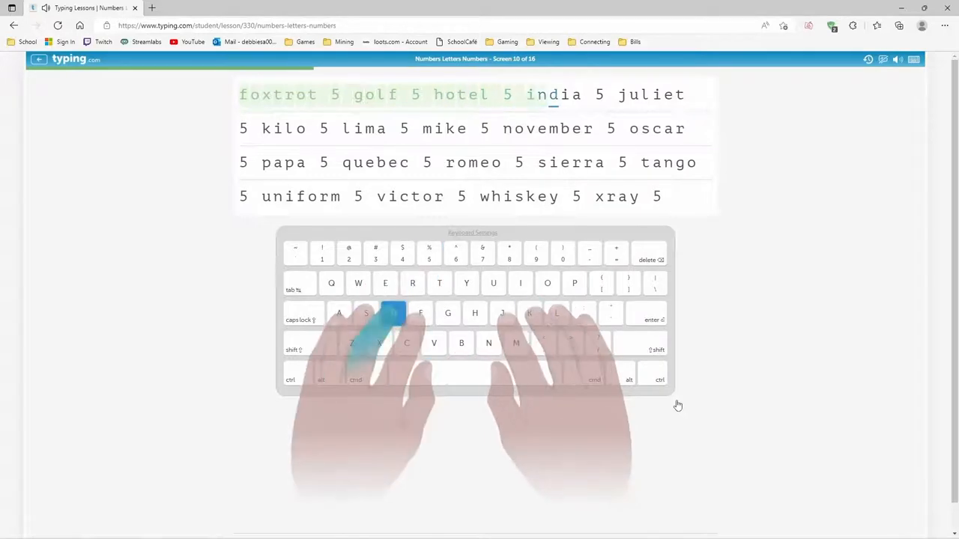
key(space)
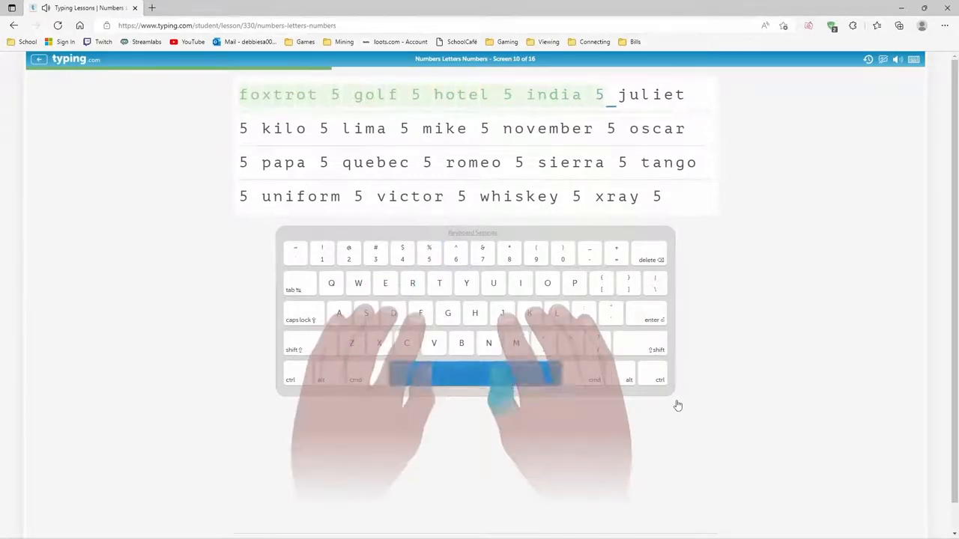
text(juliet)
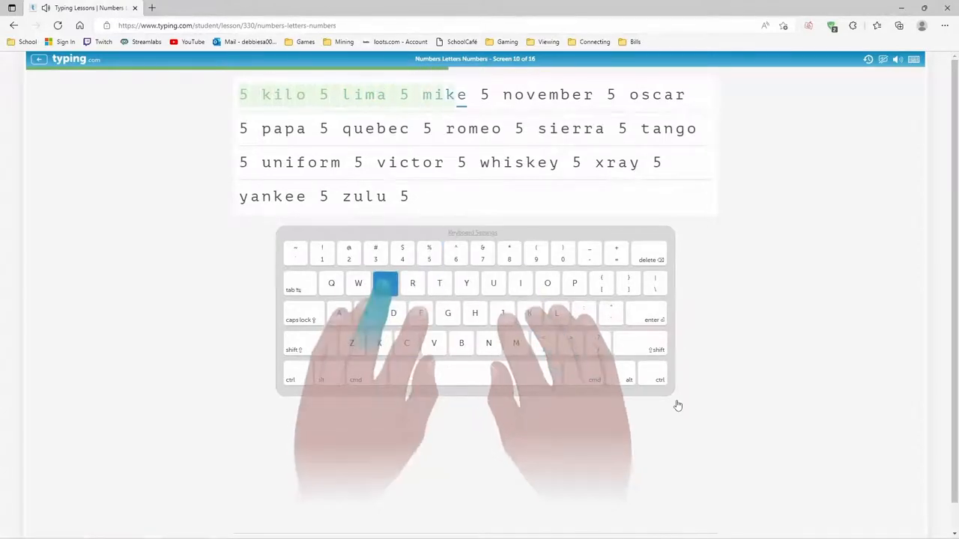
text(n)
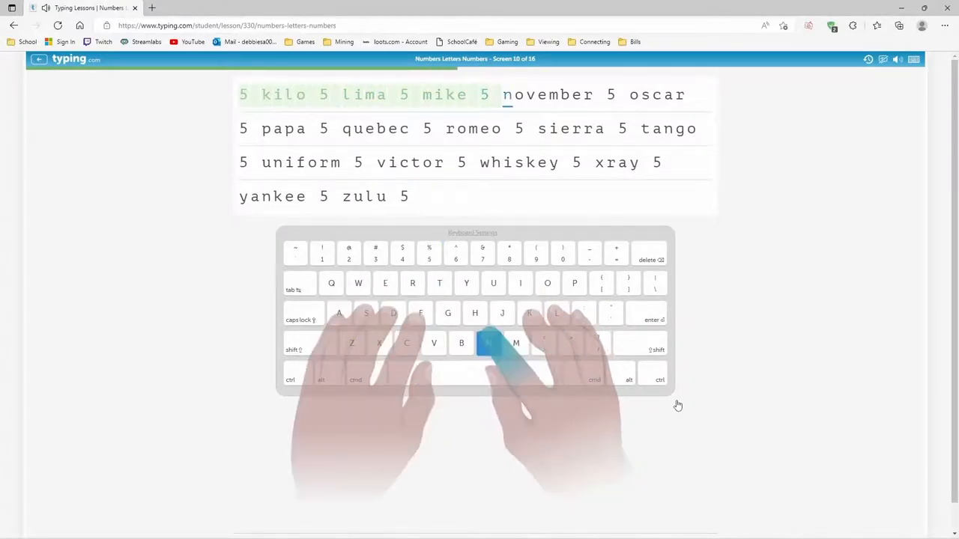
text(ovember 5 oscar)
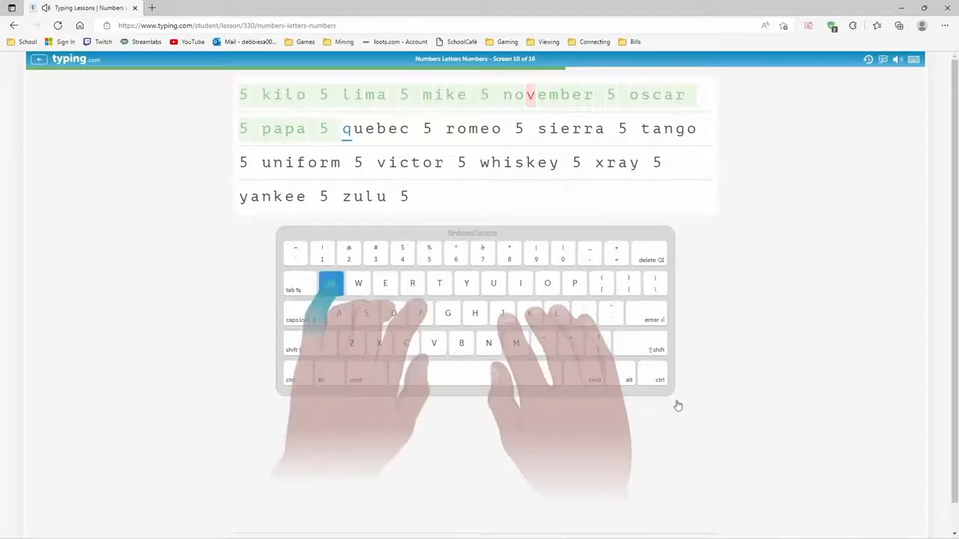
Step: Type oscar through tango, yankee and zulu 5 to finish screen 10 at 28 wpm, 99%
text(c 5 romeo 5 si)
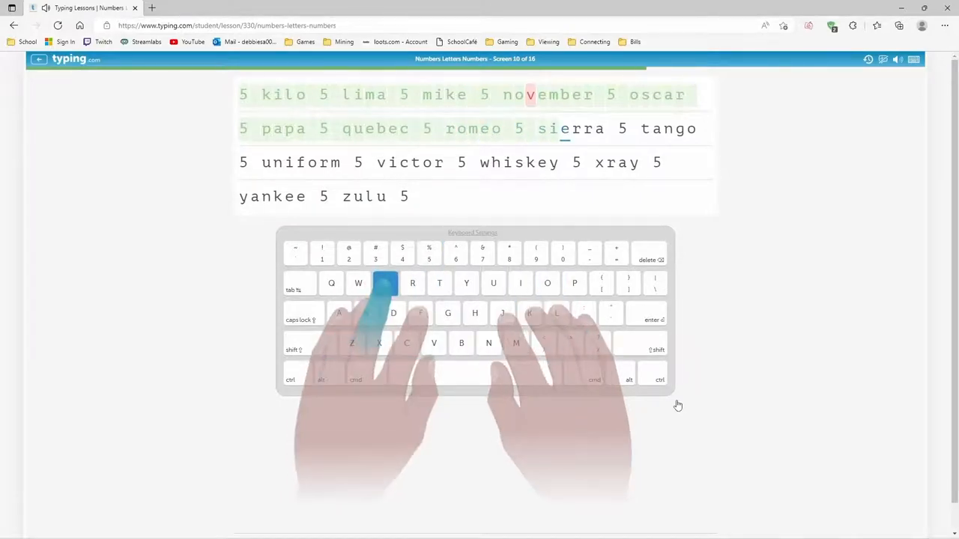
text(5)
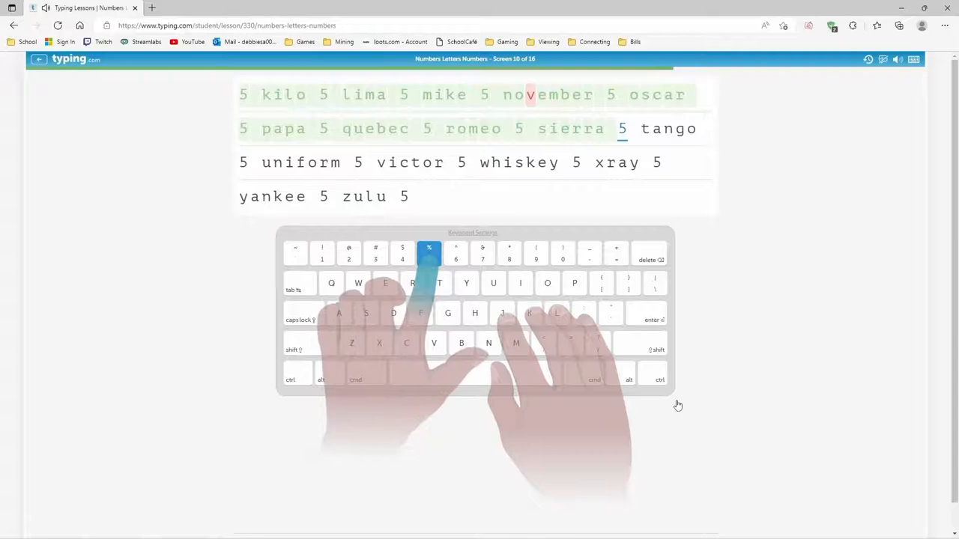
key(space)
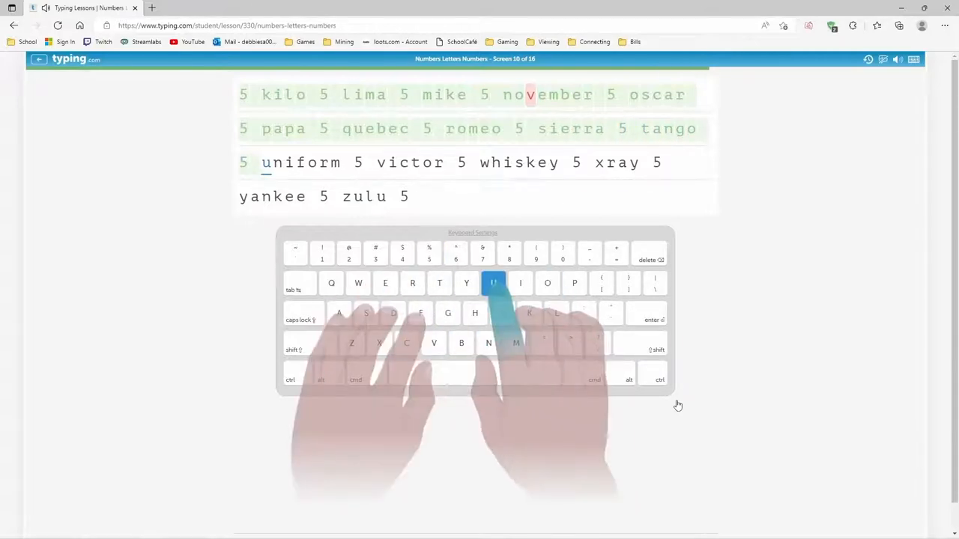
text(f)
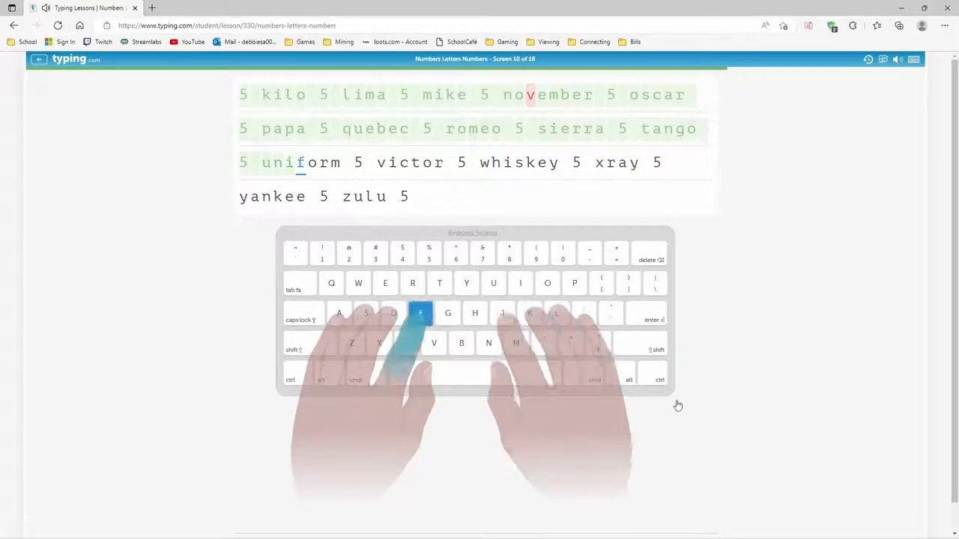
text(5 victor)
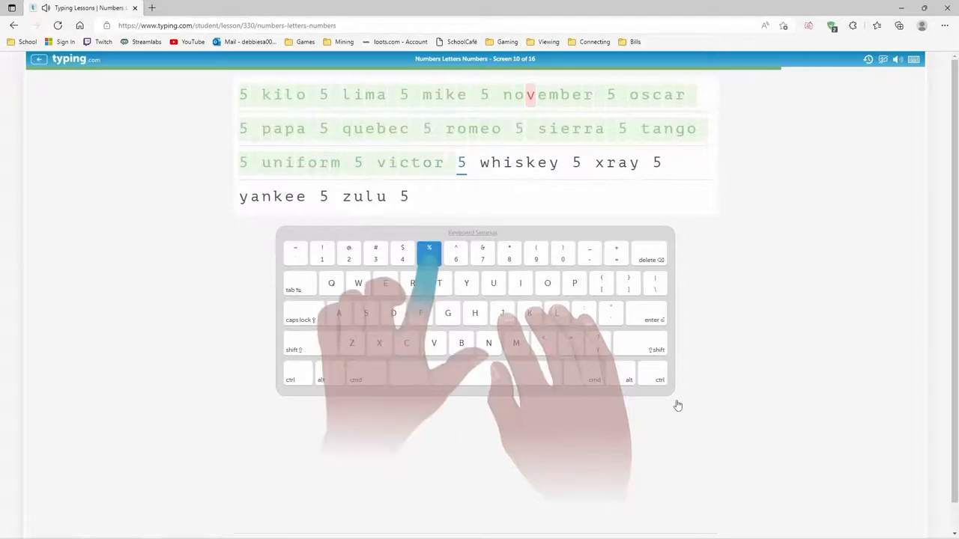
text(key 5 xra)
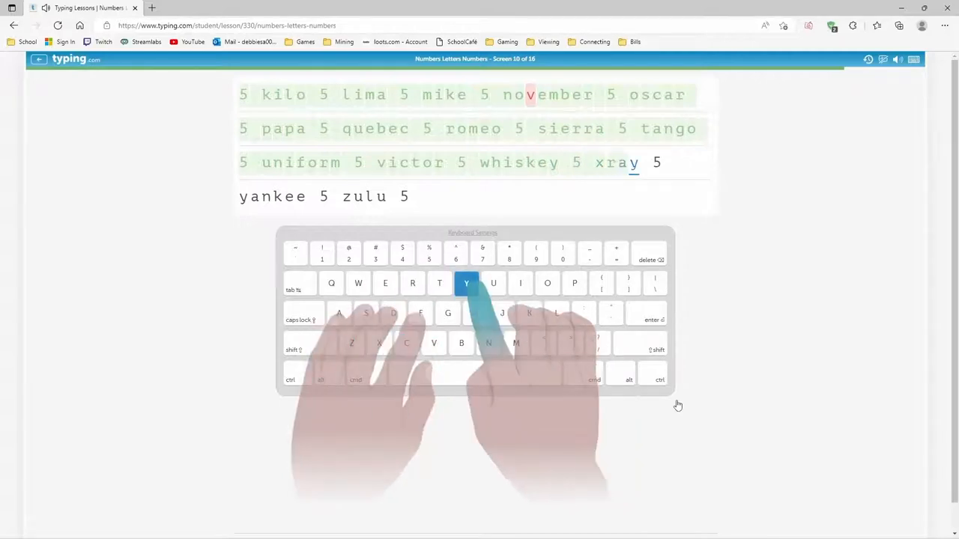
text(y 5)
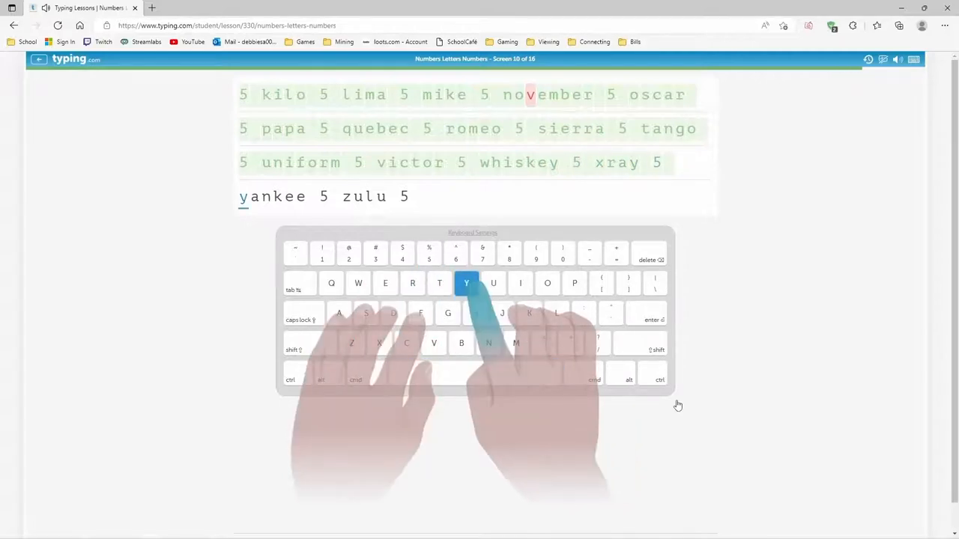
key(space)
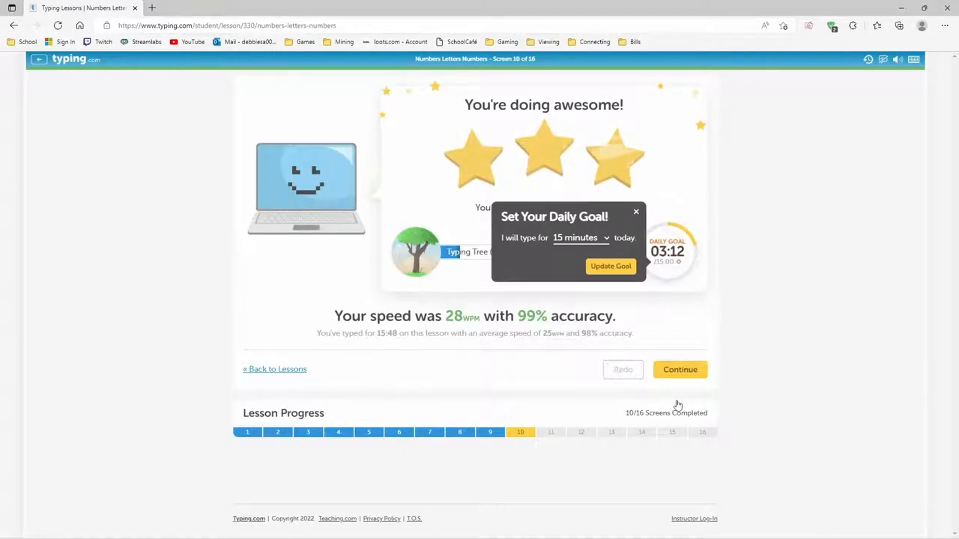
Step: Start screen 11 and type its 6s drill from alpha through foxtrot, juliet and mike
click(680, 369)
text(a)
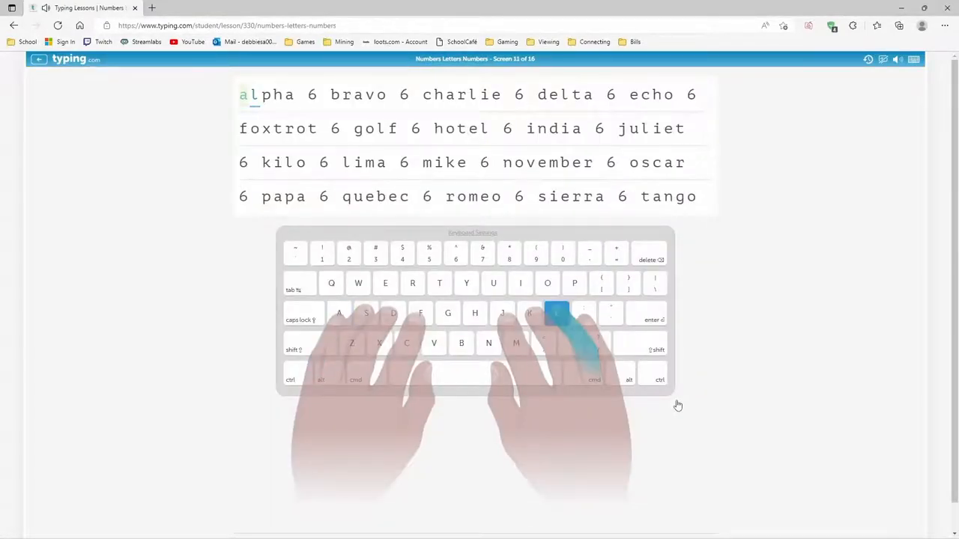
text(6 bravo)
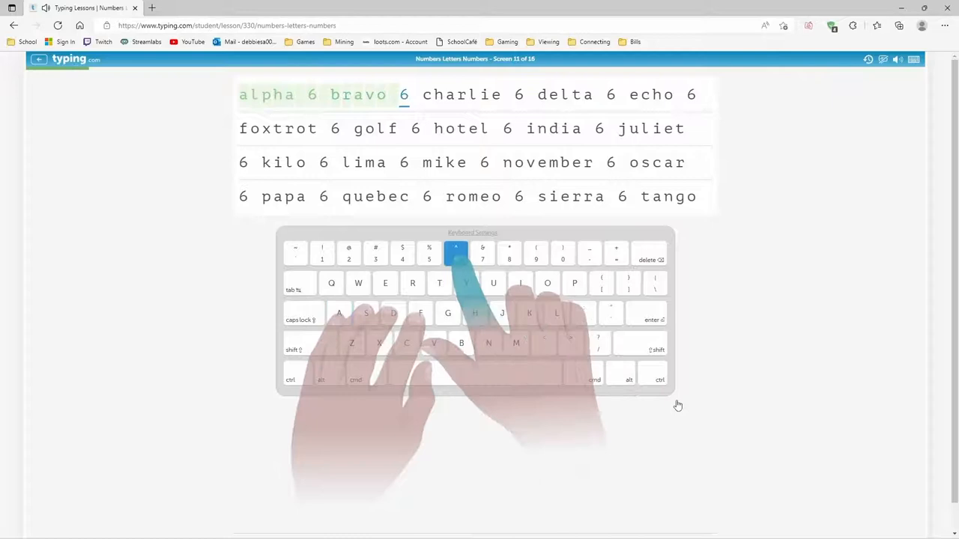
text(harl)
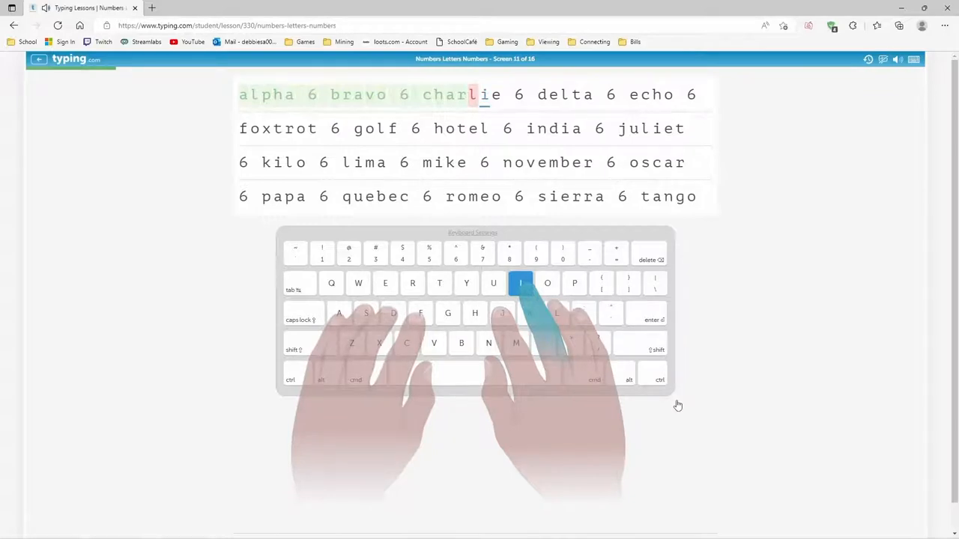
text(6)
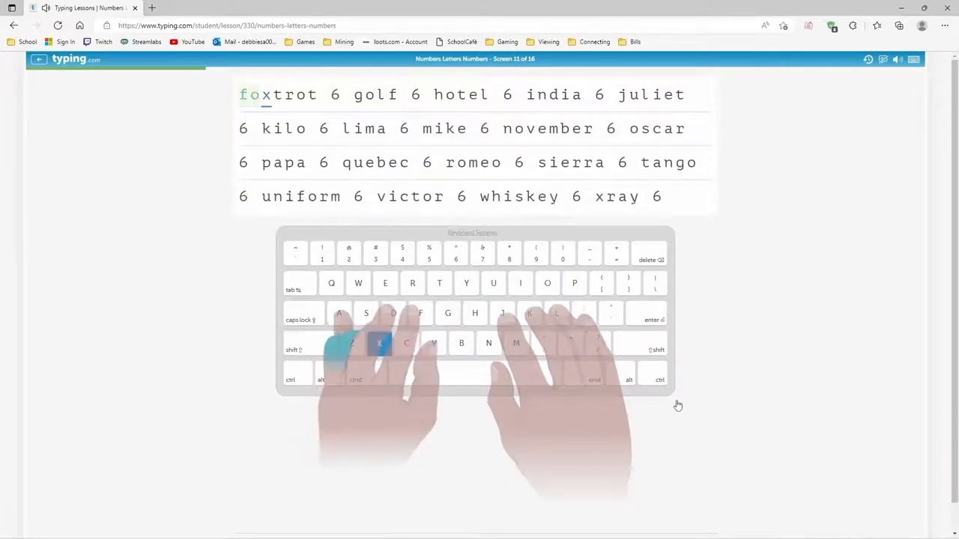
text(trot)
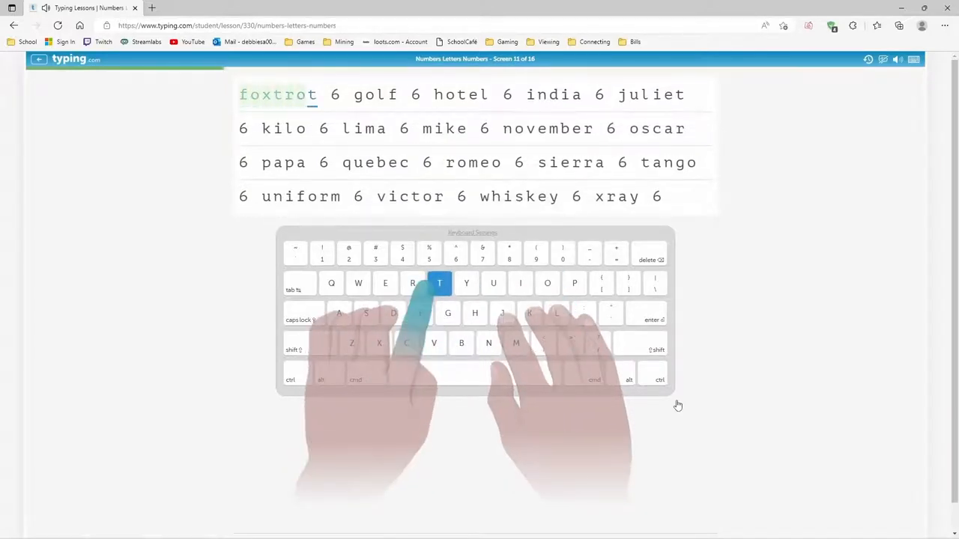
key(space)
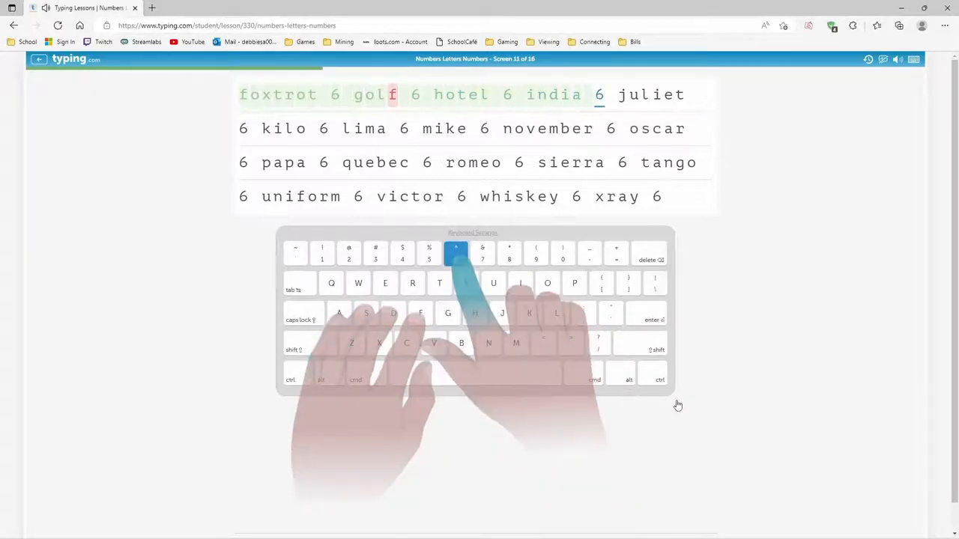
text(u)
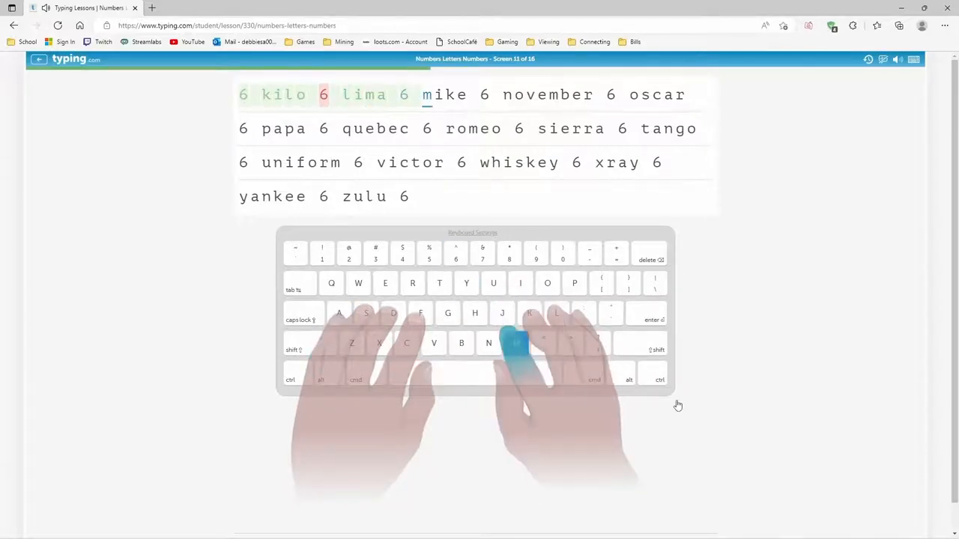
key(space)
text( mike 6 november 6 oscar 6 papa)
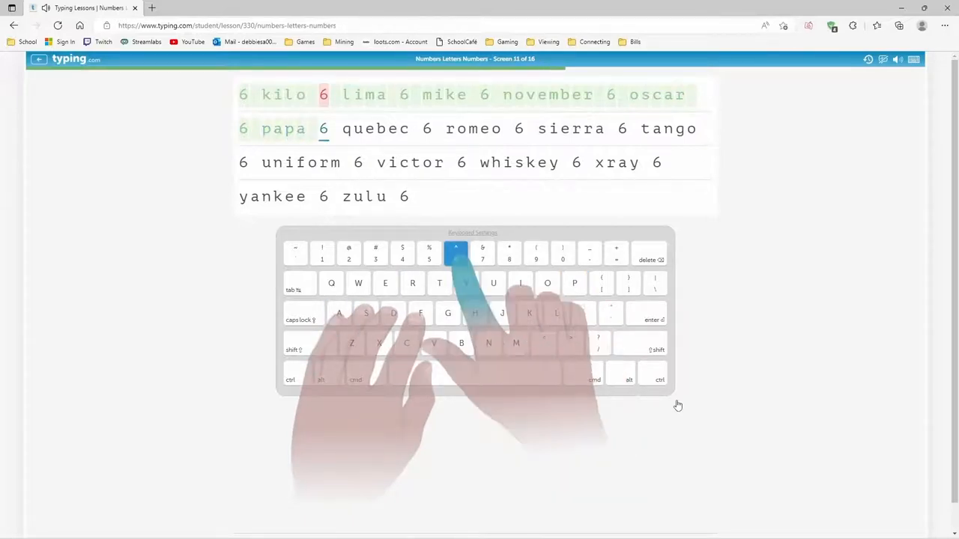
Step: Type november through whiskey 6 xray 6 yankee 6 zulu 6 to finish screen 11
text(ebec 6 romeo)
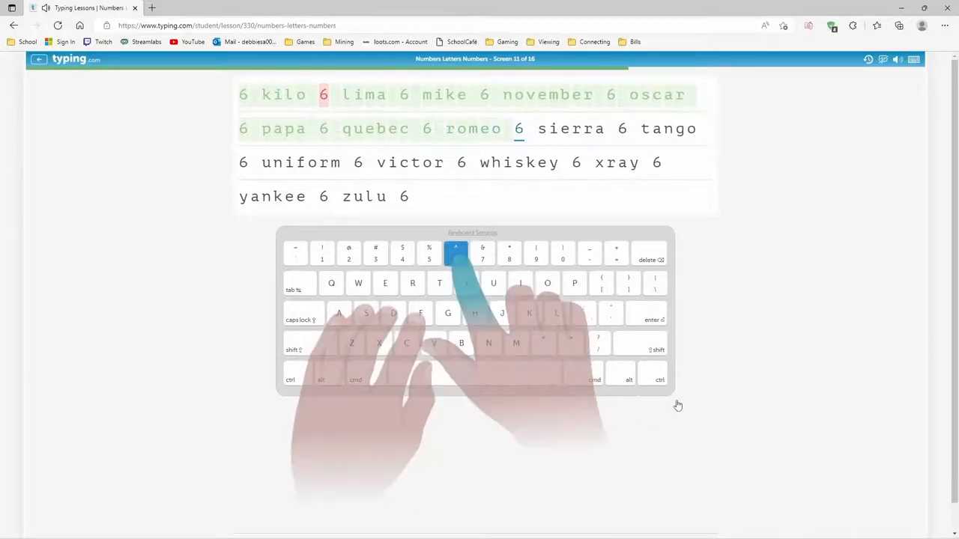
text(a)
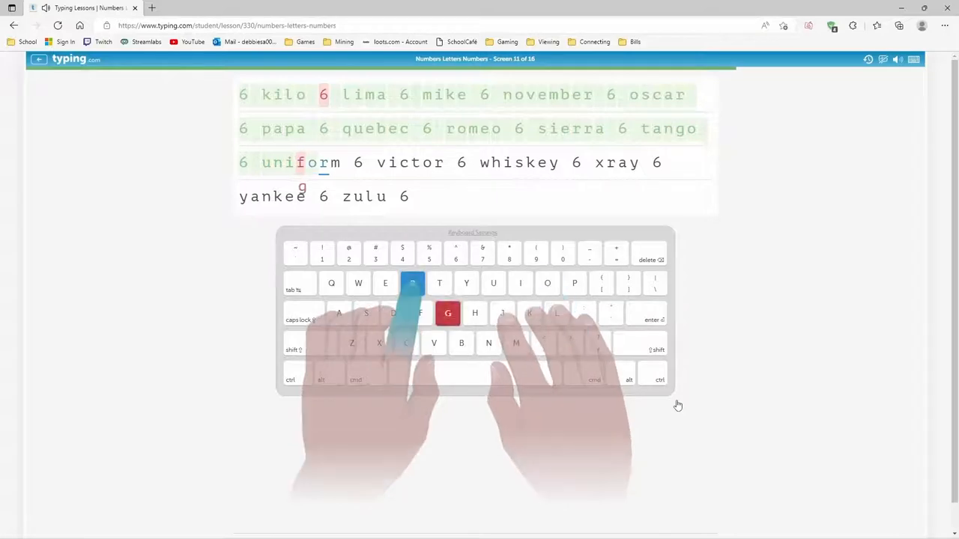
text(6 victor)
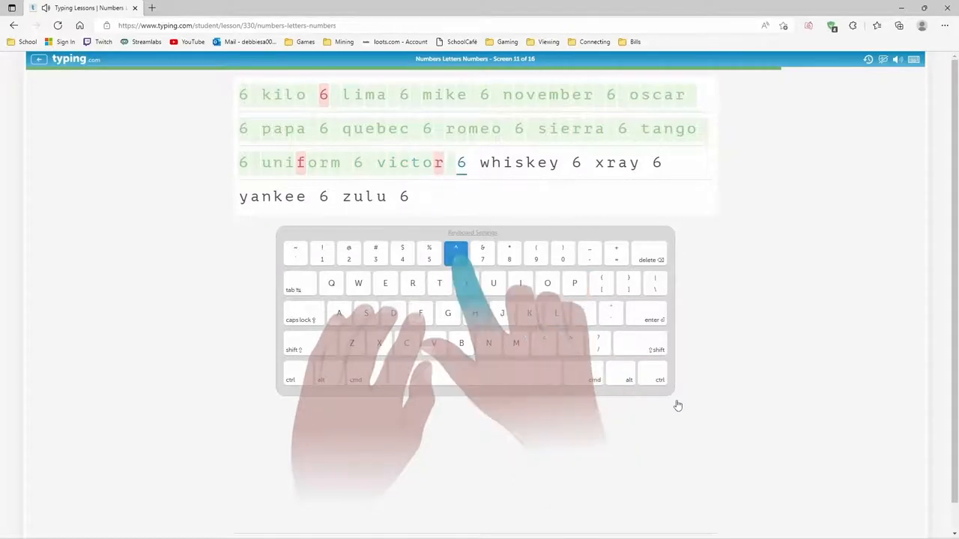
text(s)
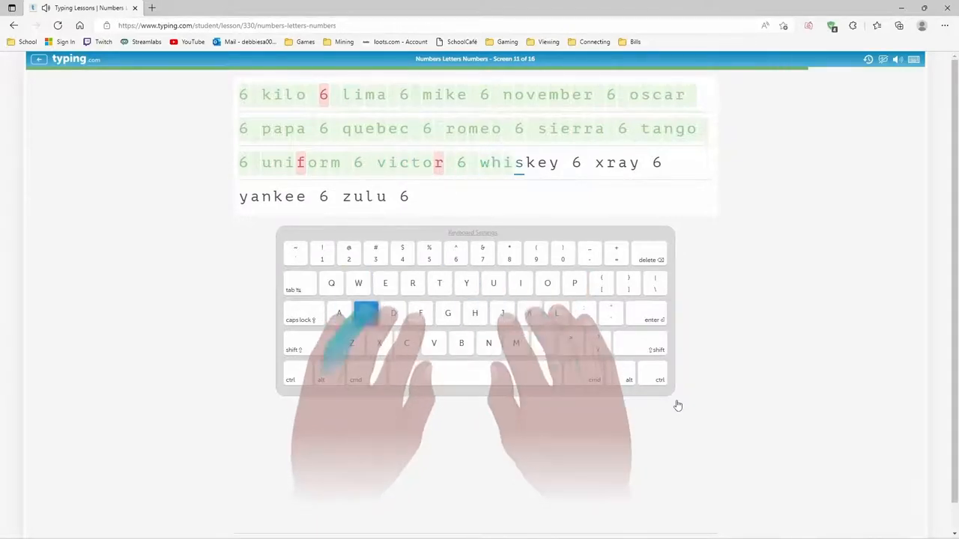
text(6)
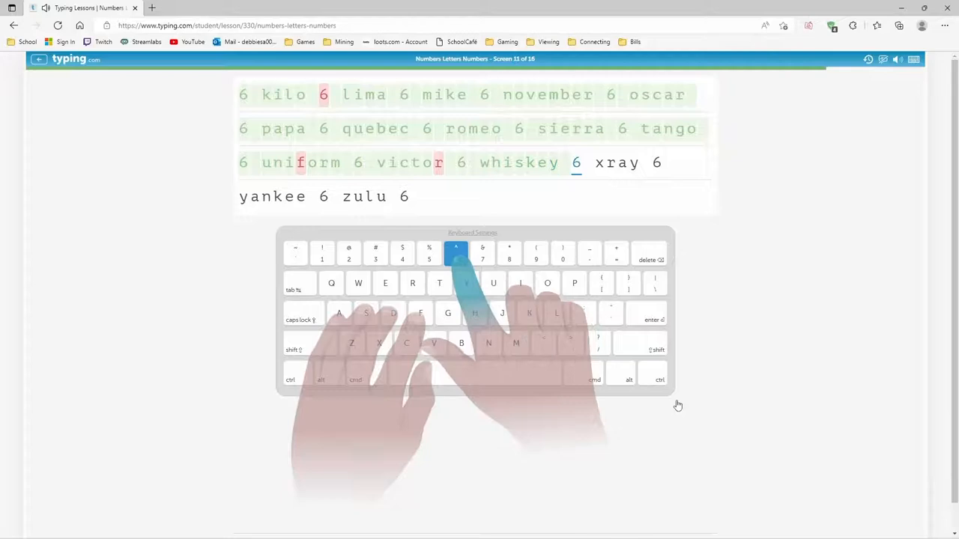
text(x)
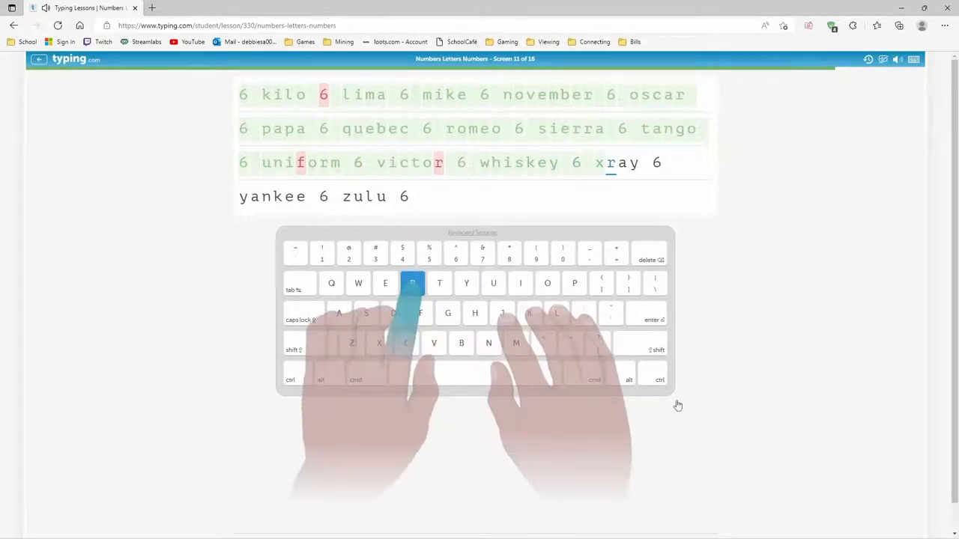
key(space)
text(yankee 6 z)
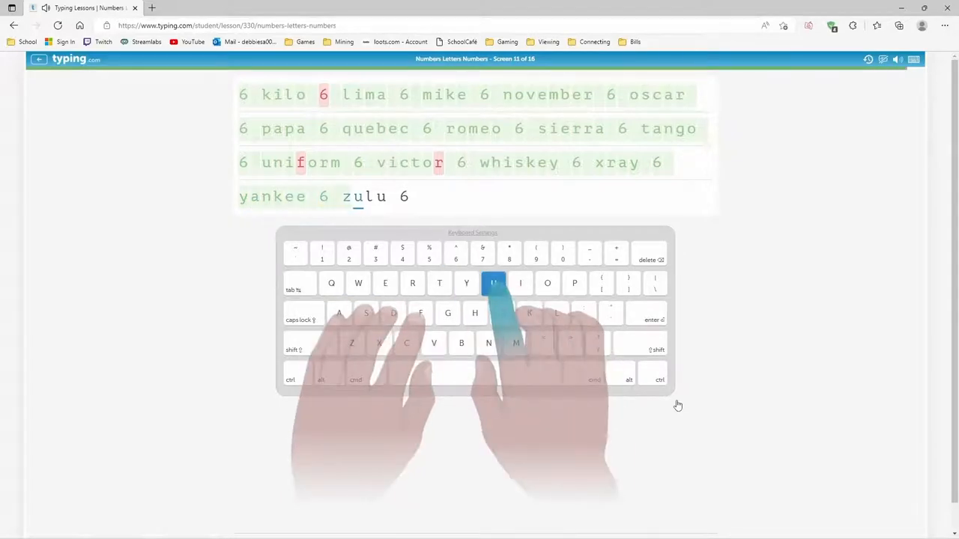
text(6)
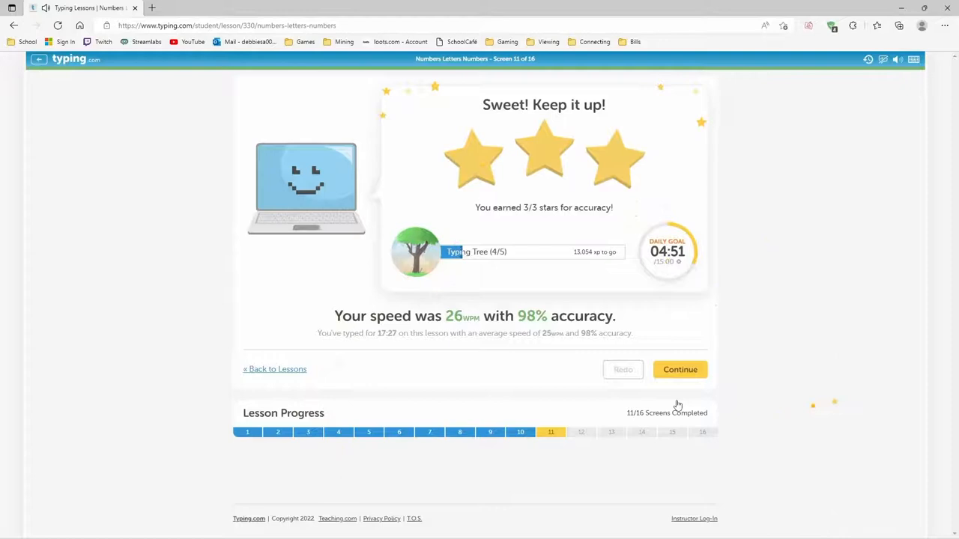
Step: Start screen 12 and type its 7s drill from alpha through india and papa
click(680, 368)
text(alpha 7 bravo 7 charlie 7)
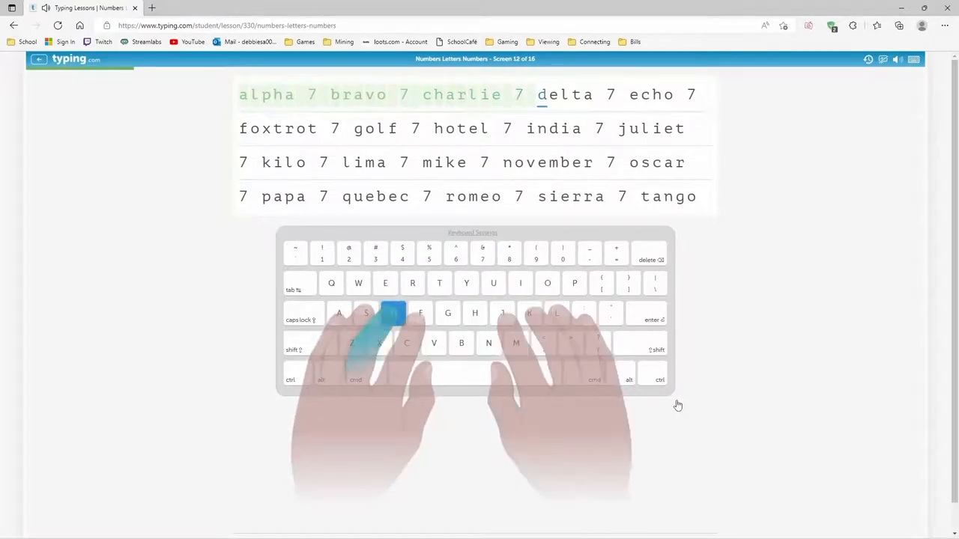
key(space)
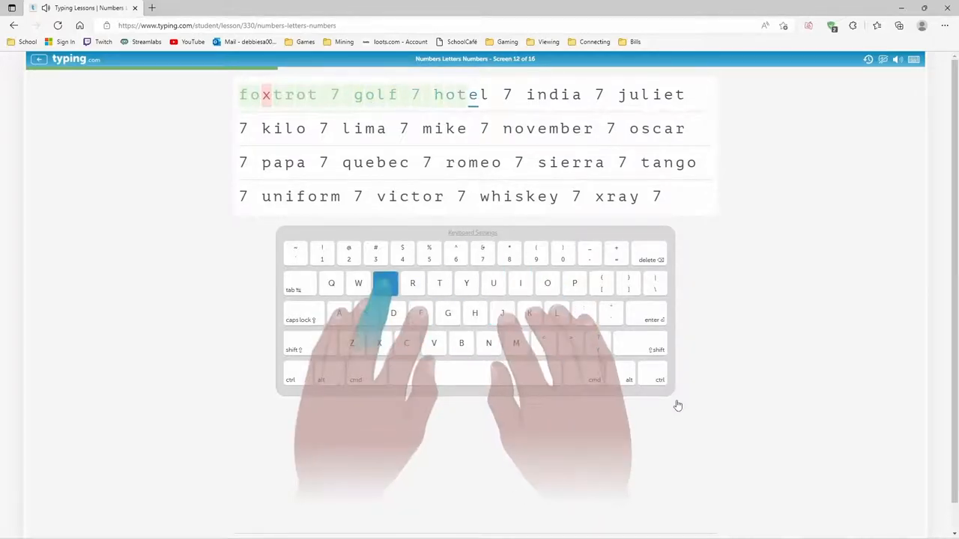
text(ilo 7)
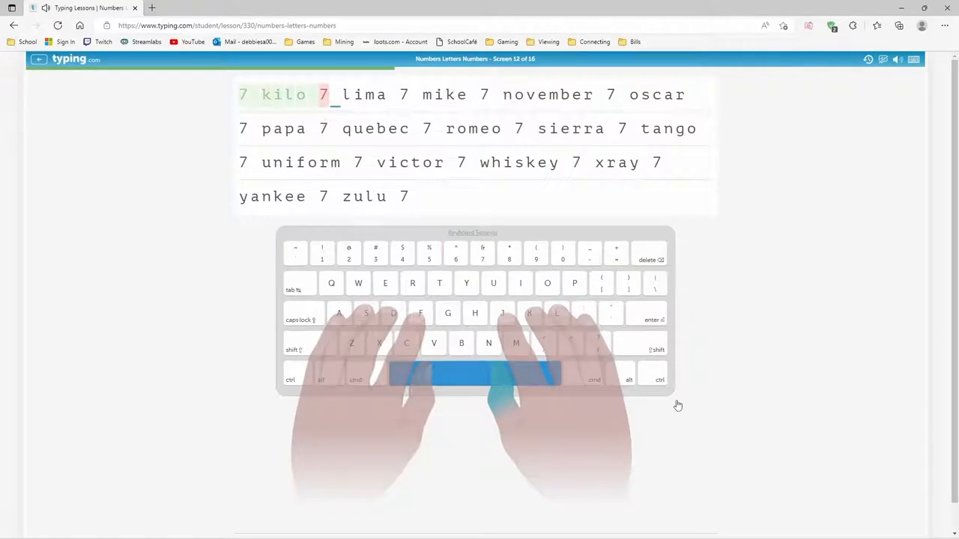
text(i)
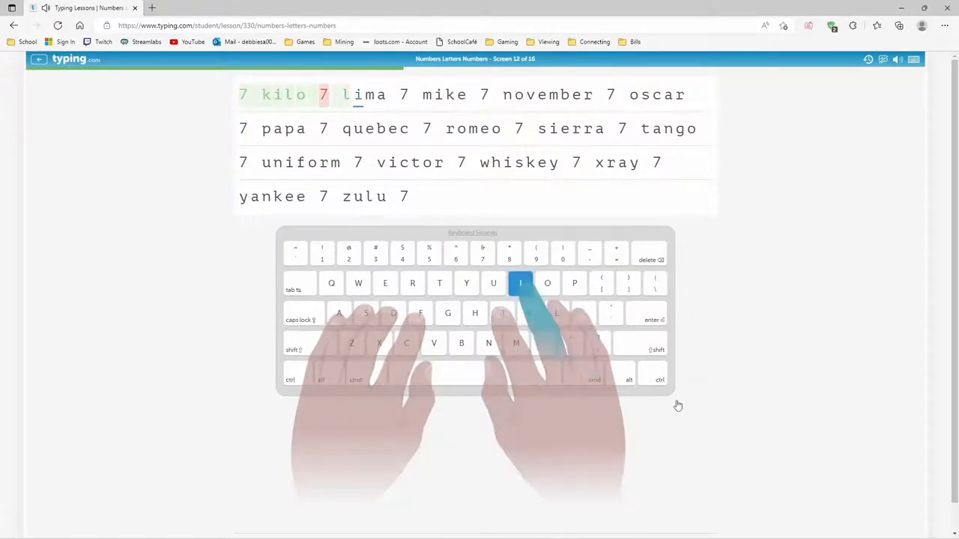
key(space)
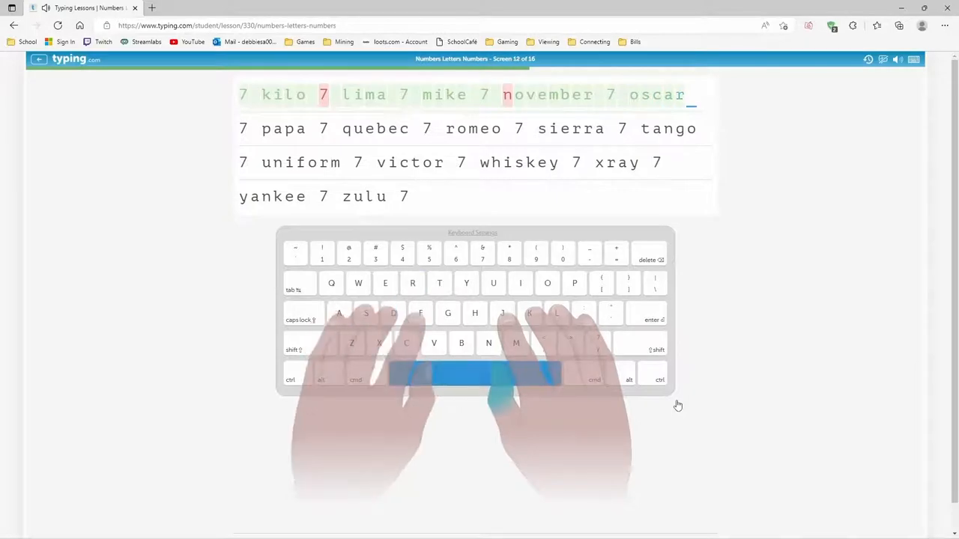
text(pap)
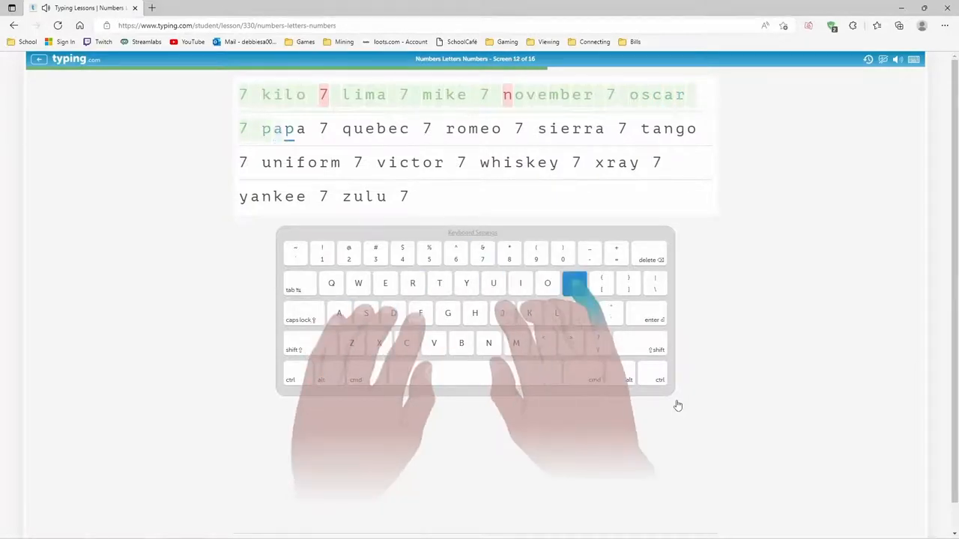
Step: Type quebec through zulu 7 to finish screen 12 at 97%, then move on to screen 13
text(q)
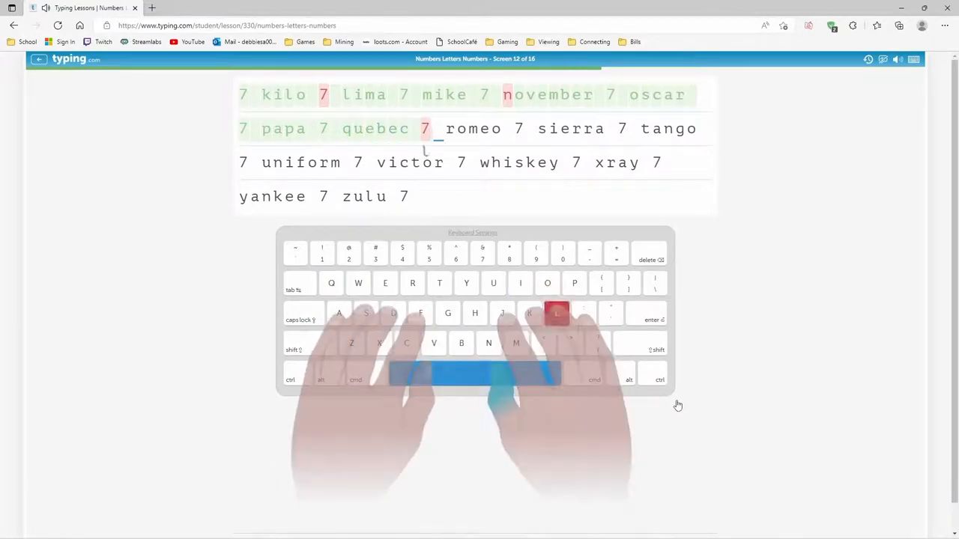
text(omeo)
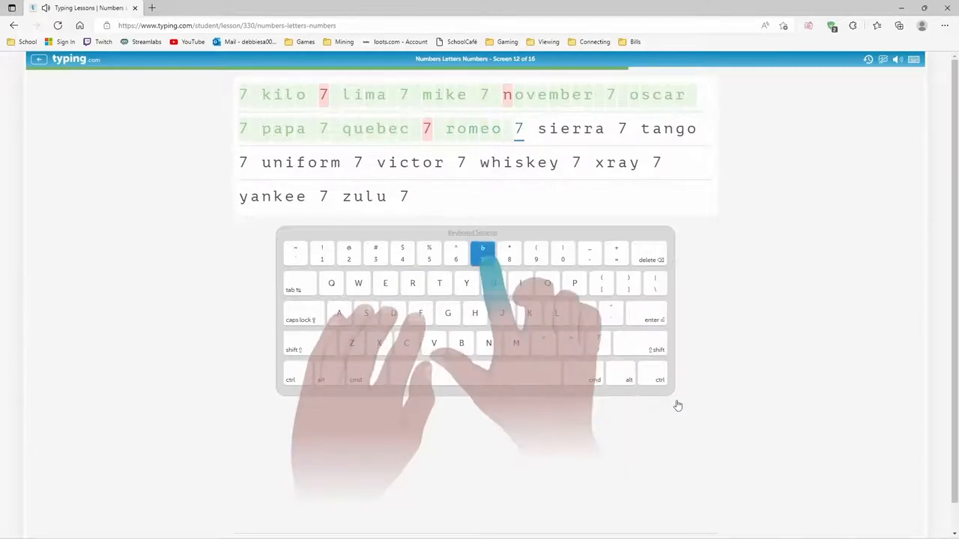
text(erra)
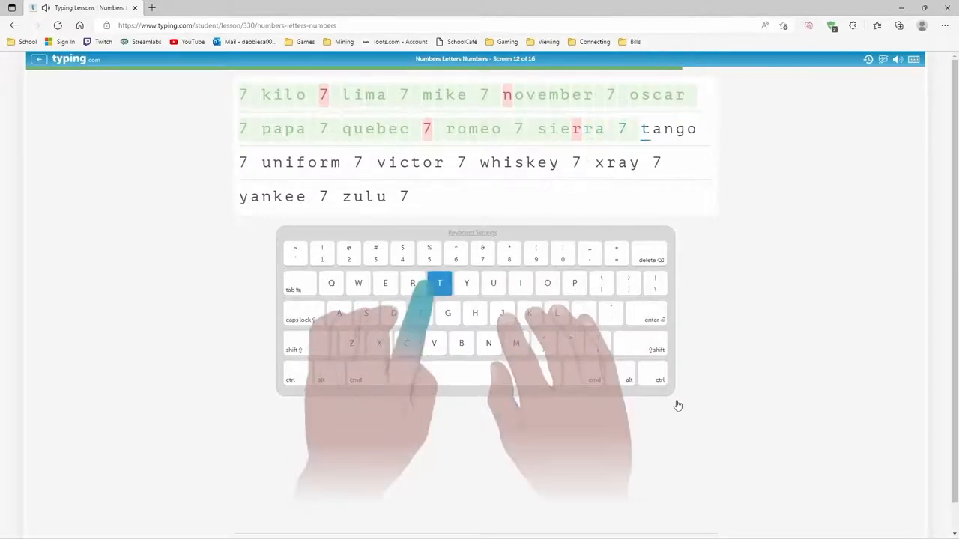
text(7)
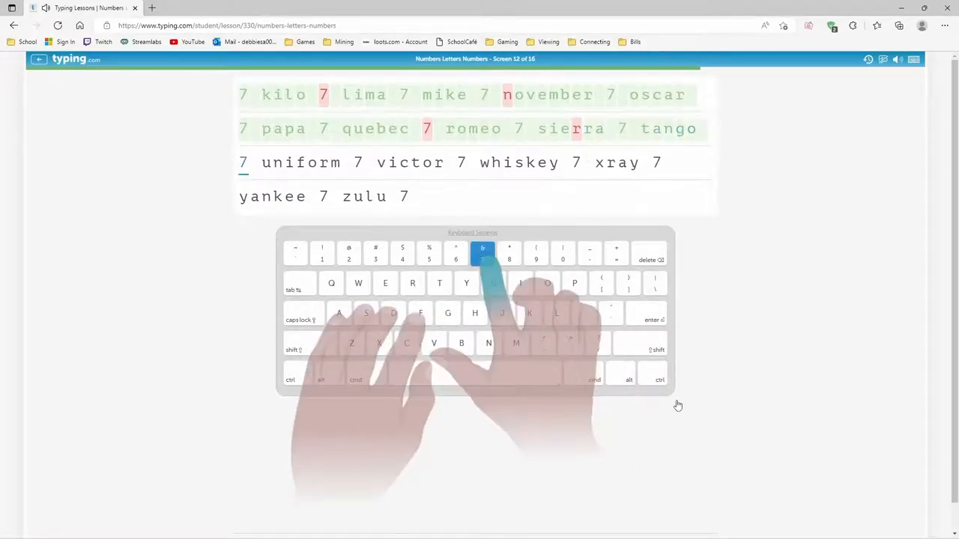
text(7)
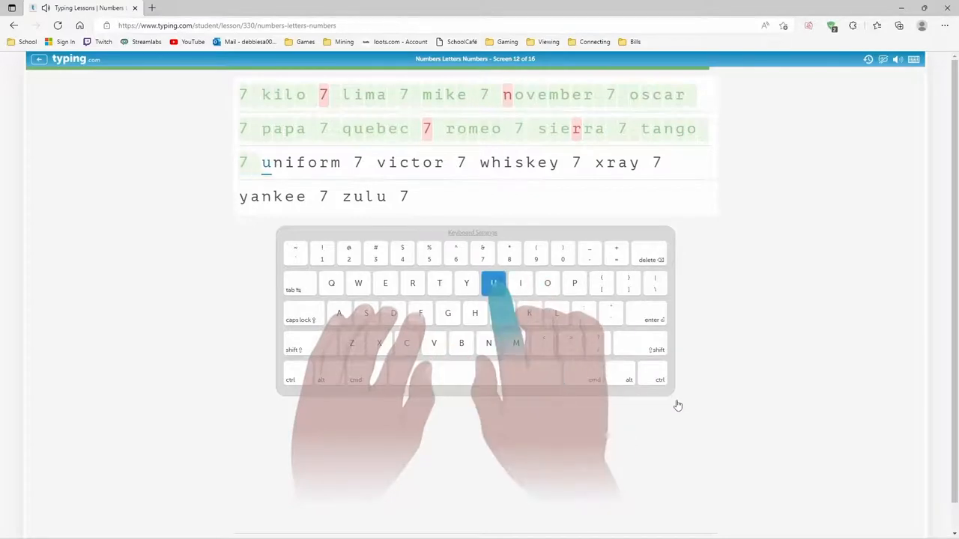
text(m)
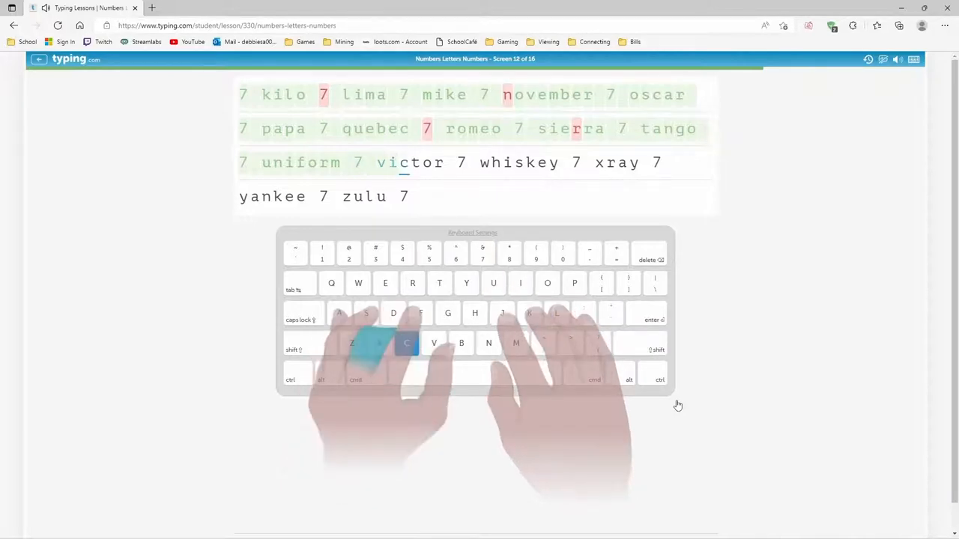
text(7)
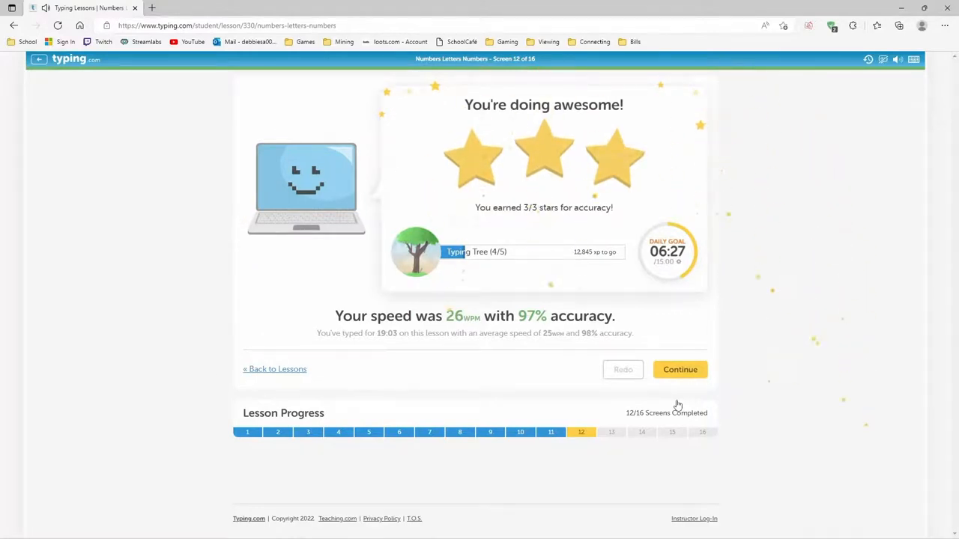
click(680, 369)
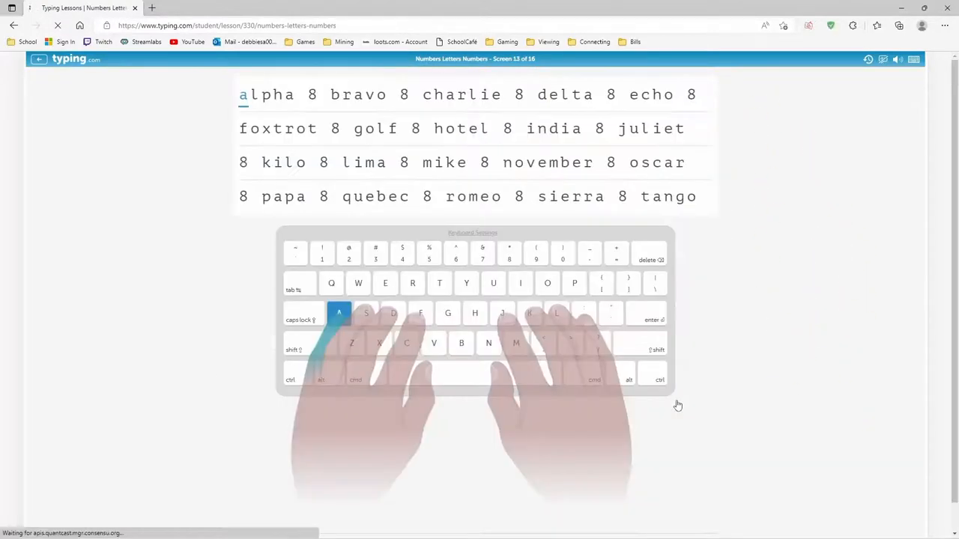
Step: Type screen 13's 8s drill from papa/alpha through india, quebec and bravo-lettered words
text(pha 8 bravo 8 charl)
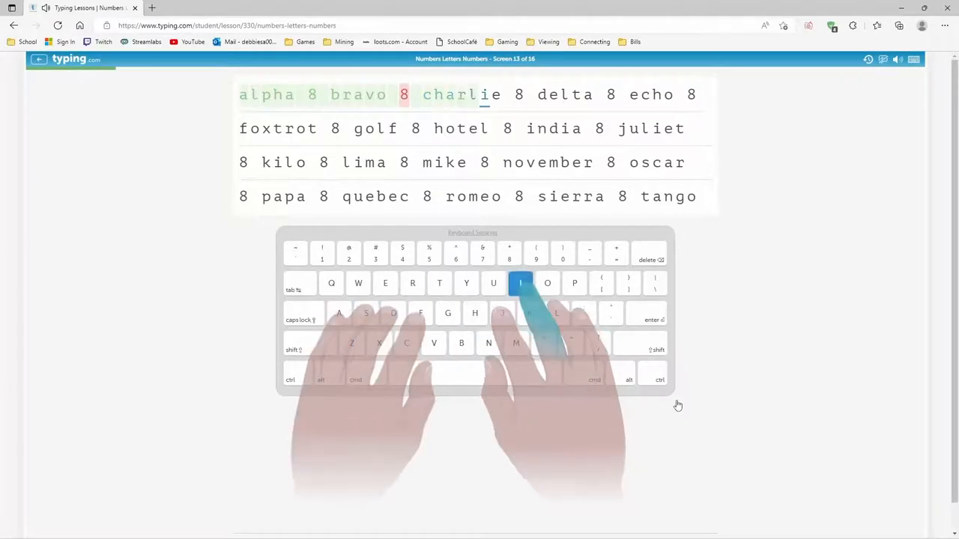
key(space)
text(foxtrot 8 golf 8 hot)
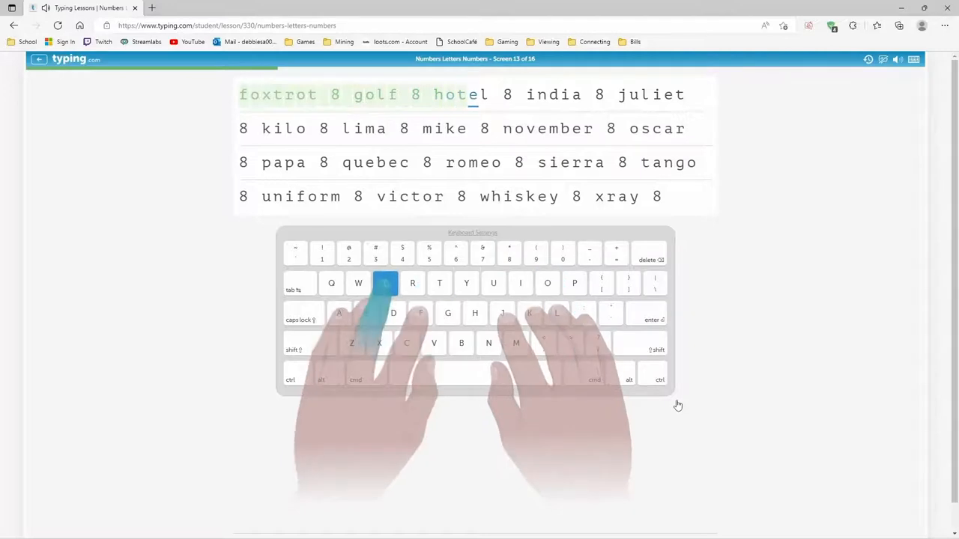
text(ind)
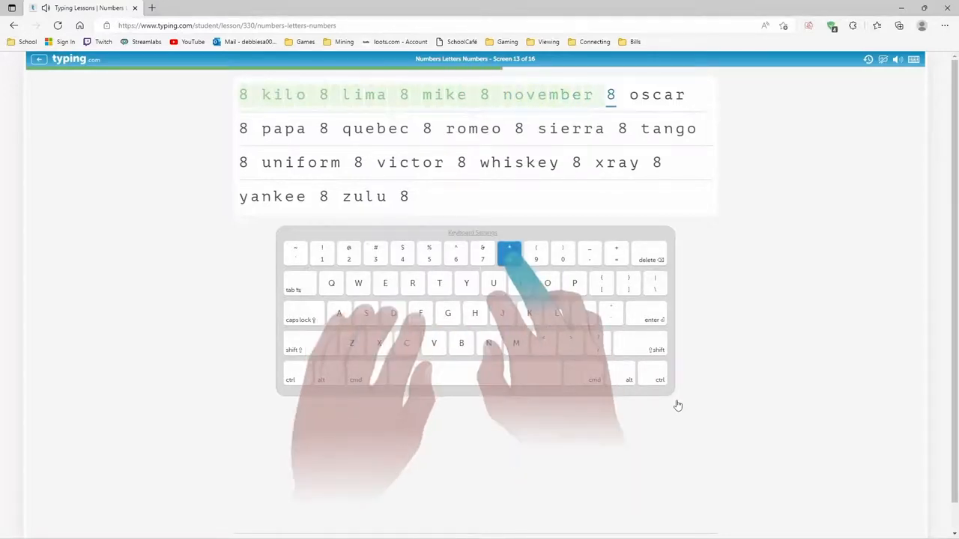
text(car)
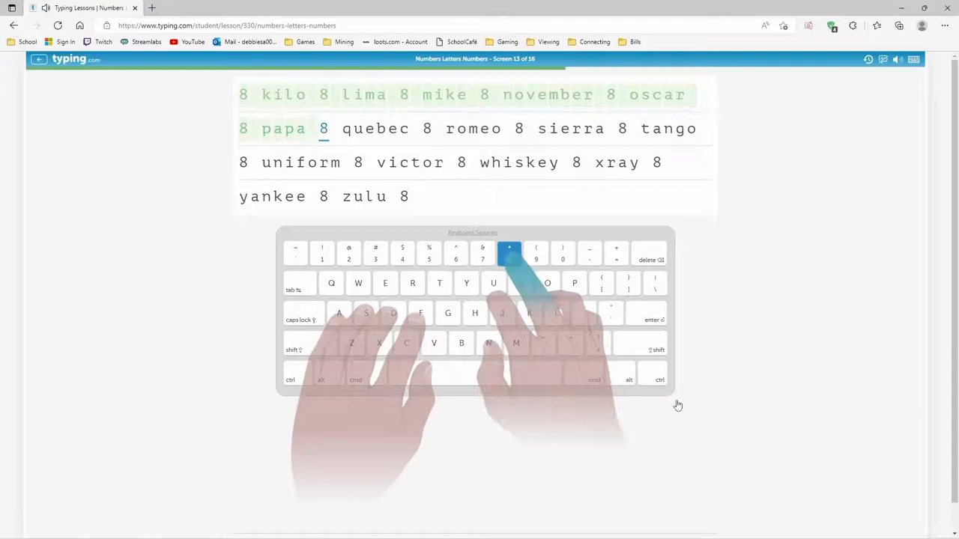
text(bec 8 romeo)
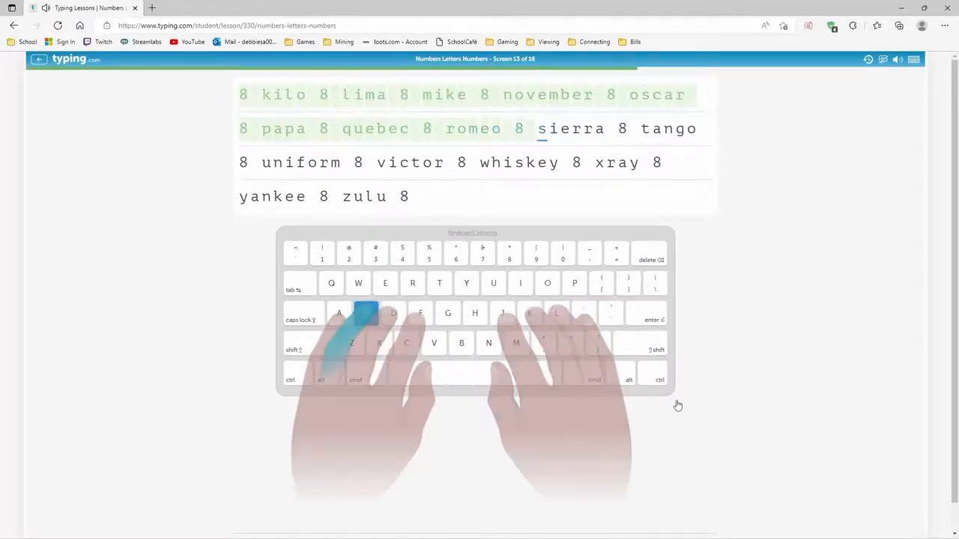
text(8)
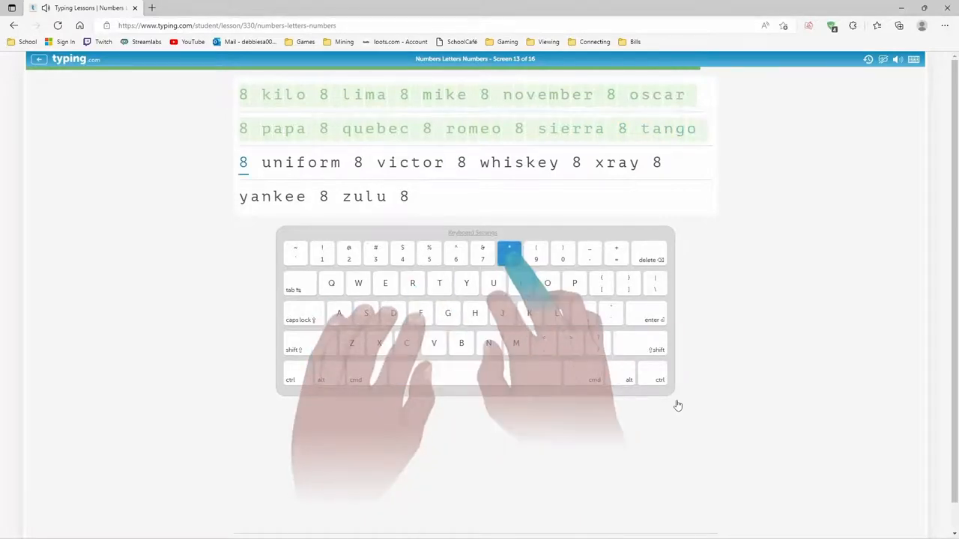
text(8 unig)
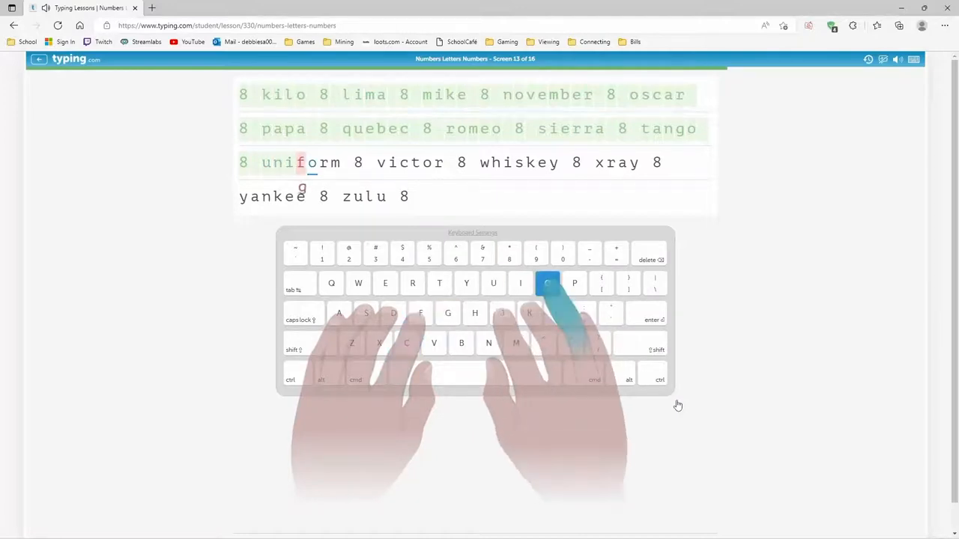
Step: Type victor, whiskey through zulu 8 to finish screen 13, then move on to screen 14
text(v)
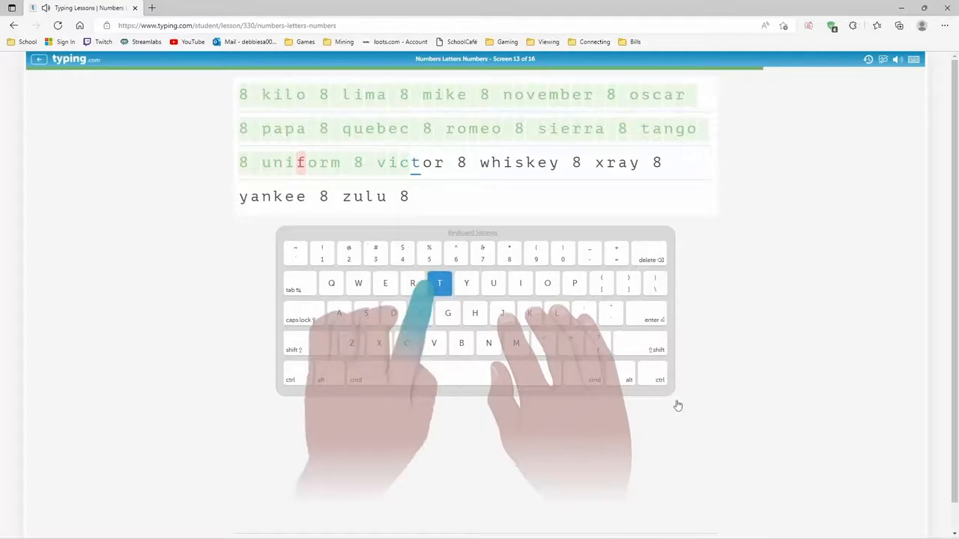
key(space)
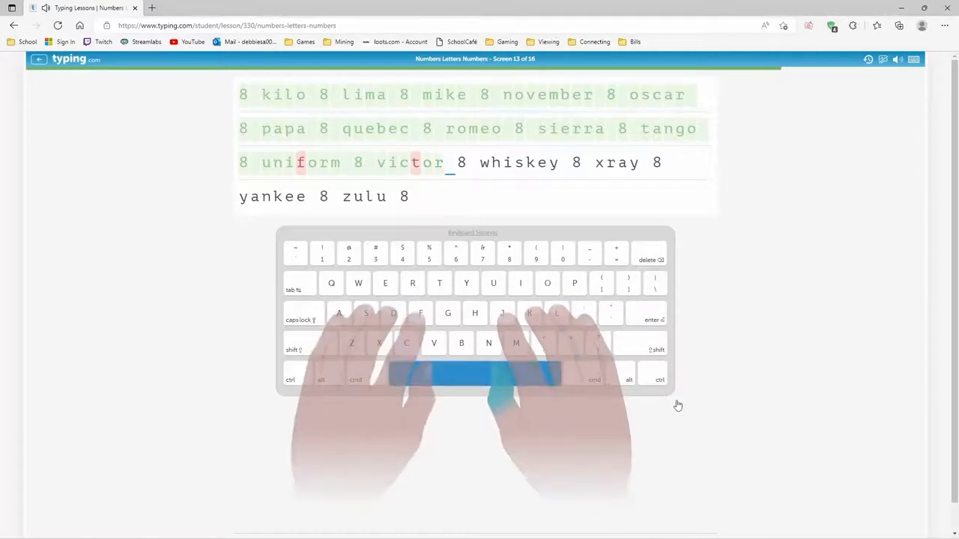
text(e)
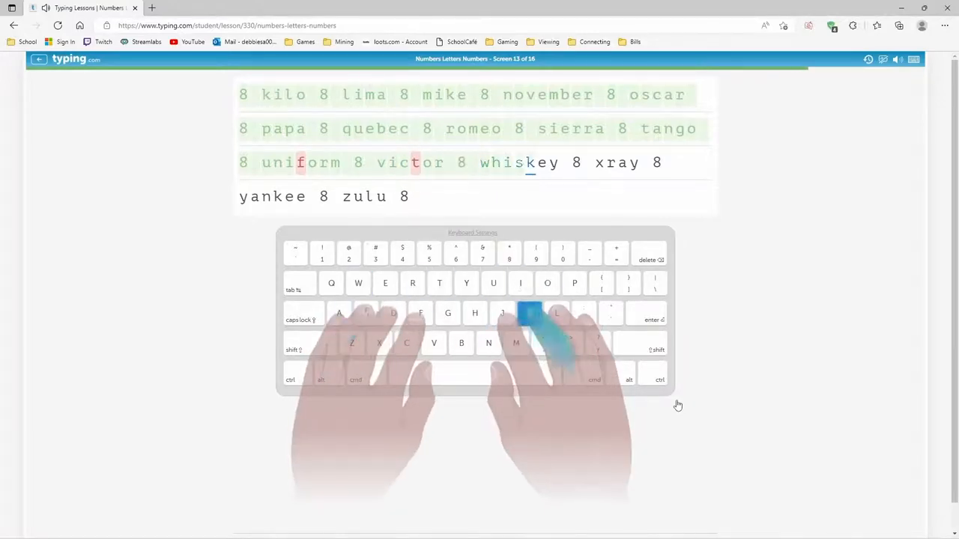
key(space)
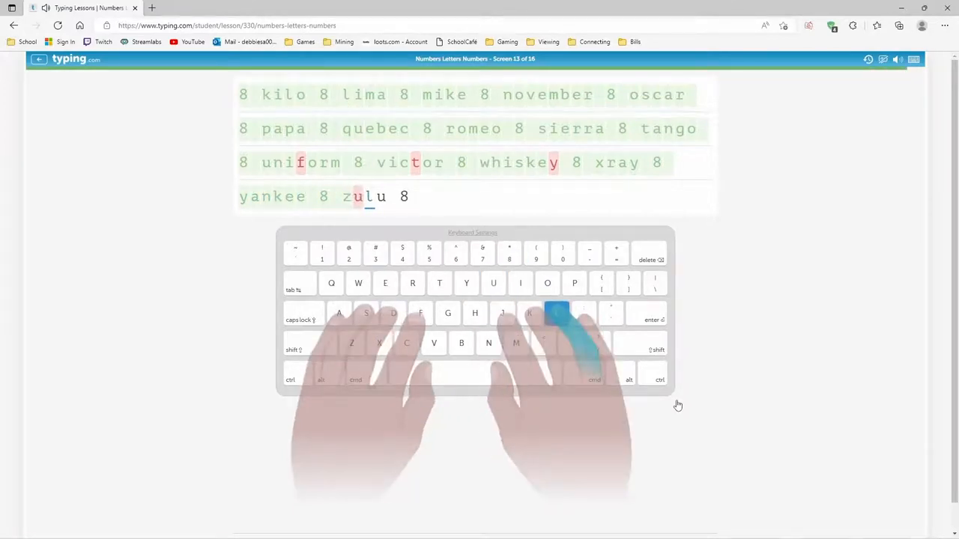
text(8)
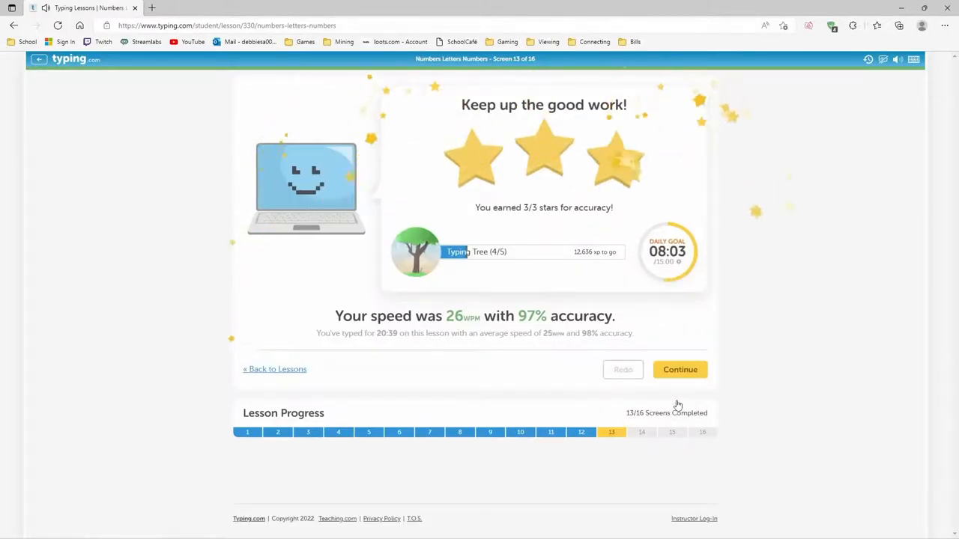
click(678, 369)
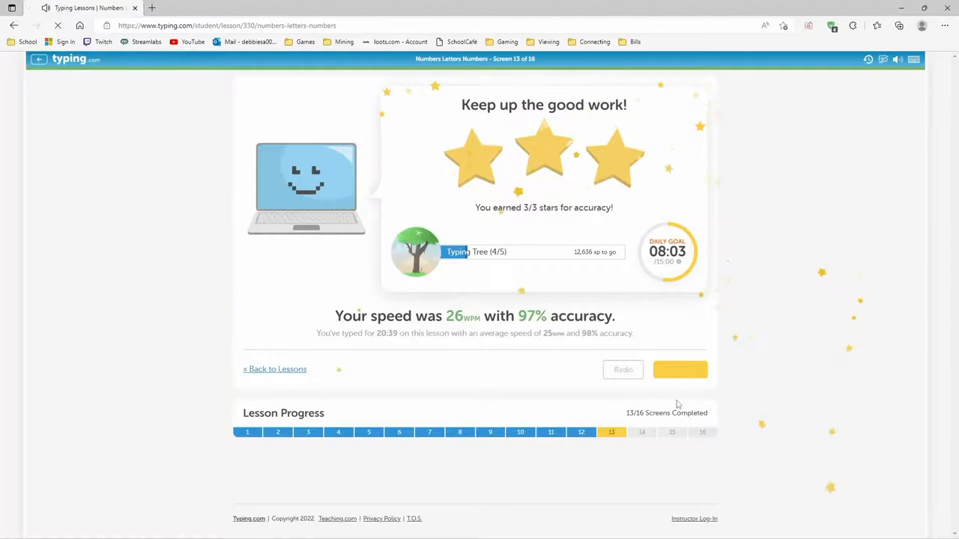
click(680, 368)
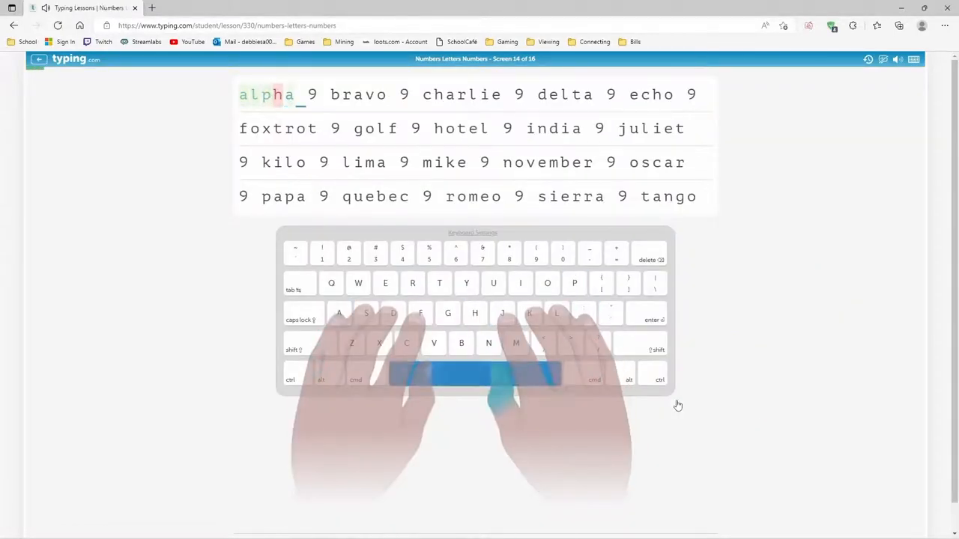
Step: Type screen 14's 9s drill from alpha 9 through charlie, lima and mike
key(9)
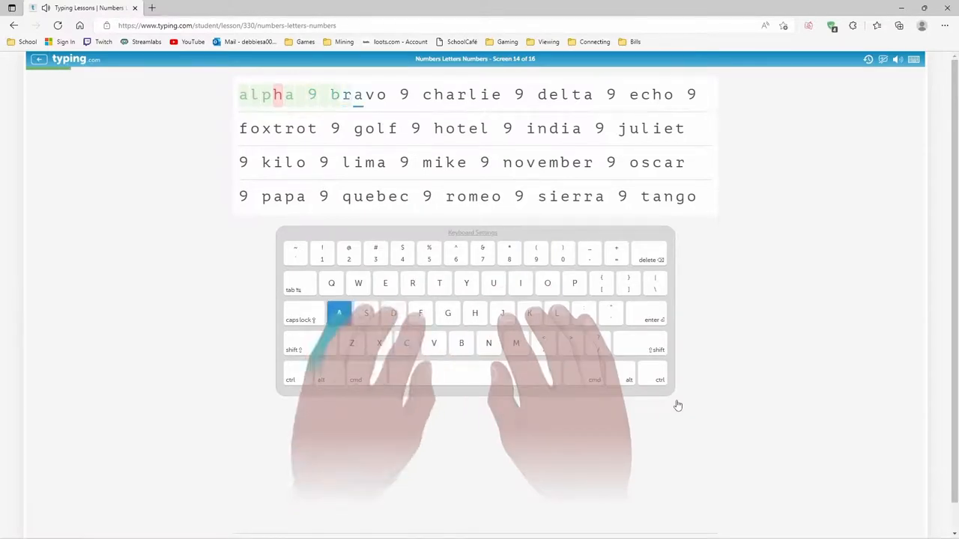
text(9)
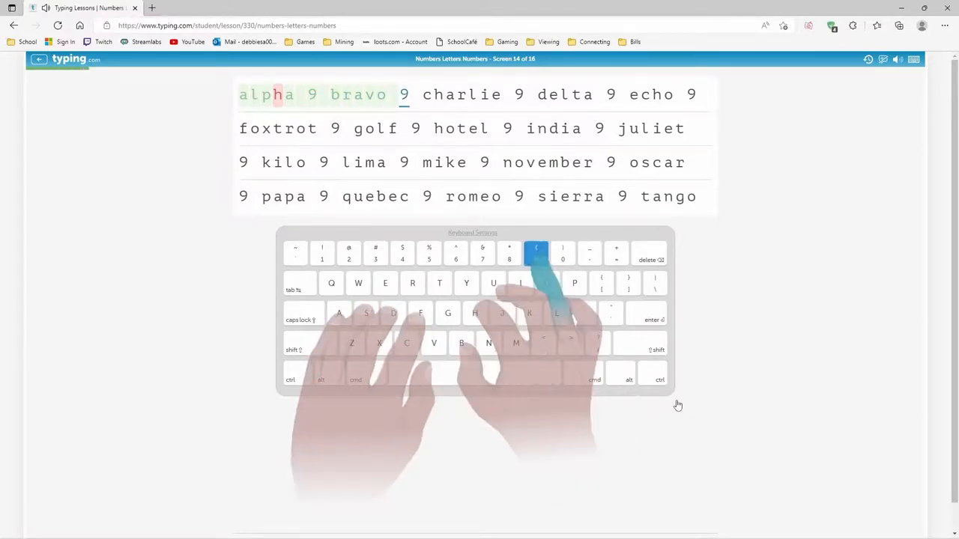
text(charlie 9 de)
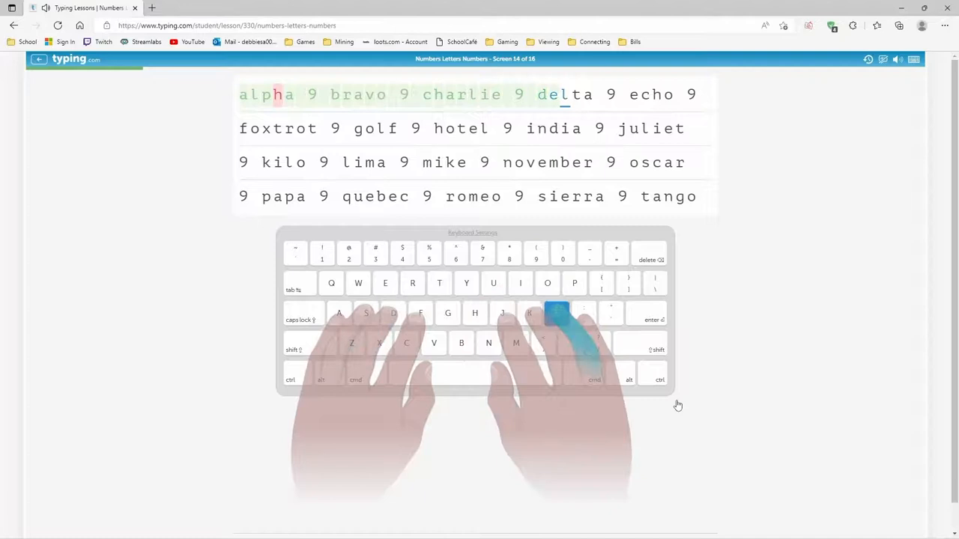
text(ch)
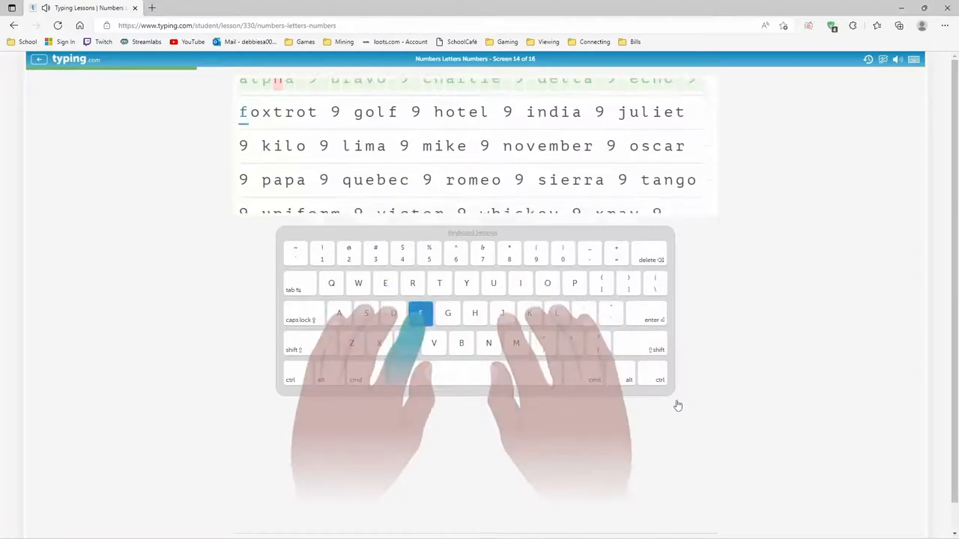
text(oxtrot 9 golf 9 hotel 9 india)
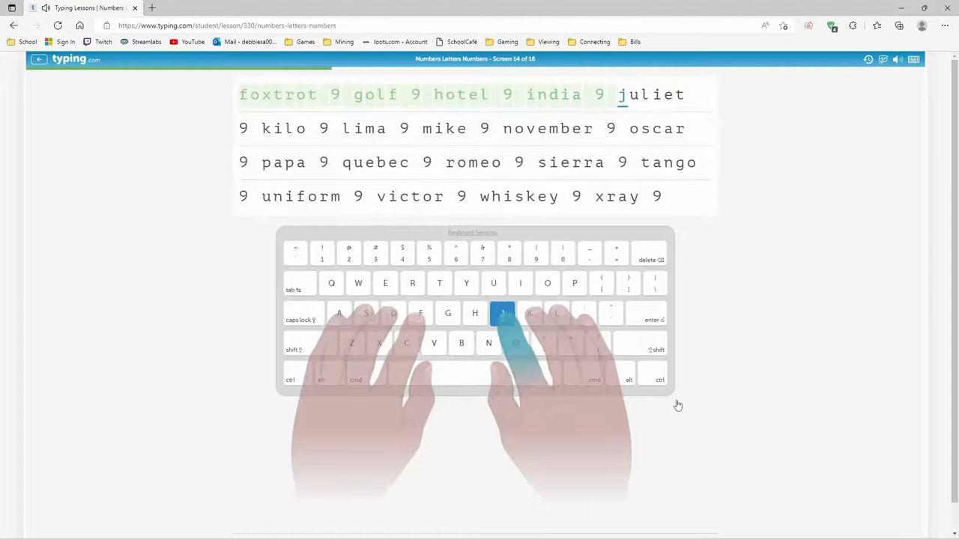
text(9 kil)
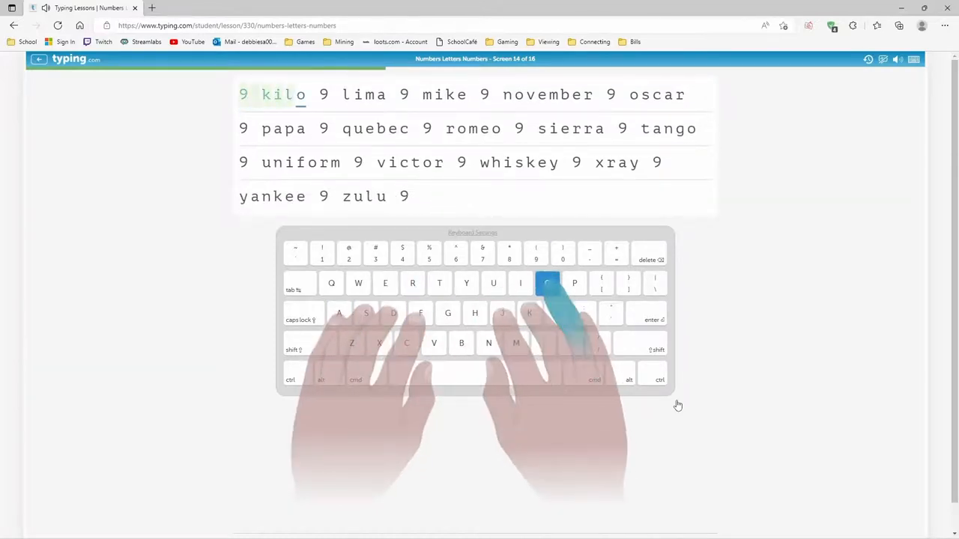
text(9)
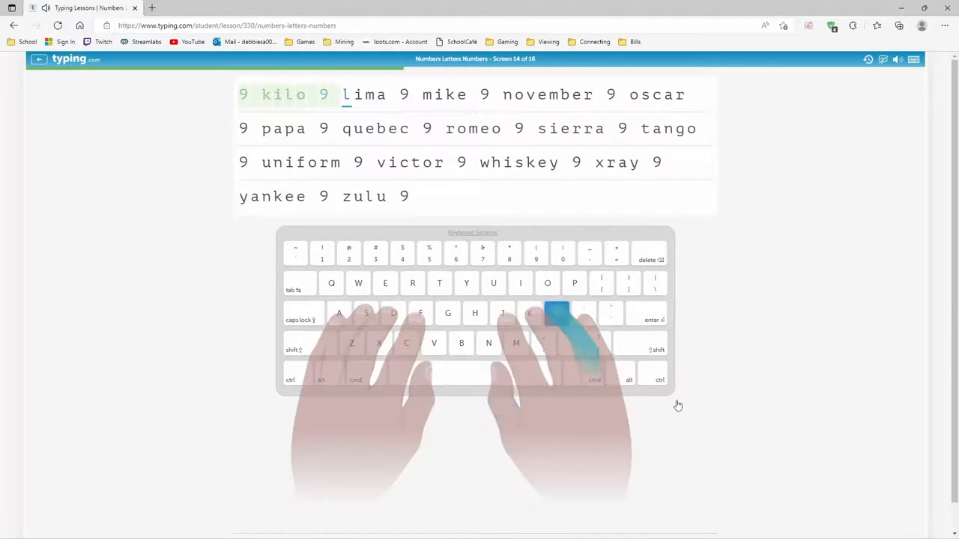
key(space)
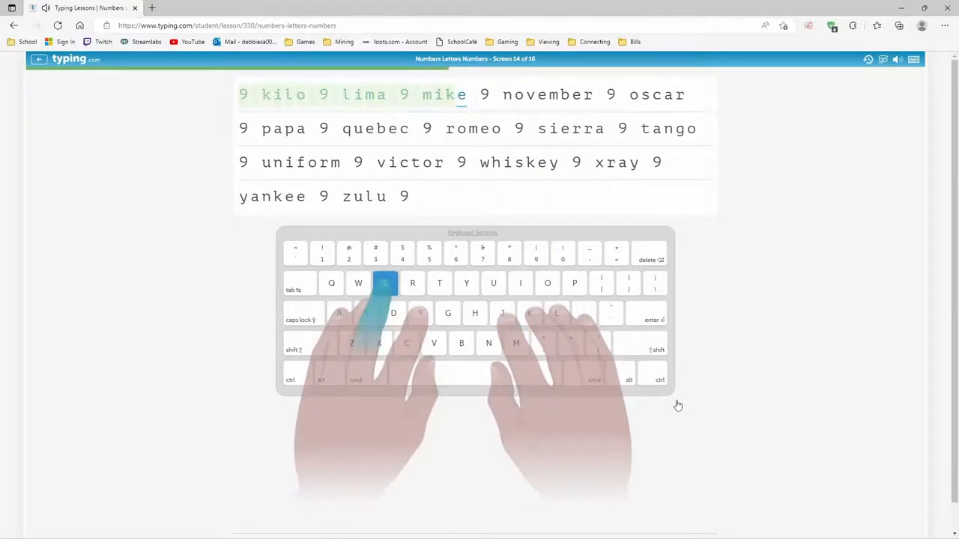
key(space)
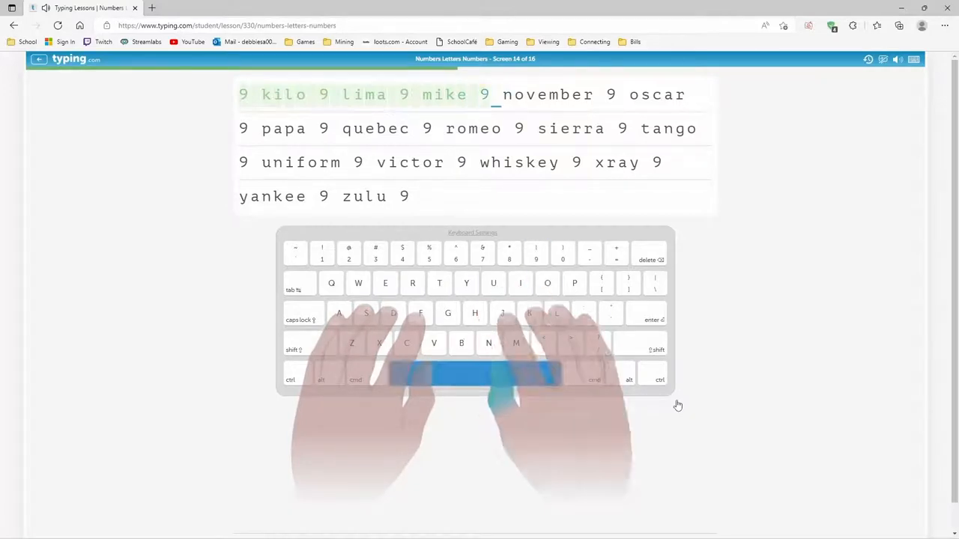
Step: Type november through quebec, victor and zulu 9 to finish screen 14, then start screen 15
text(b)
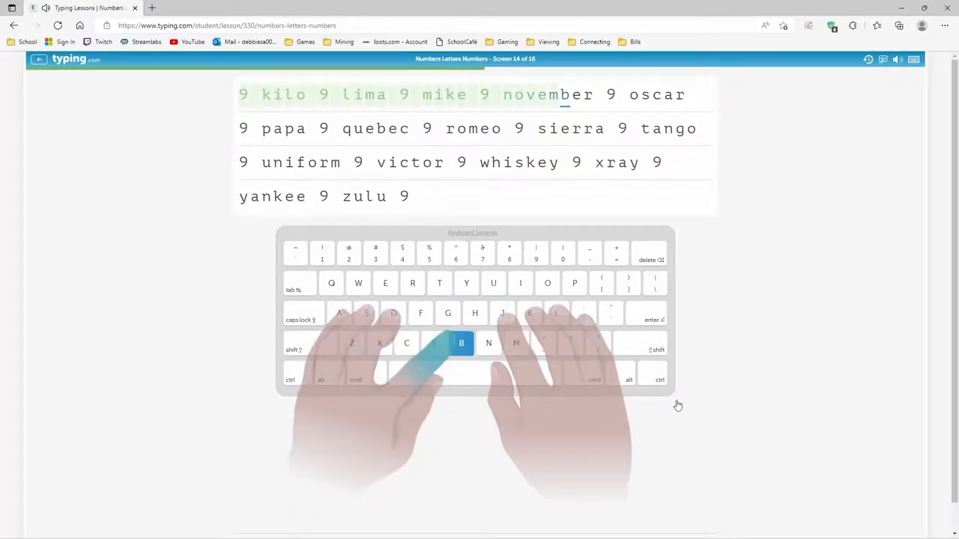
text(9 oscar)
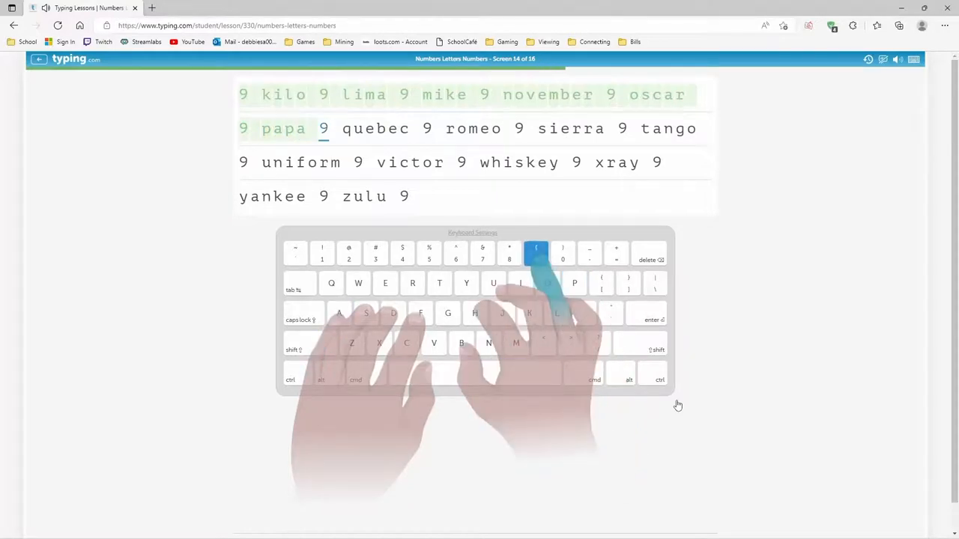
text(ue)
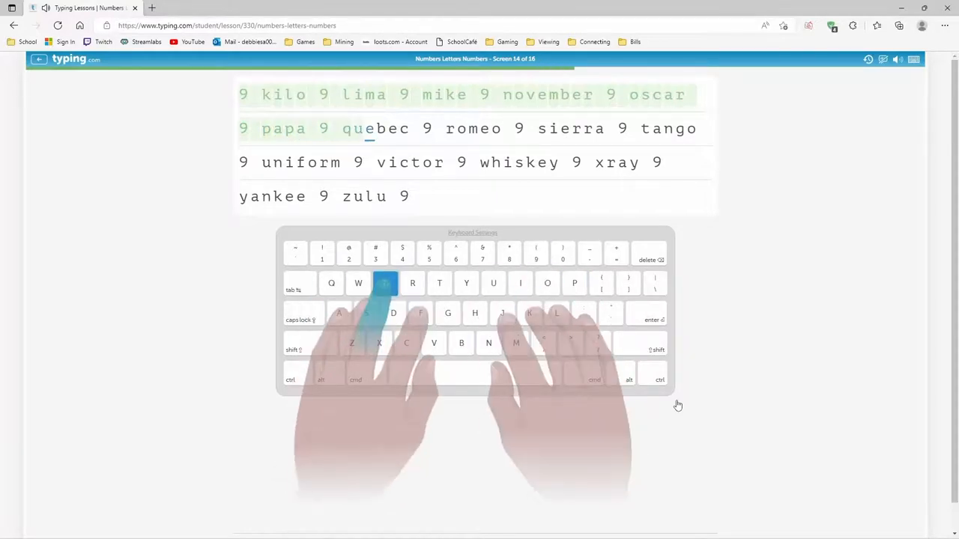
text(9 ro)
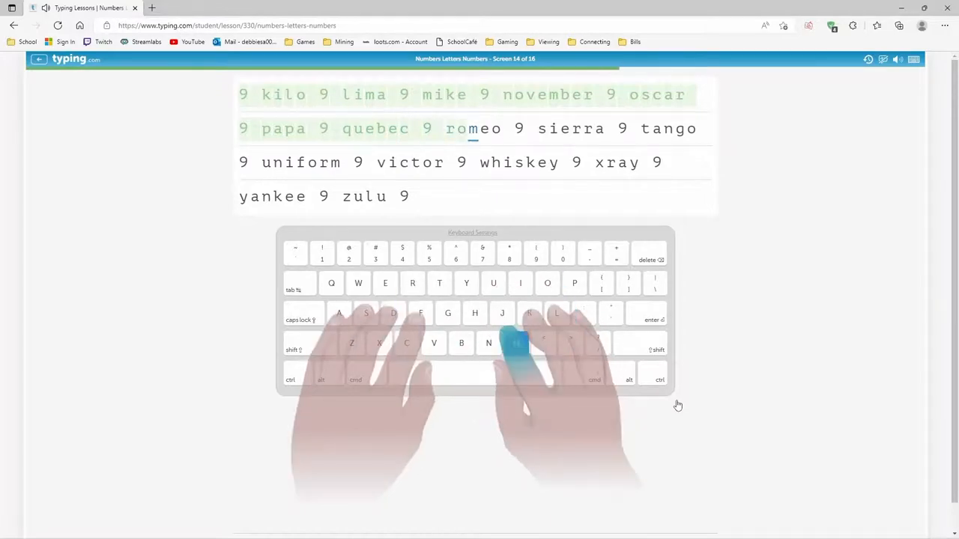
text(ierra 9)
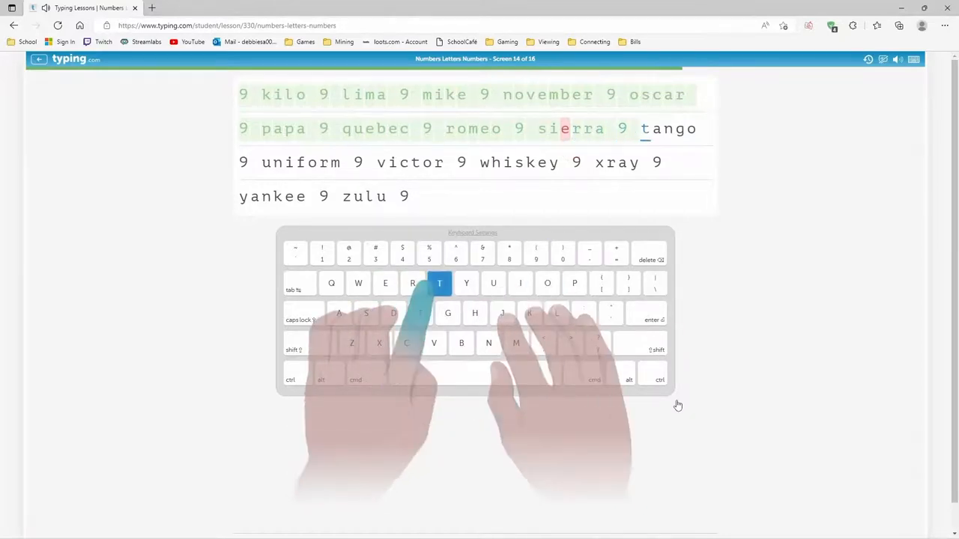
text(o)
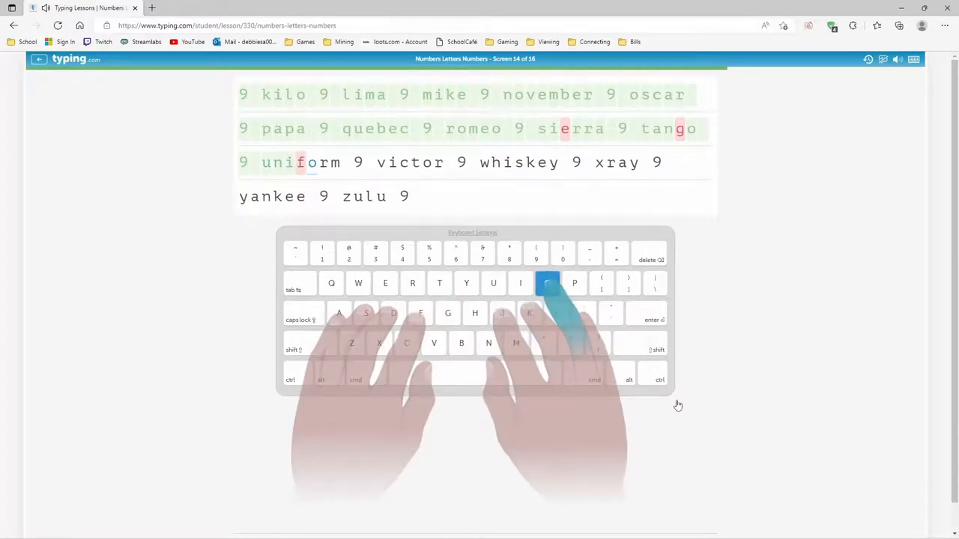
text(9)
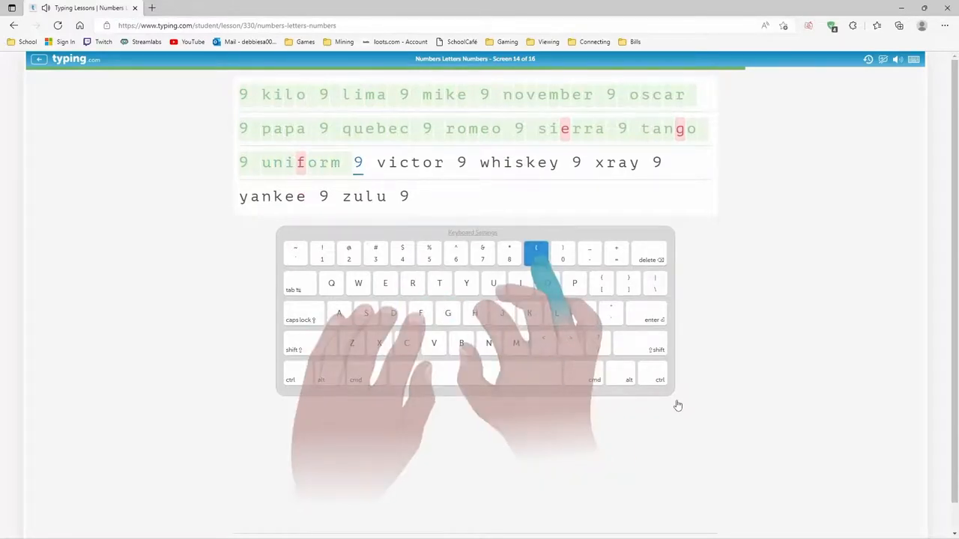
text(vic)
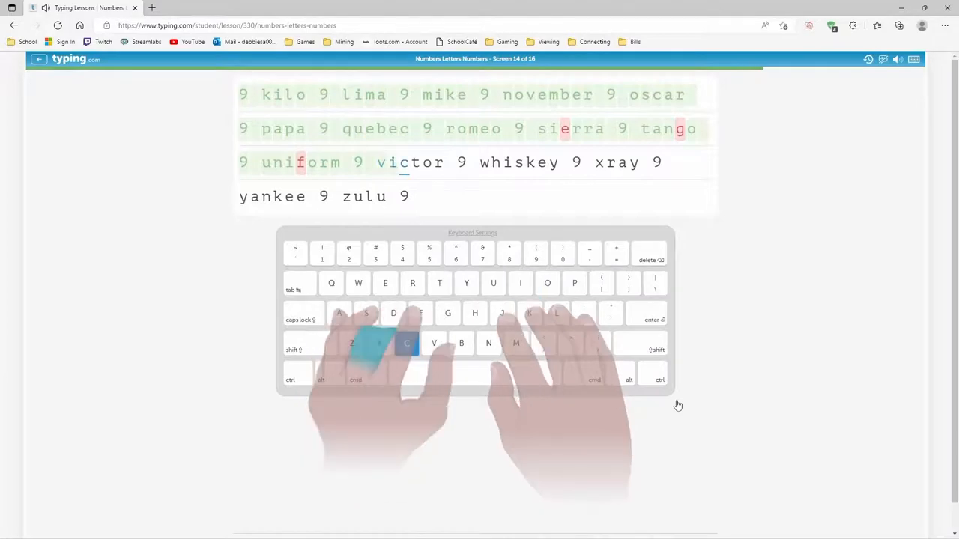
key(space)
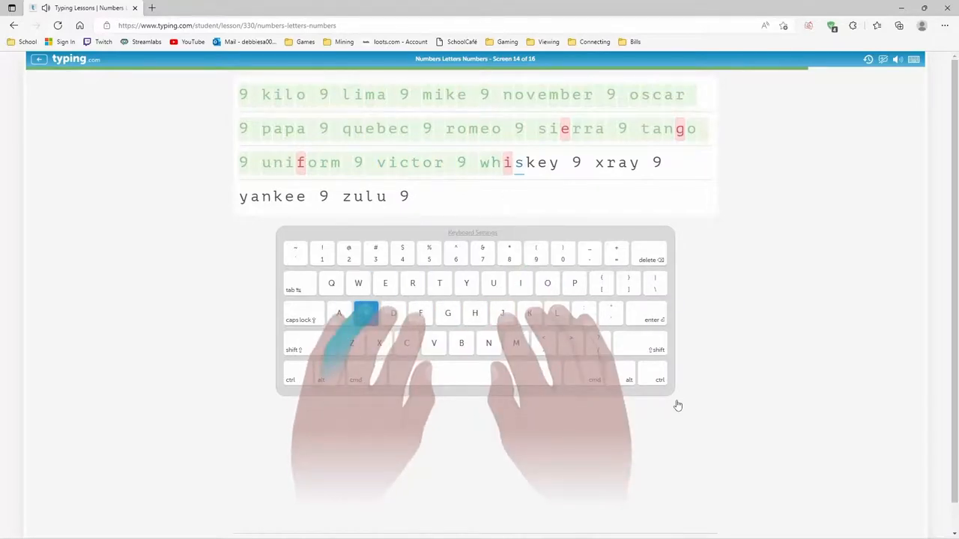
text(9)
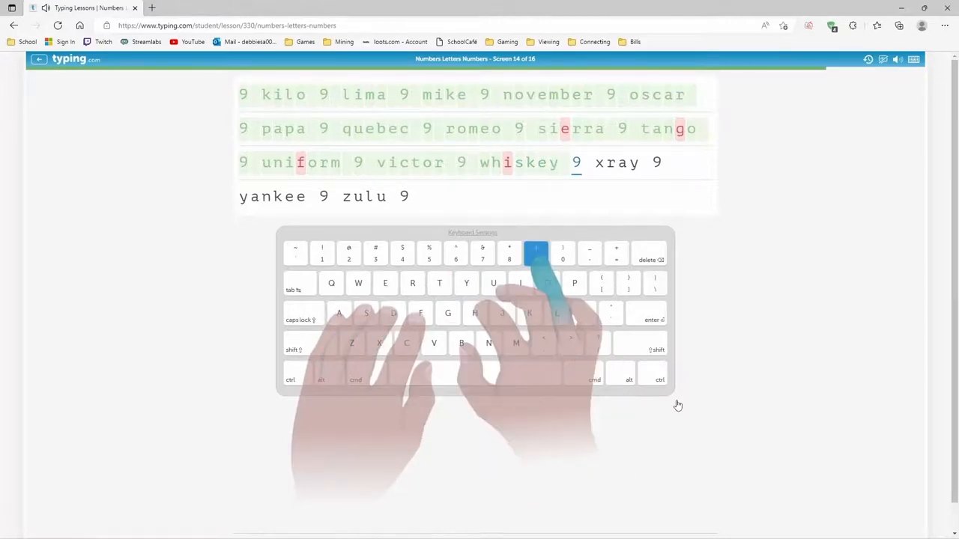
text(r)
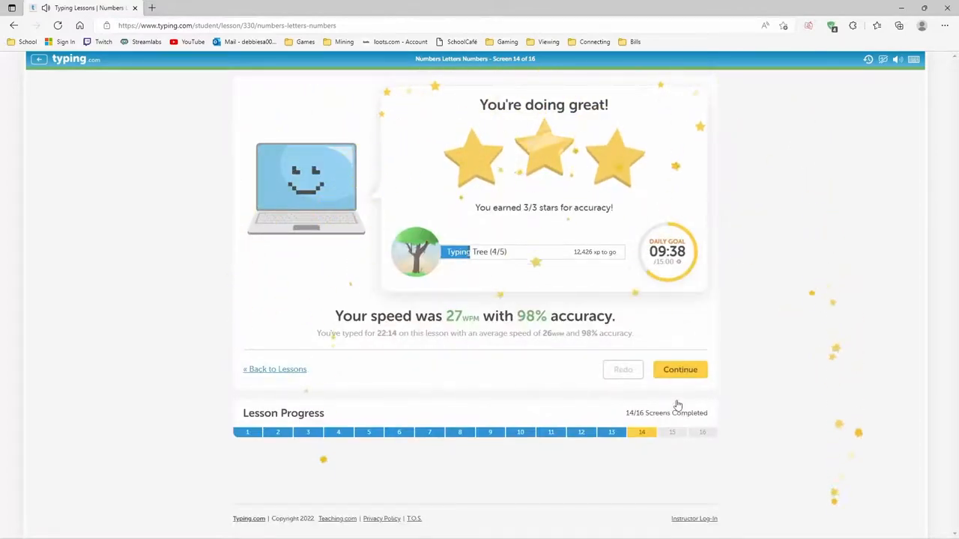
click(679, 369)
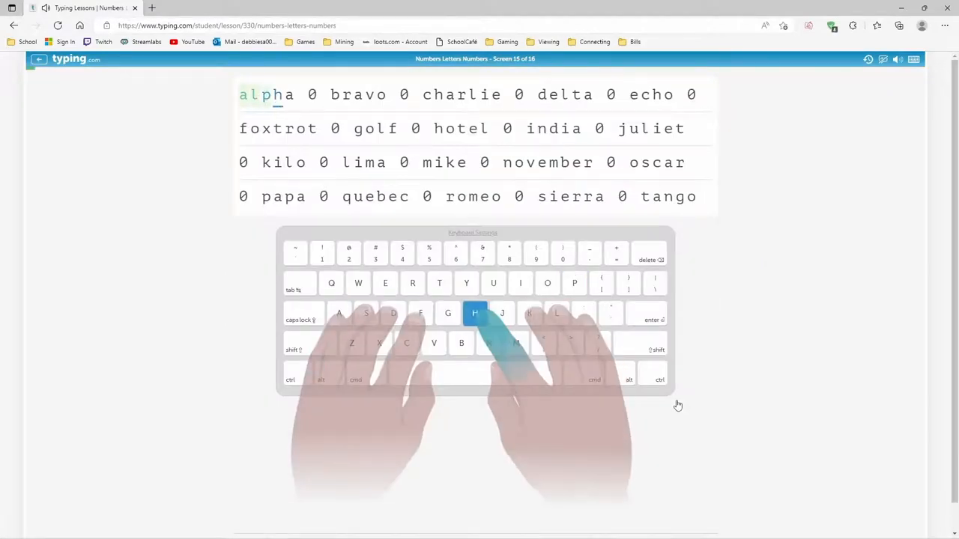
Step: Type screen 15's 0s drill from alpha 0 bravo 0 through foxtrot, india and juliet 0
text(0)
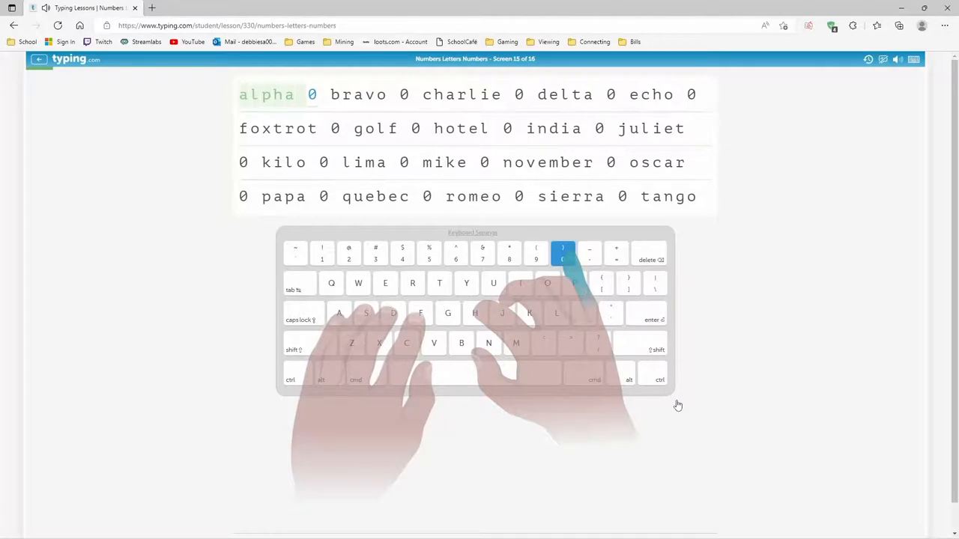
text(v)
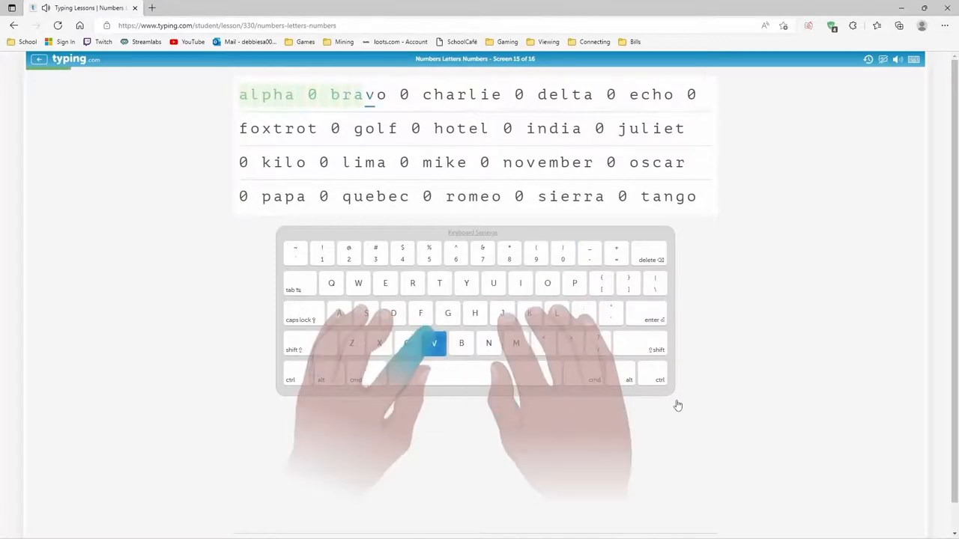
text(0)
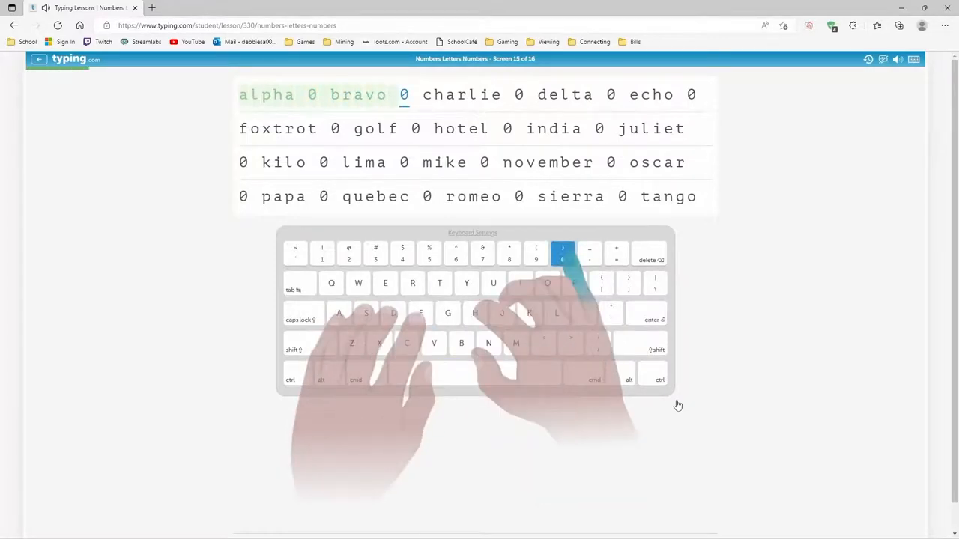
text(charlie)
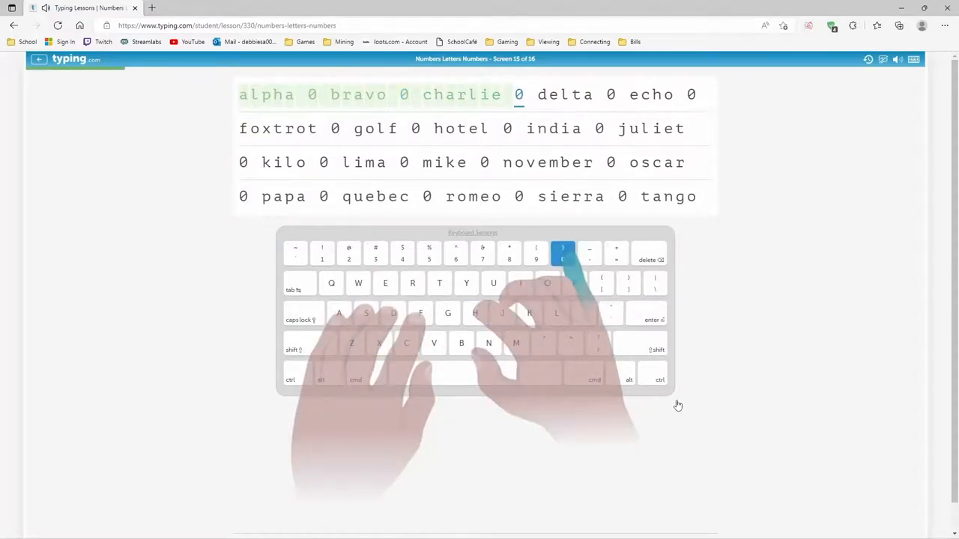
key(space)
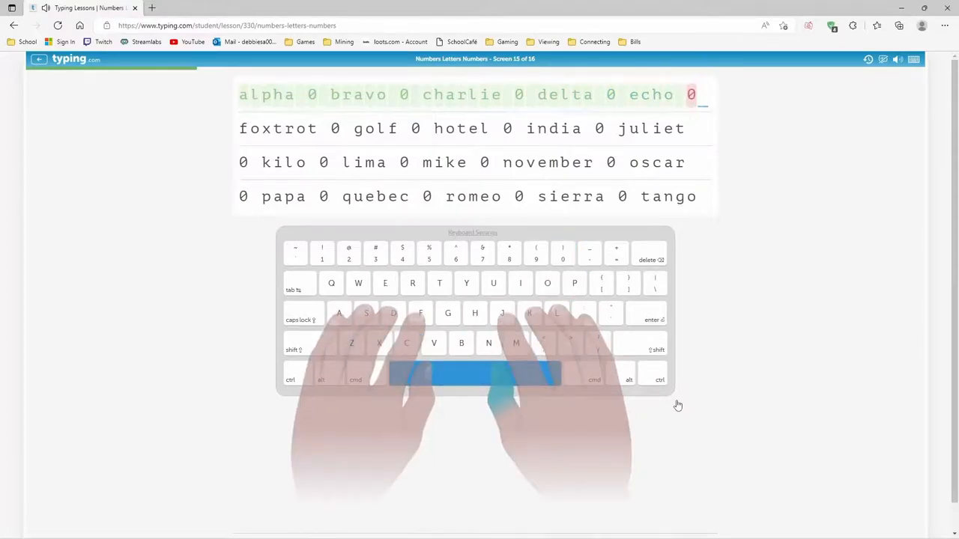
text(foxtrot 0 golf 0 ho)
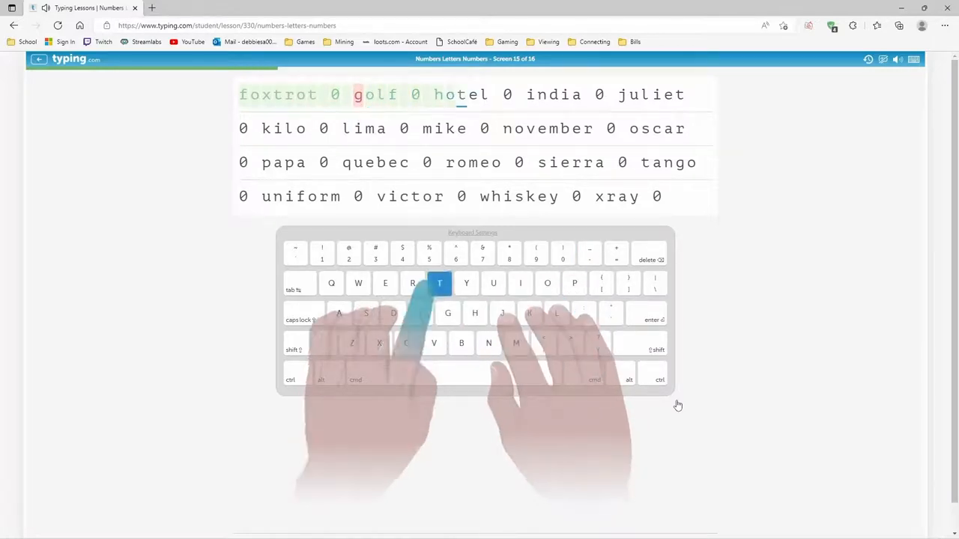
text(i)
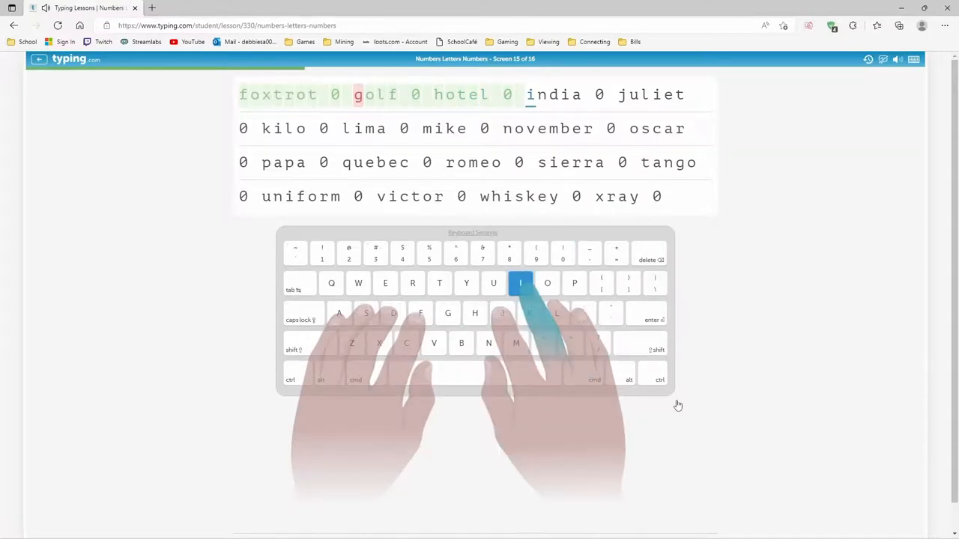
text(j)
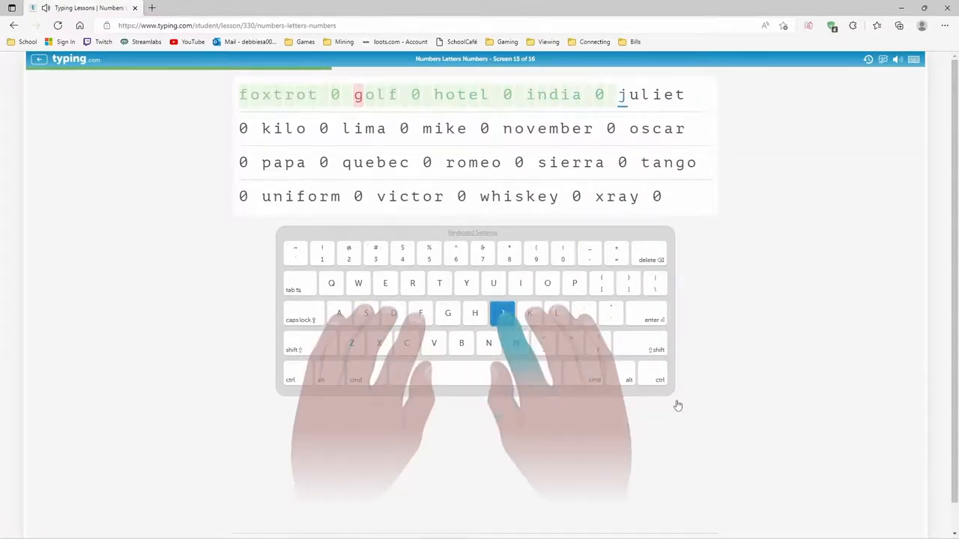
text(0)
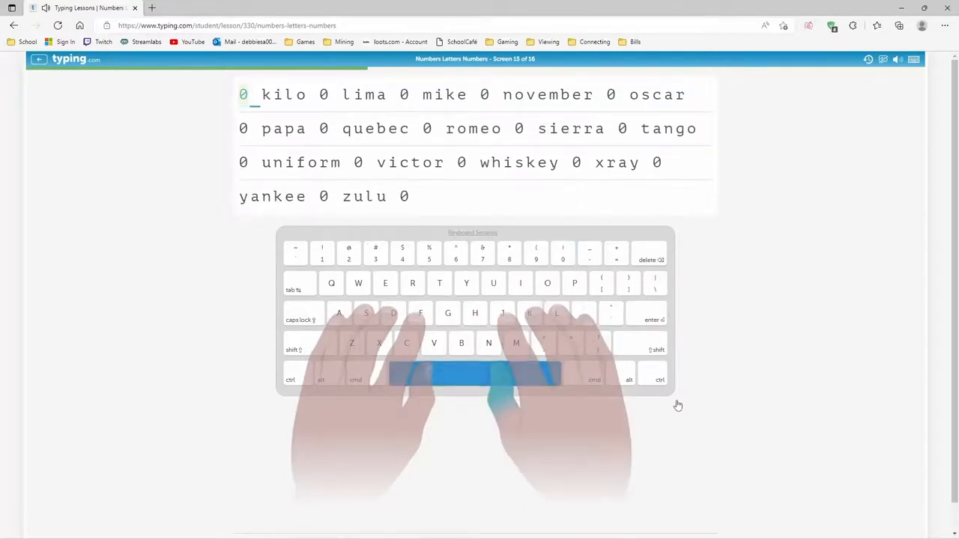
Step: Type kilo 0 through lima, echo and quebec-lettered words with their 0s
text(kilo)
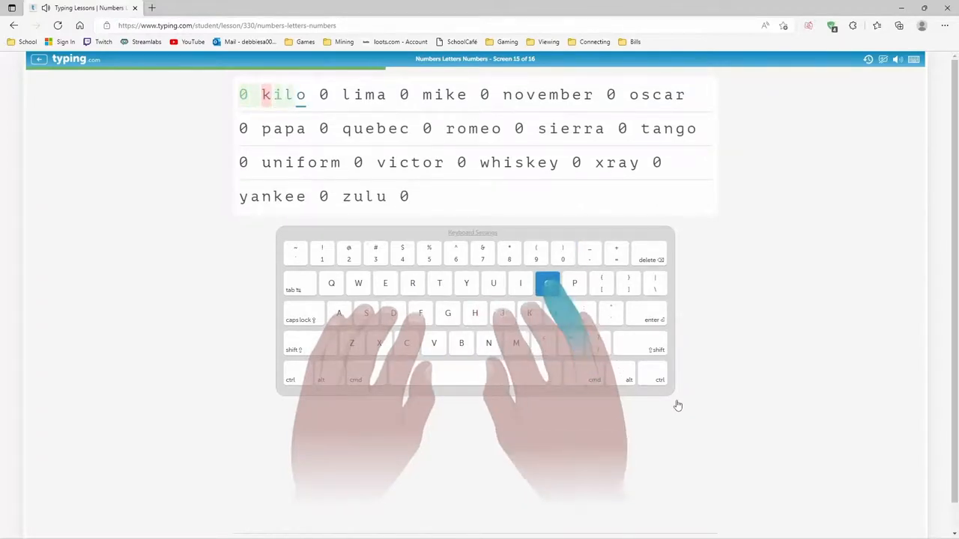
text(0 lima)
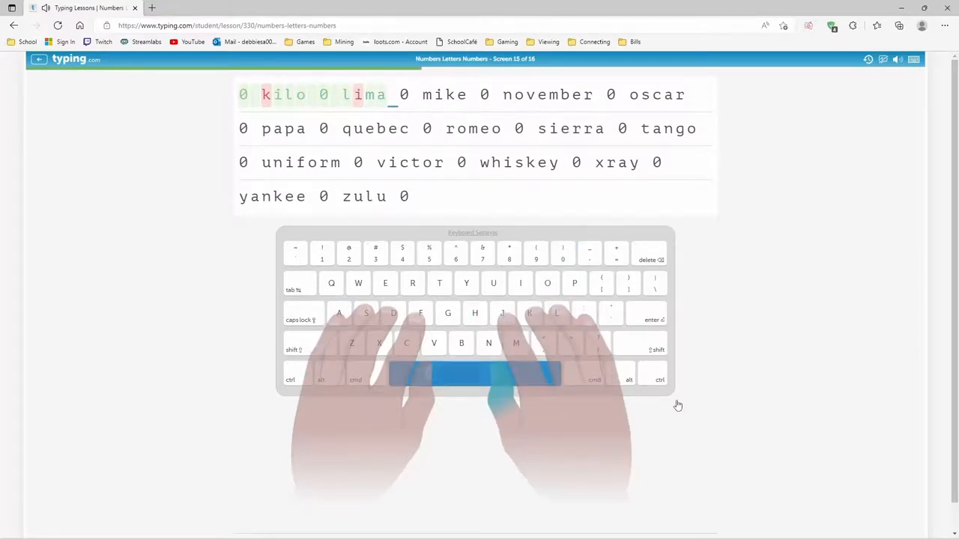
text(0)
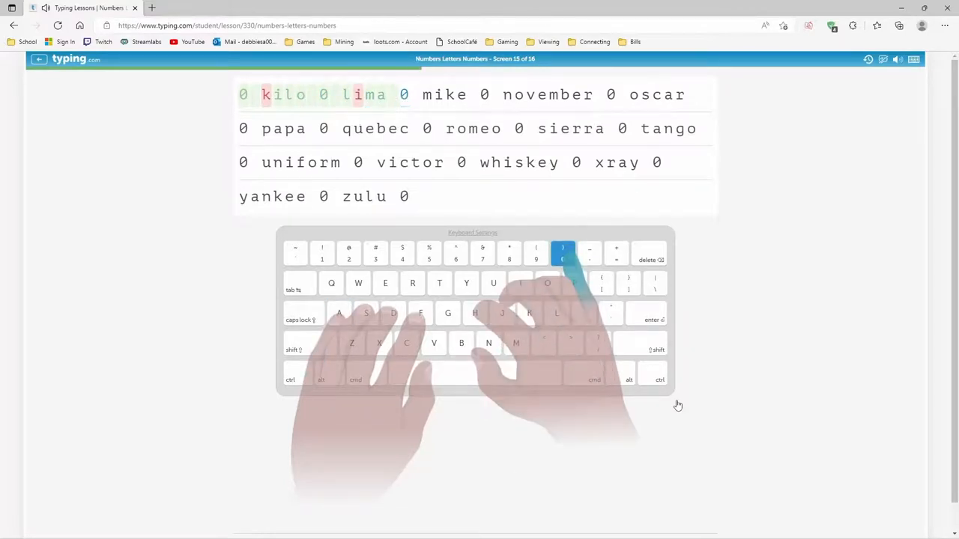
text(i)
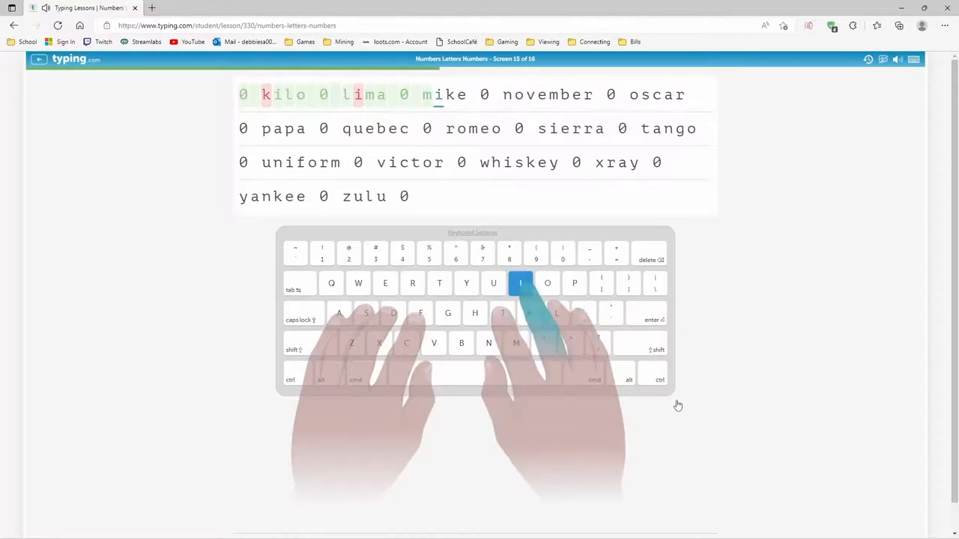
key(space)
text(ike 0 november 0 oscar 0 papa)
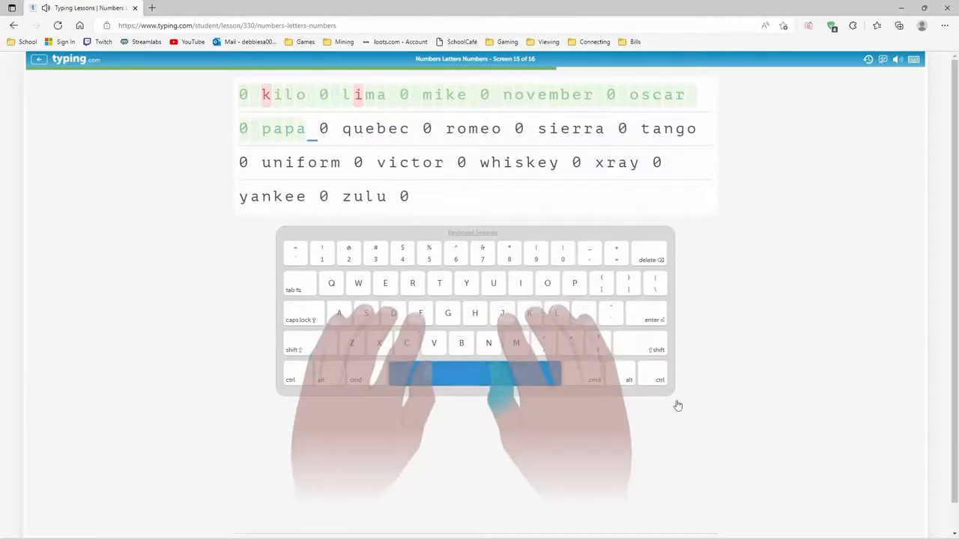
text(e)
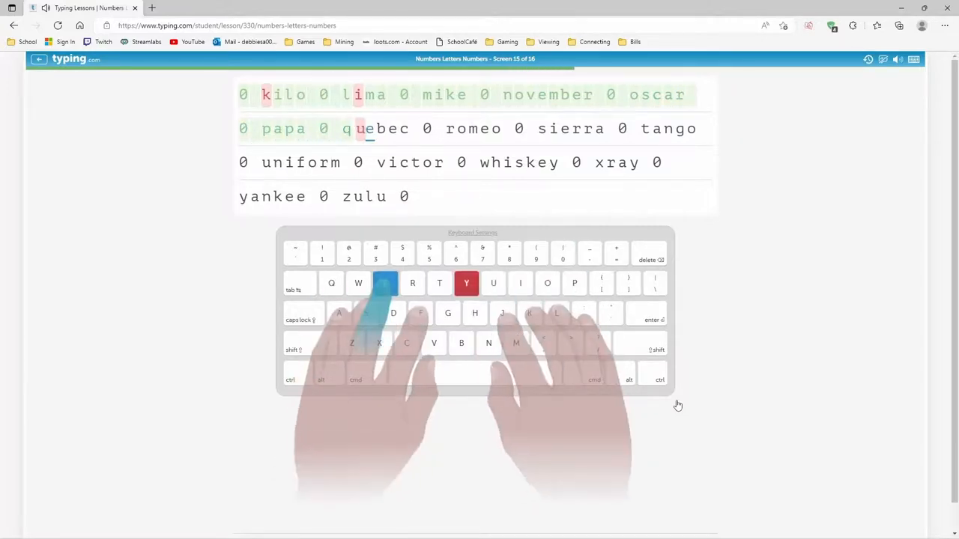
text(c)
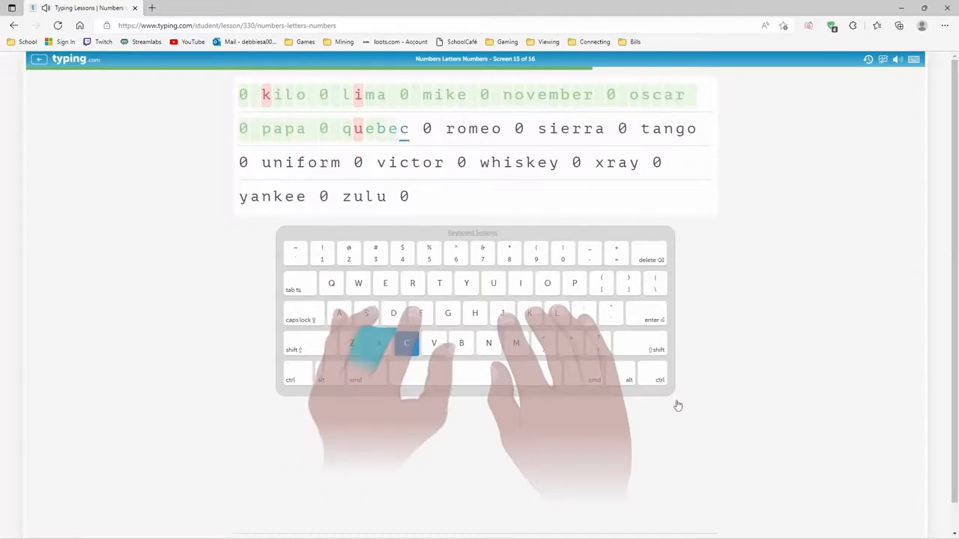
key(space)
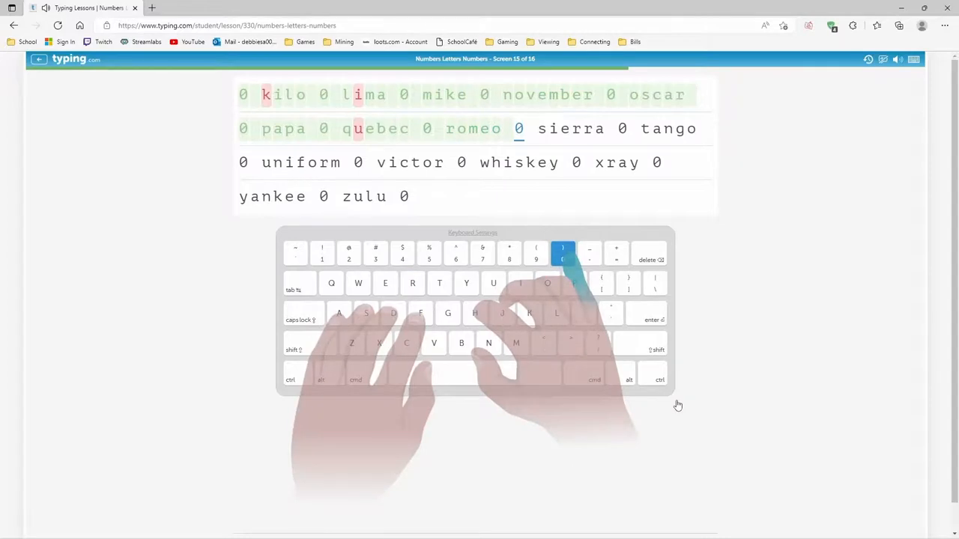
Step: Type sierra onward through uniform, foxtrot, golf, kilo letters up to xray and yankee
text(sierra)
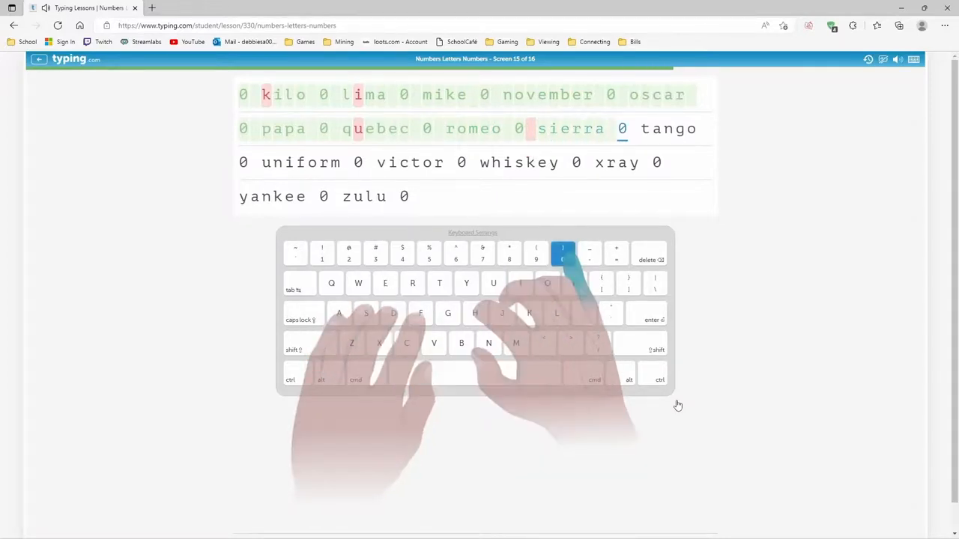
text(o)
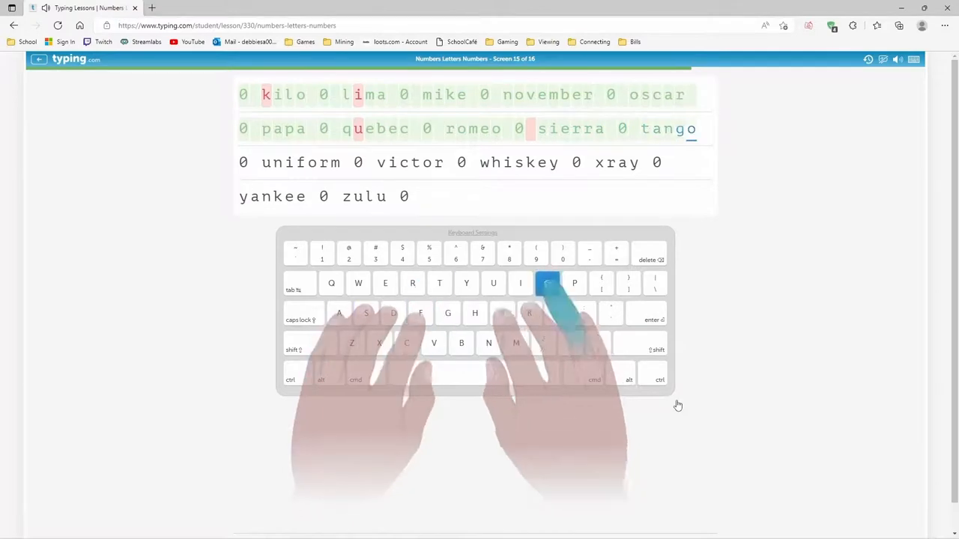
text(u)
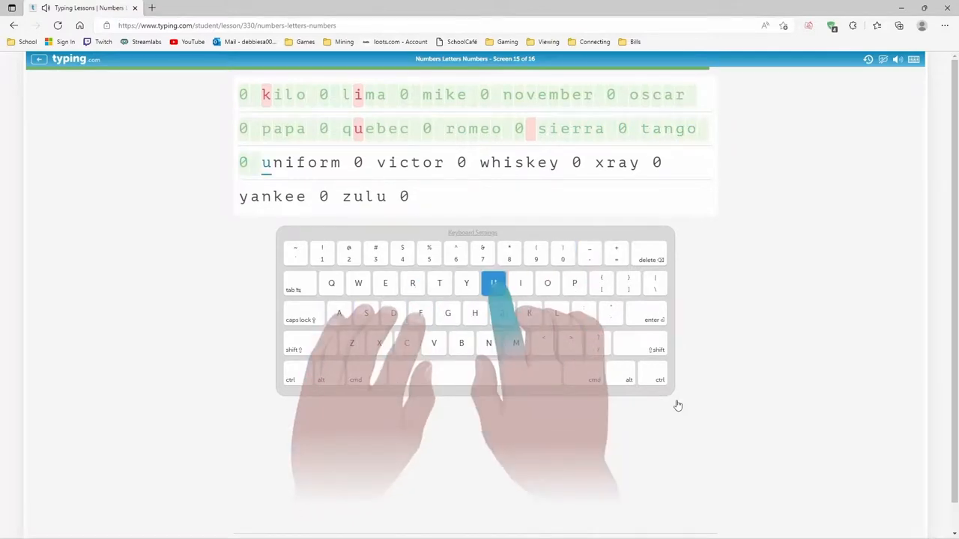
text(f)
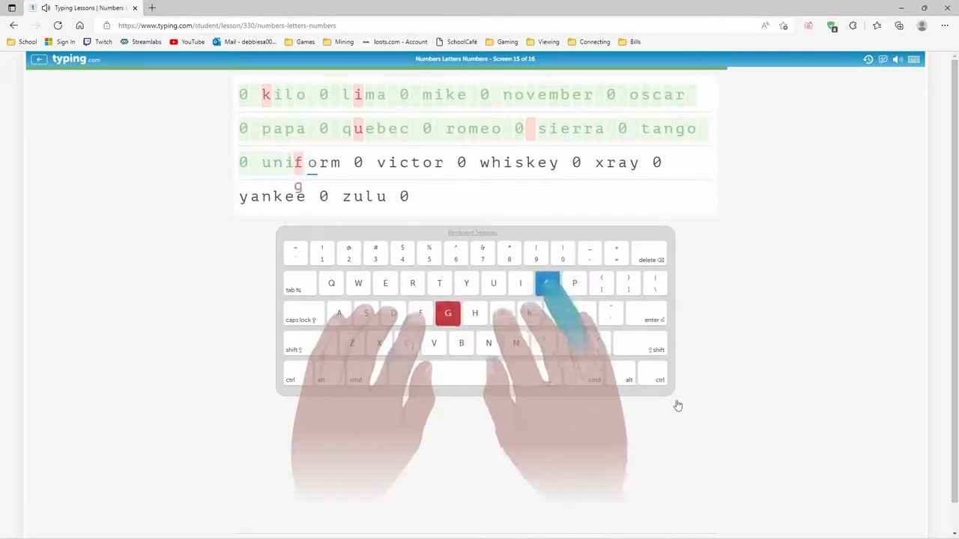
text(g)
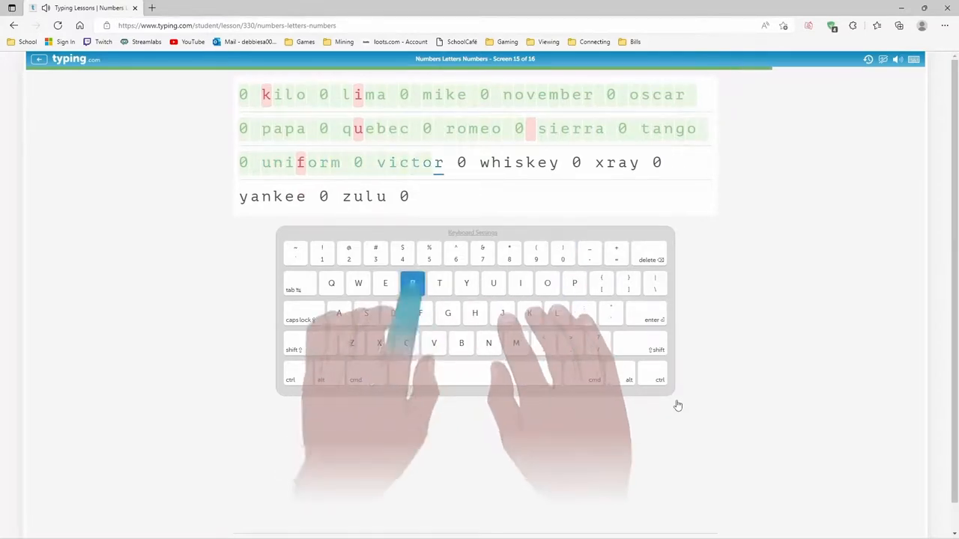
text(key 0 xra)
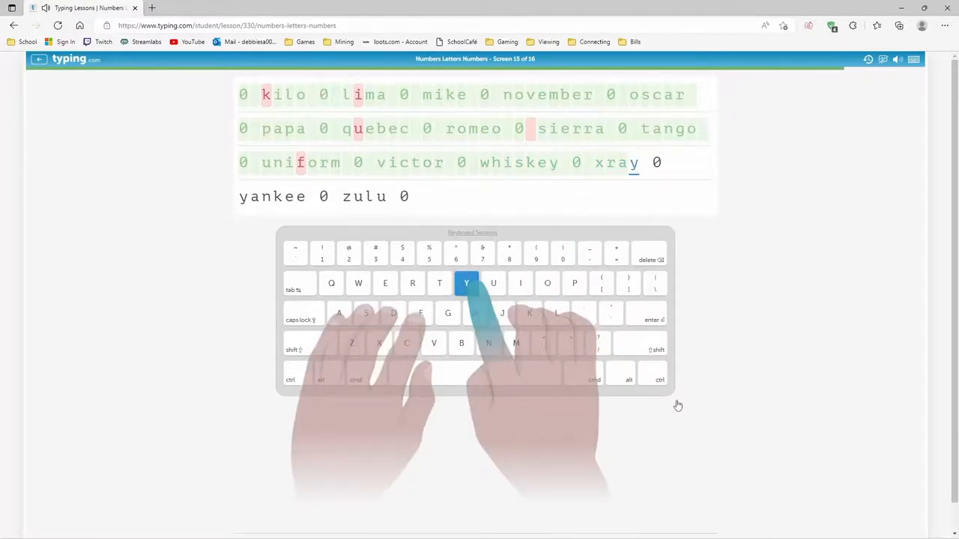
text(y)
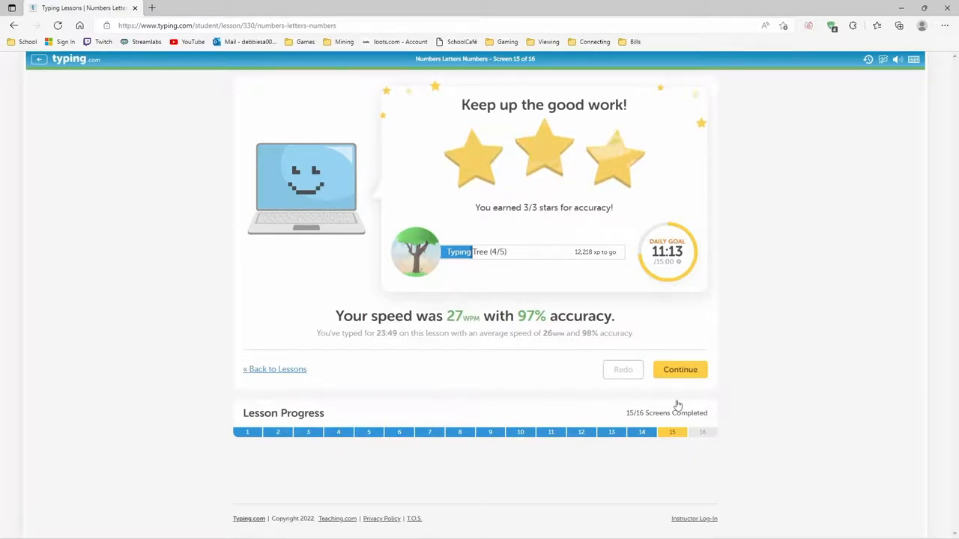
Step: Continue past screen 15's results (27 wpm, 97%) to start the final all-numbers screen 16
click(680, 369)
text(23424 03 4)
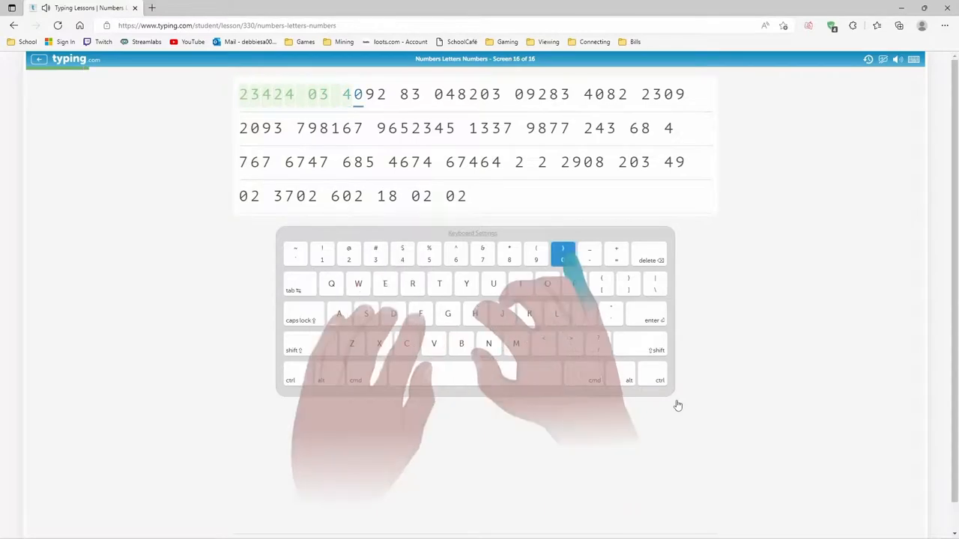
Step: Type the first digit groups of screen 16 (2808, 2422, 29291)
text(2)
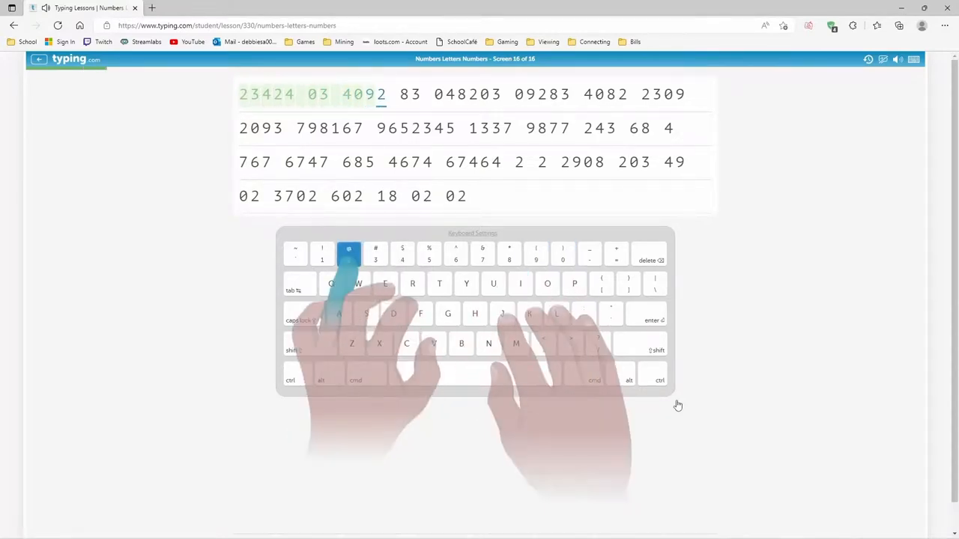
text(8)
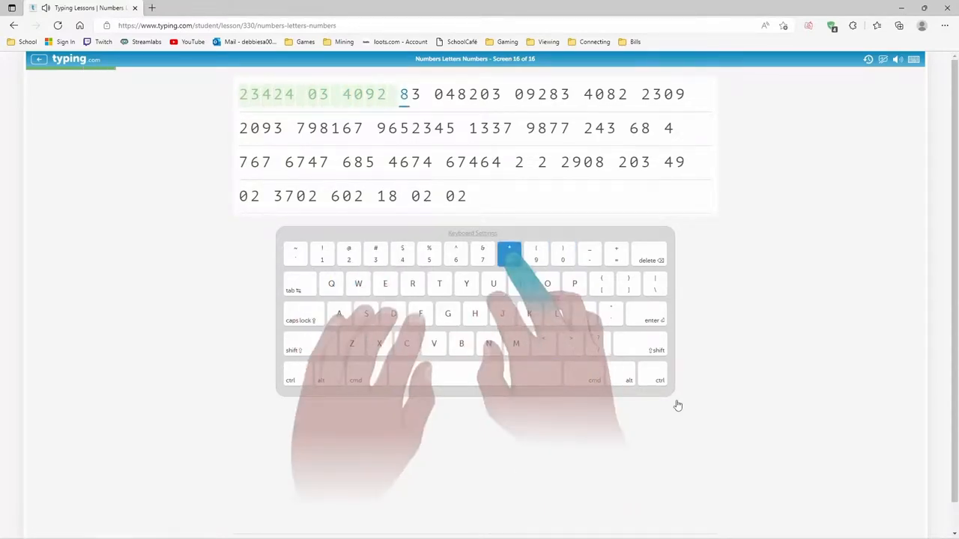
text(0)
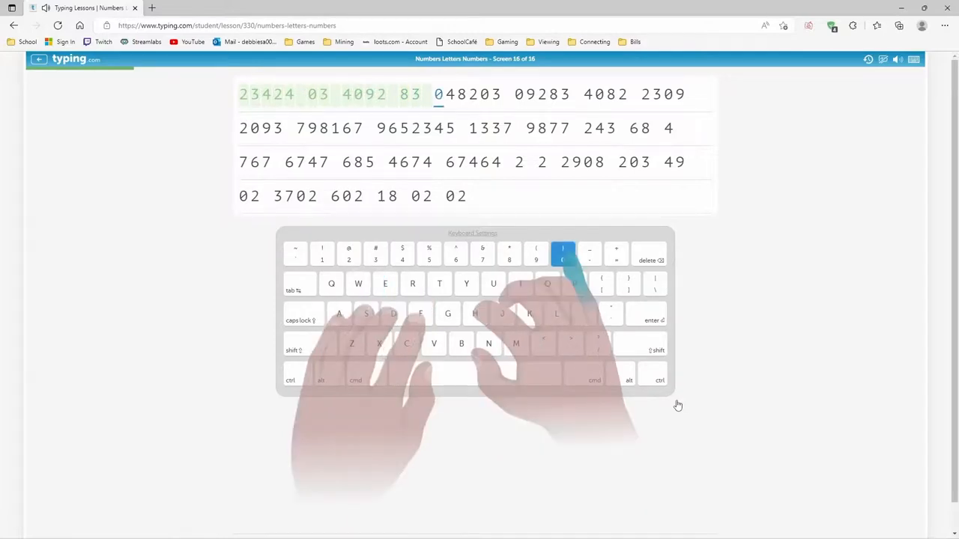
text(8)
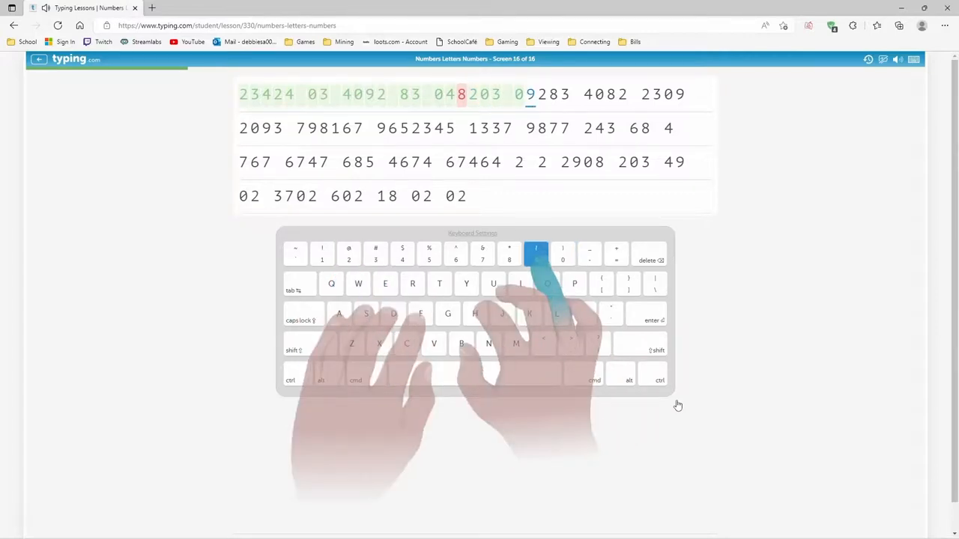
text(28)
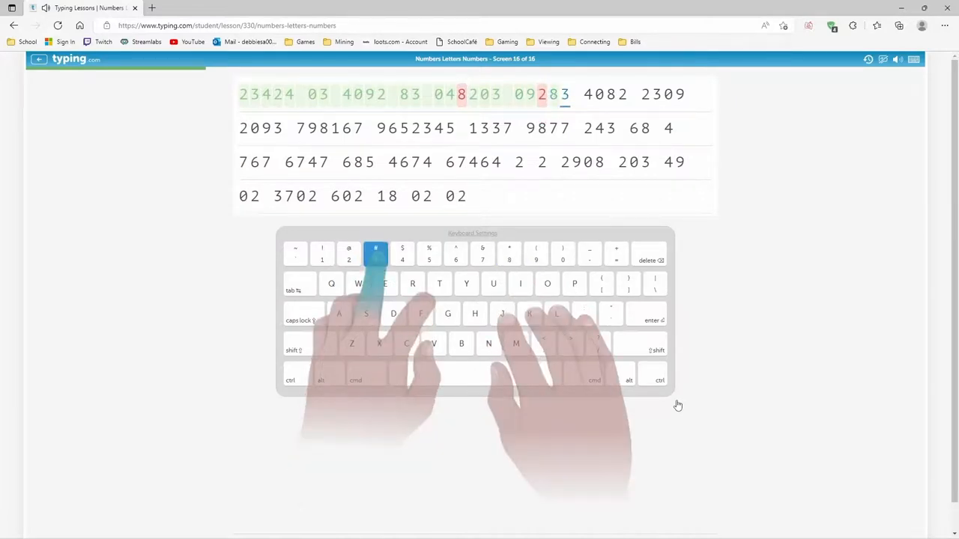
text(4)
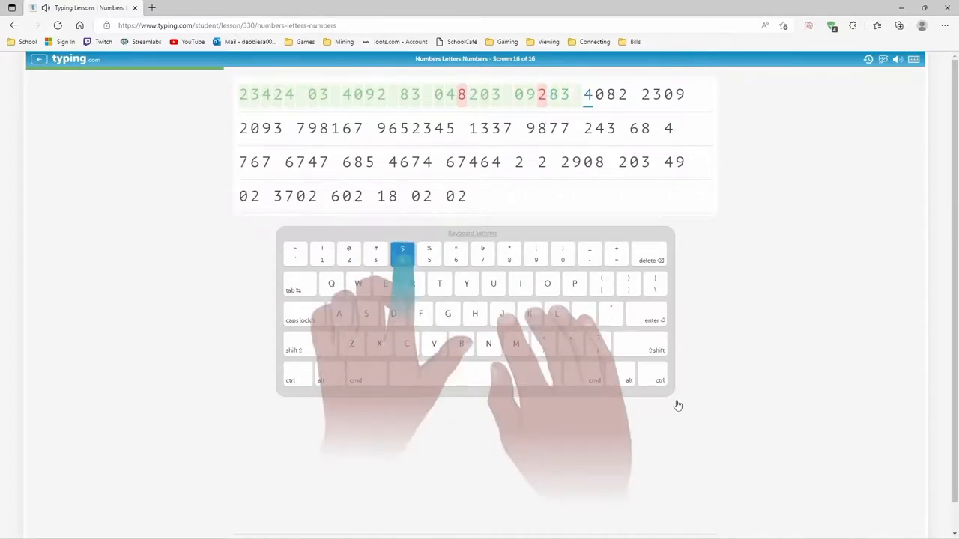
text(2)
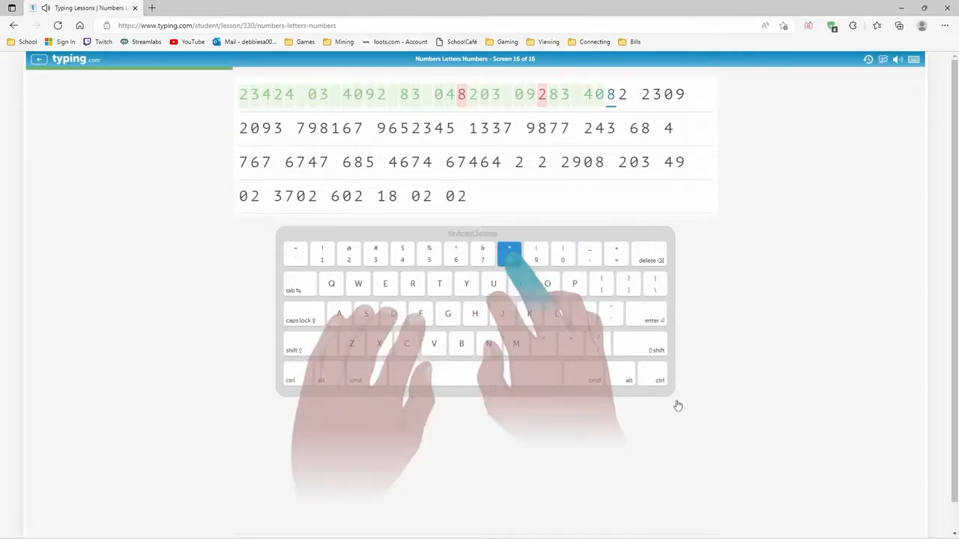
text(2)
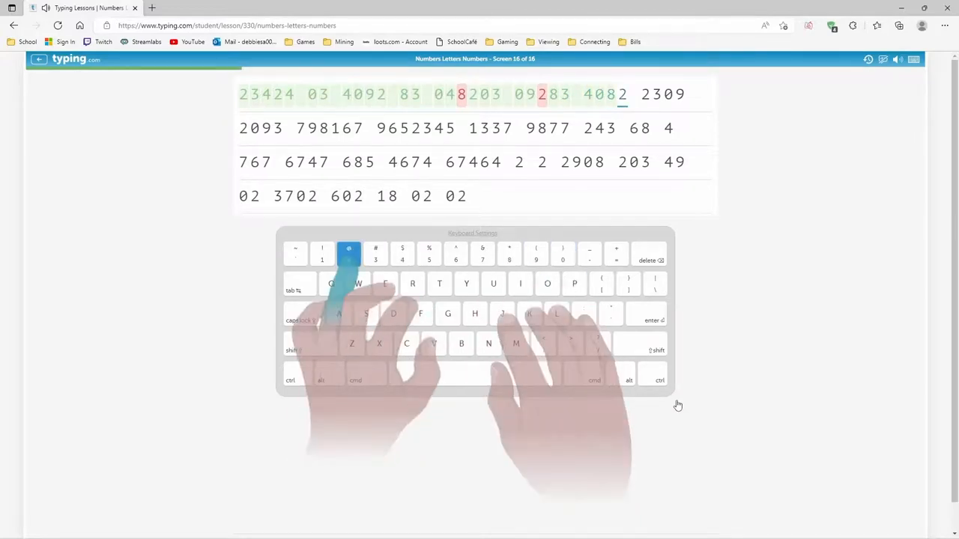
text(2 2)
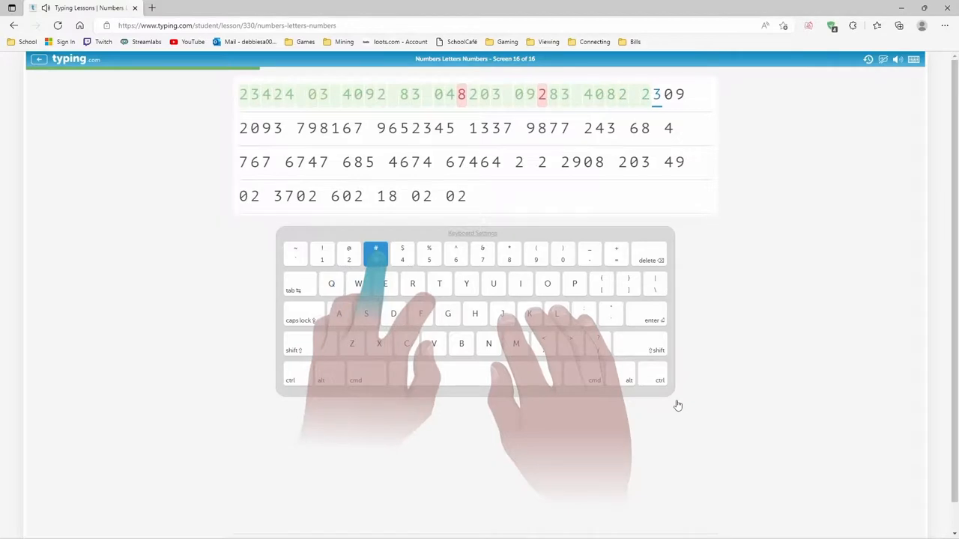
text(9)
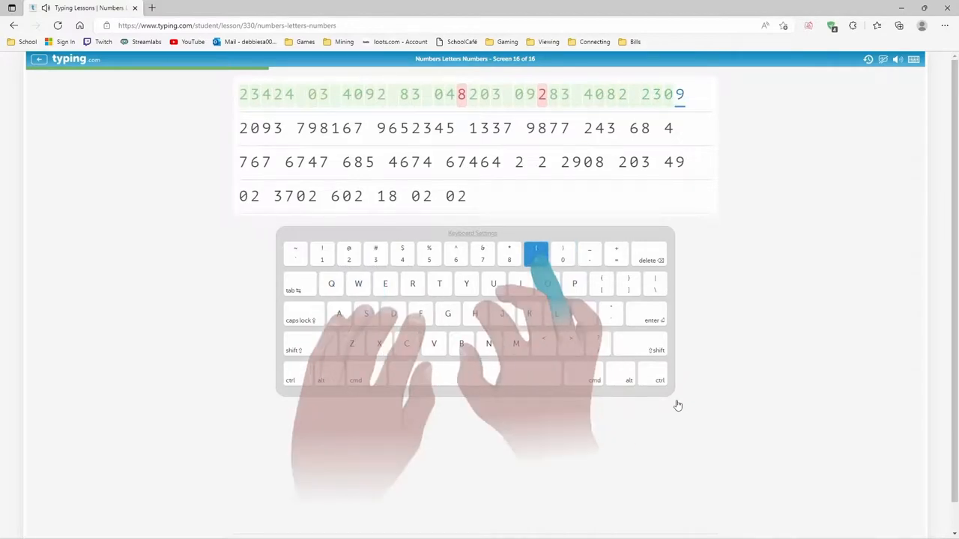
text(2093)
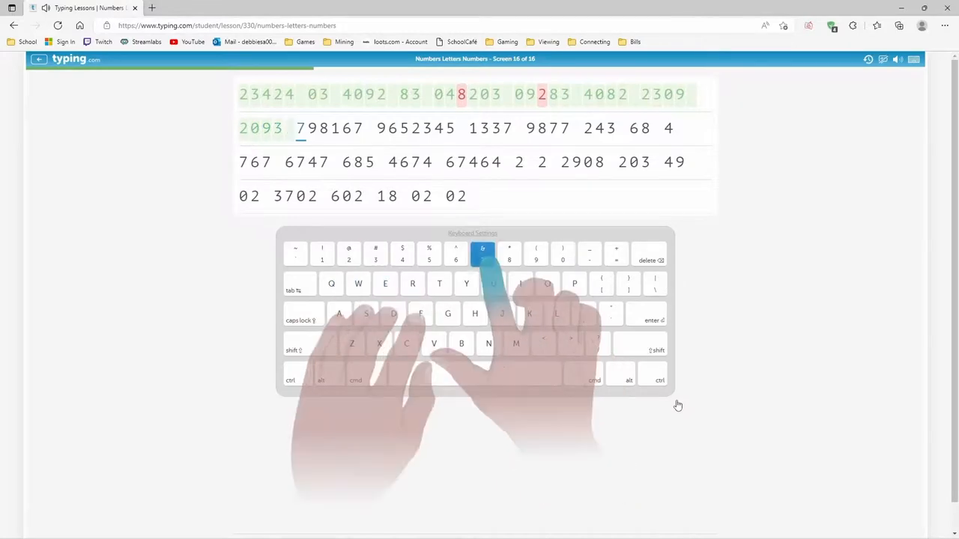
text(9)
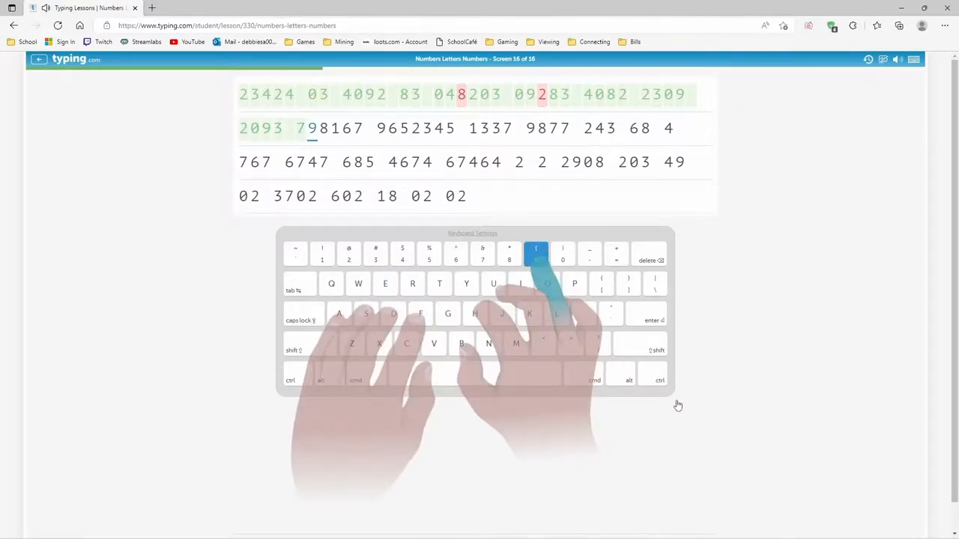
text(1)
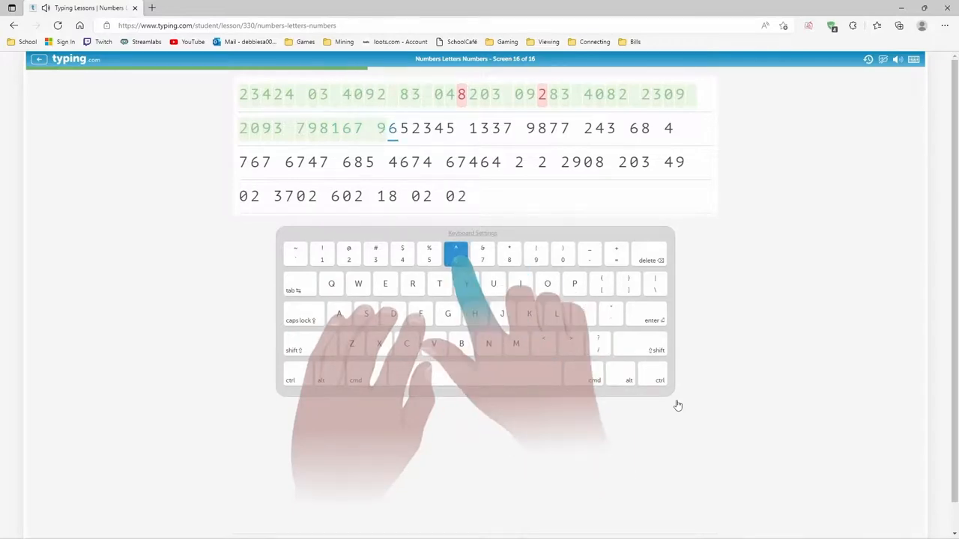
Step: Type the remaining digit groups through the final 60 to reach the Super job! results at 14 wpm, 96%
text(523)
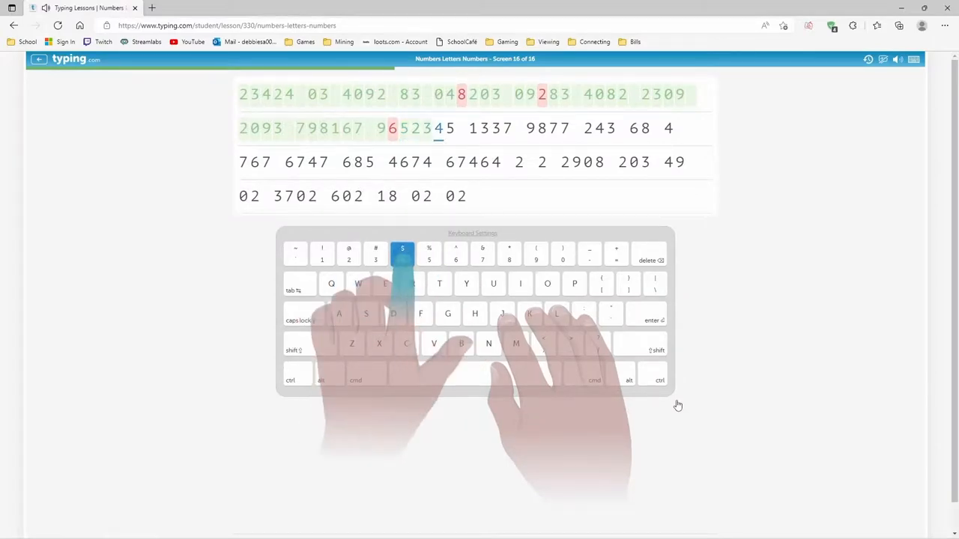
text(1337 98)
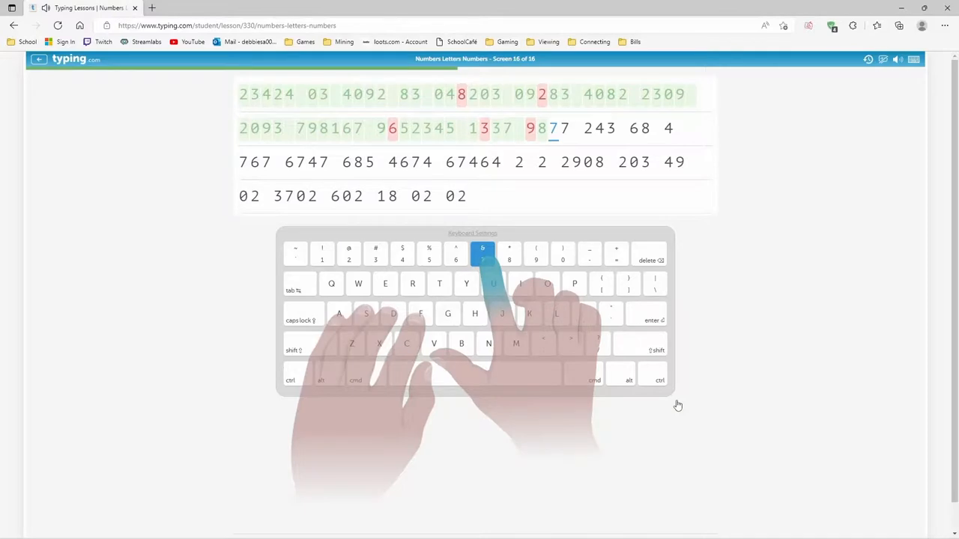
text(77 24)
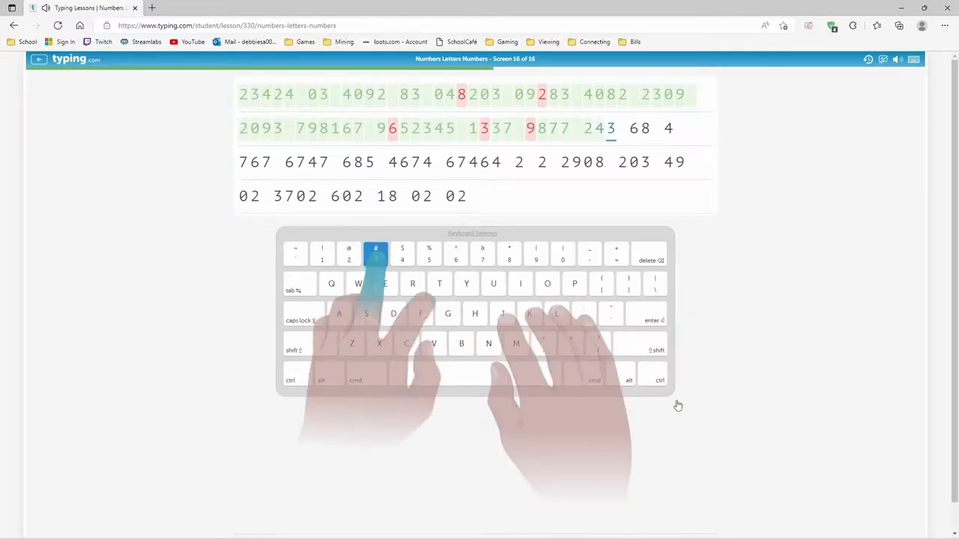
text(8)
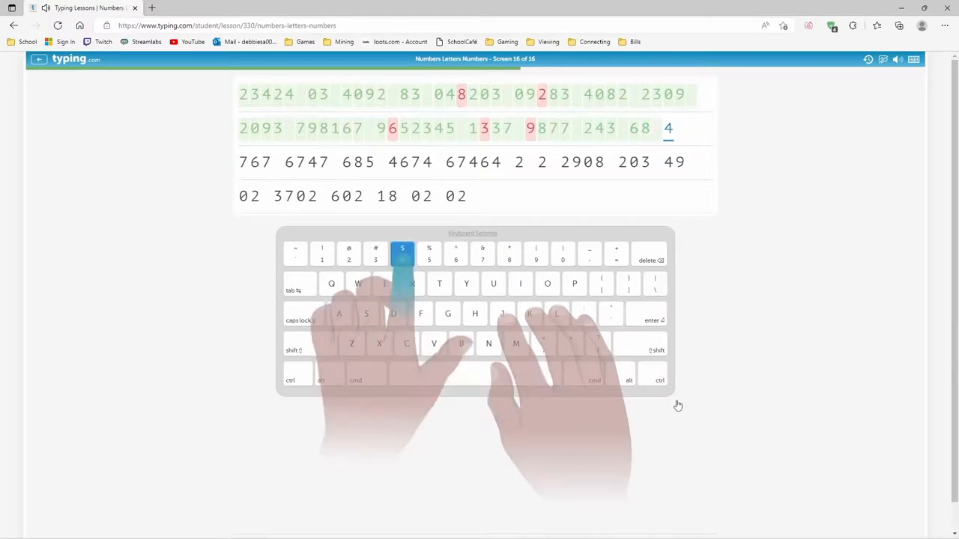
text(767 674)
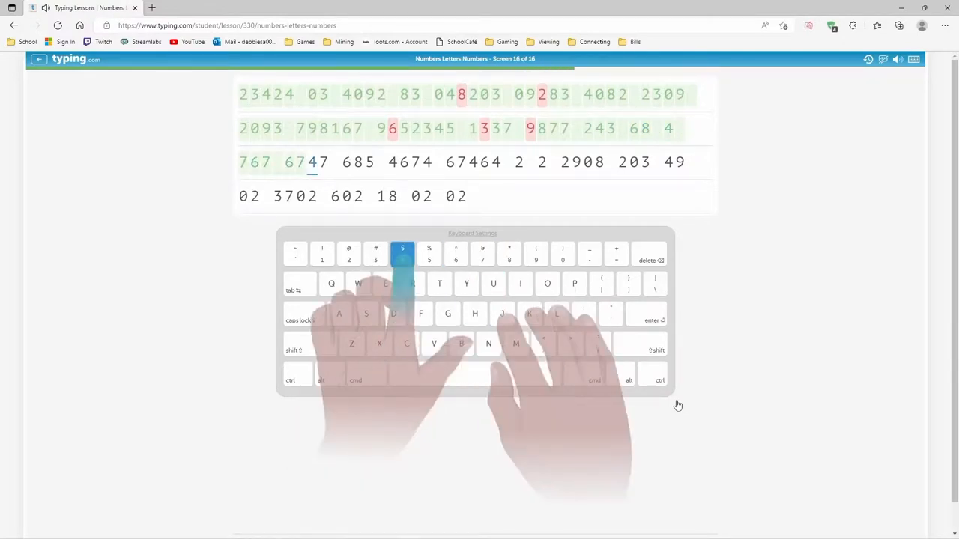
text(685)
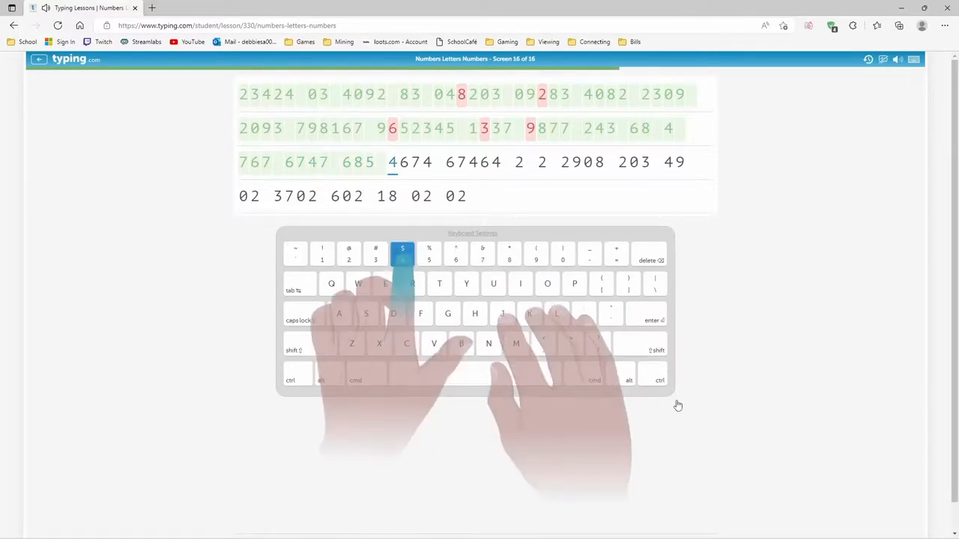
text(67)
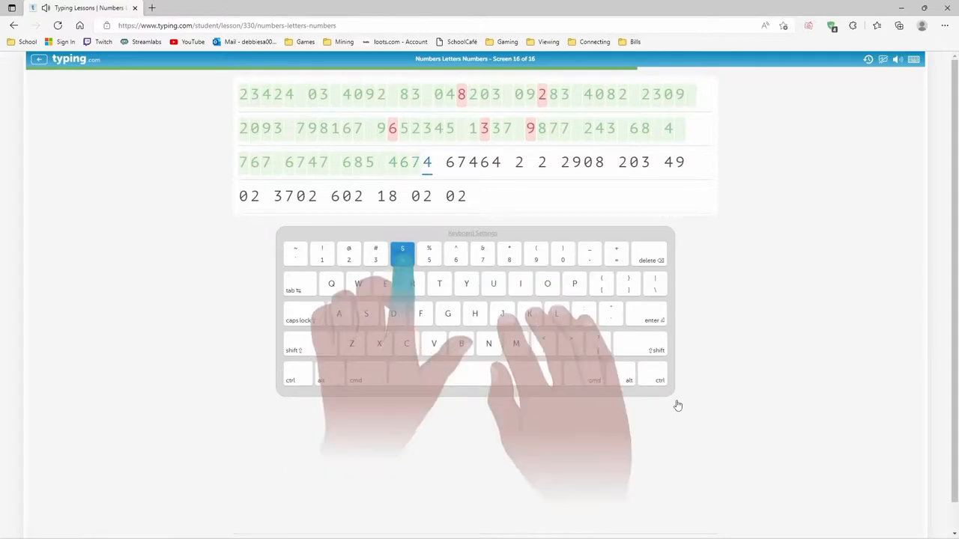
text(6)
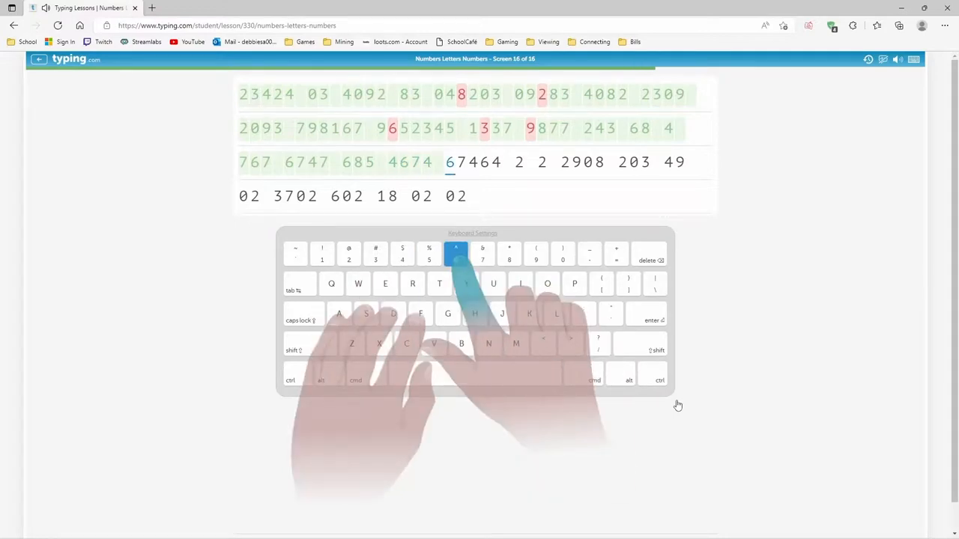
text(46)
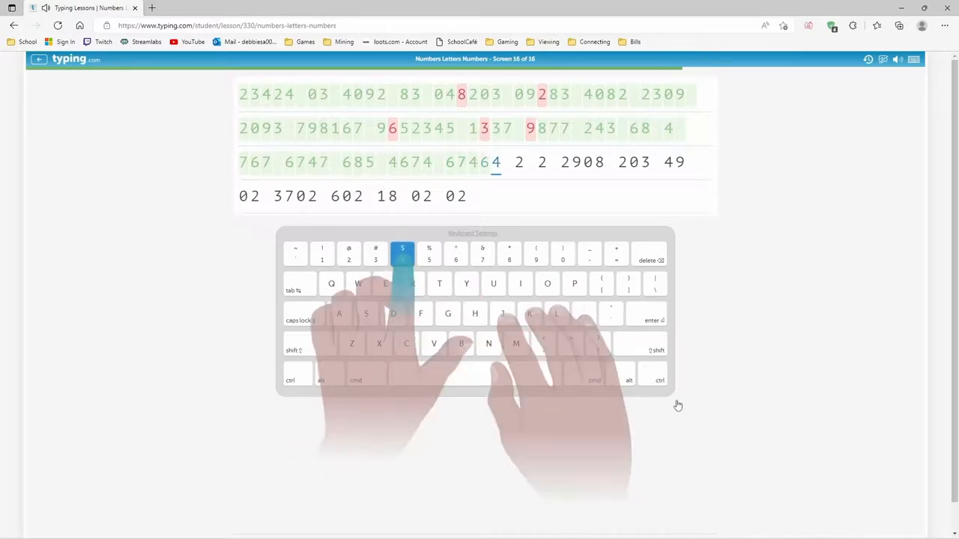
text(4 2 2 29)
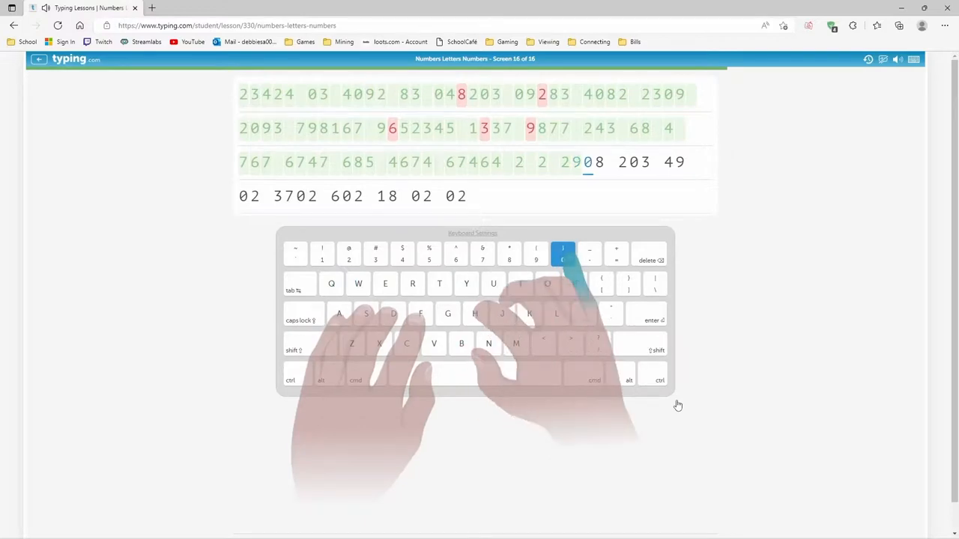
key(space)
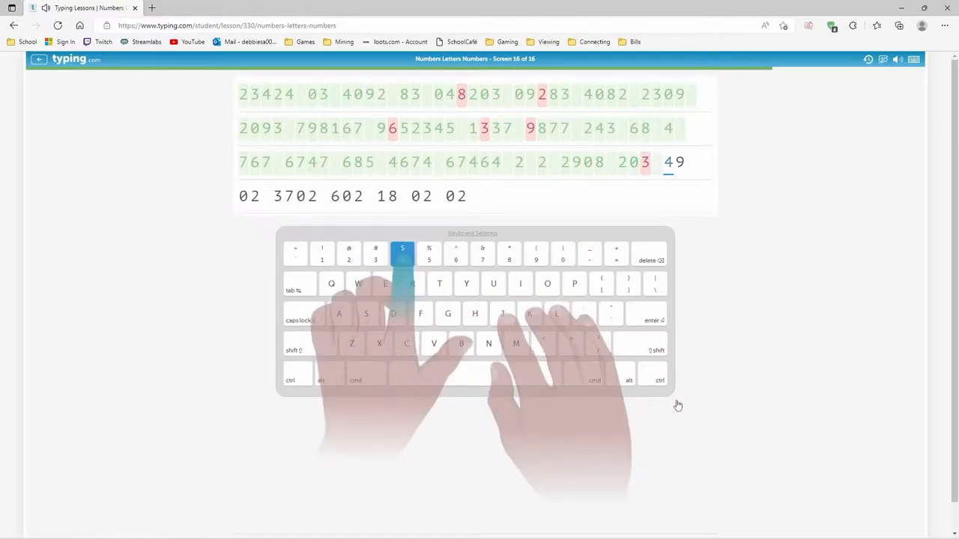
key(space)
text(02 37)
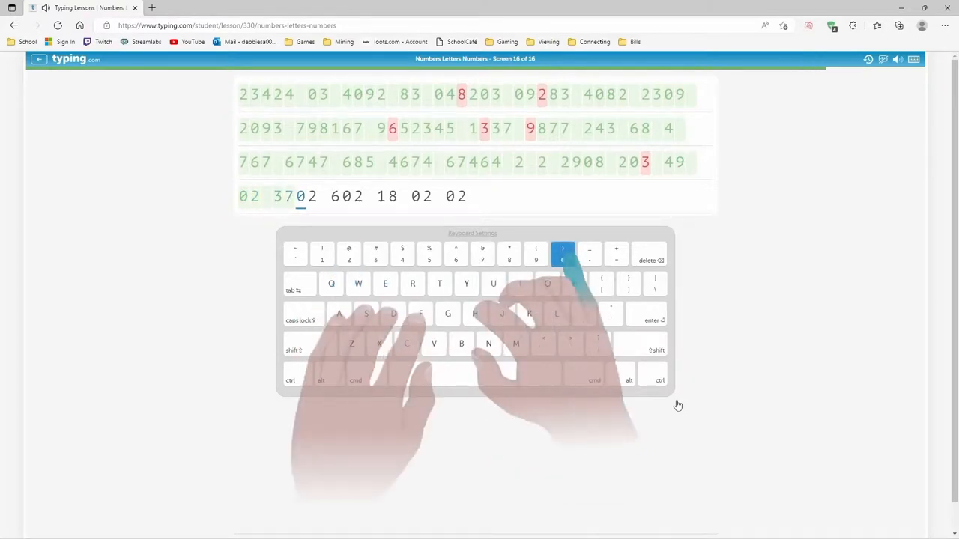
text(602)
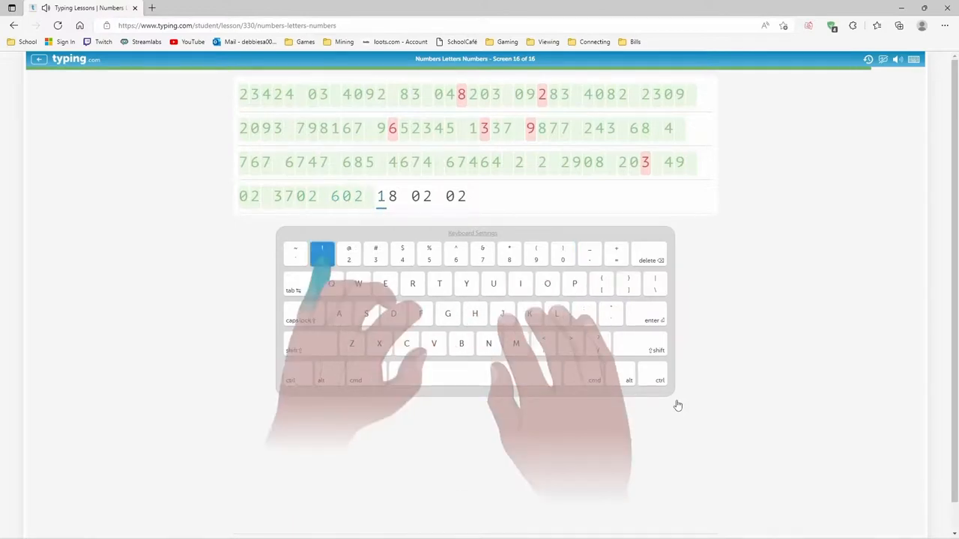
text(0)
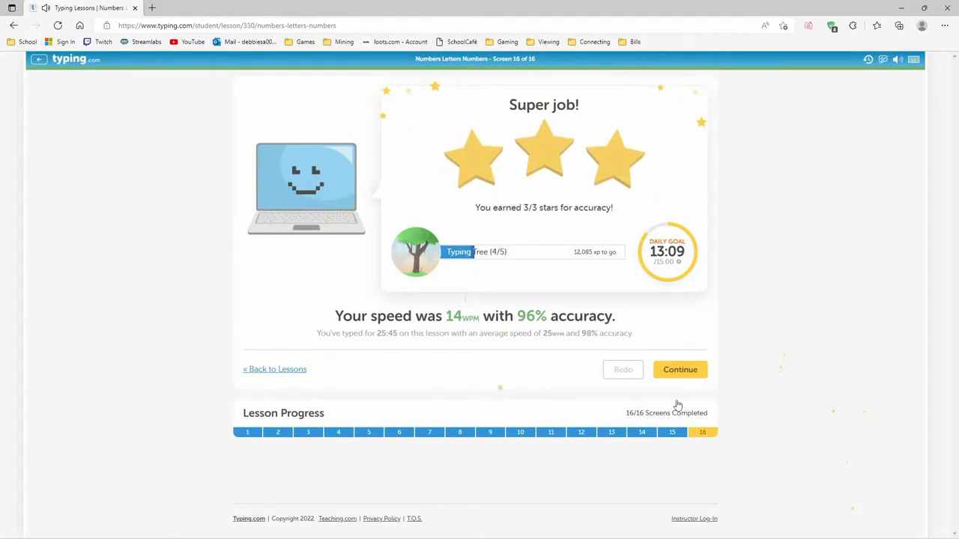
Step: Collect the 48-star completion badge and continue to the Advanced Symbols lesson
click(680, 369)
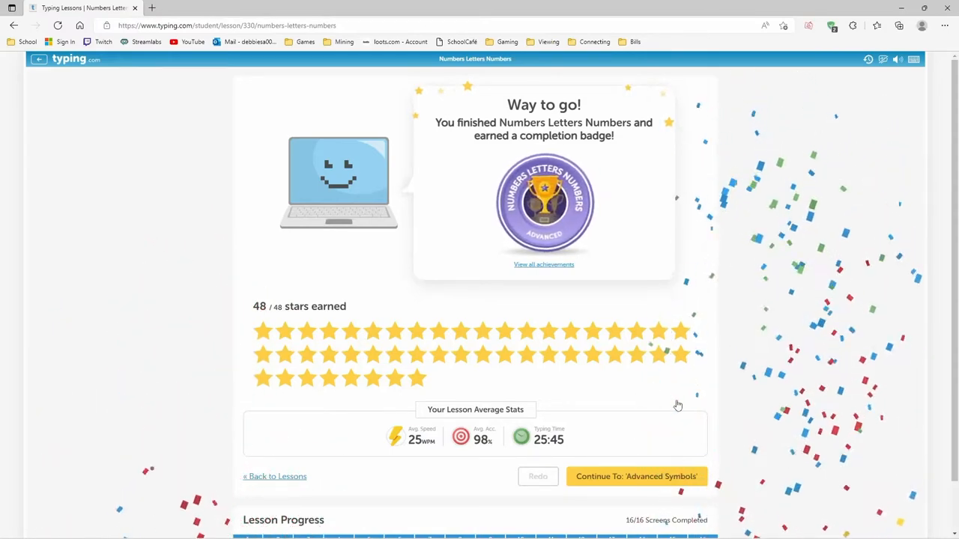
click(635, 477)
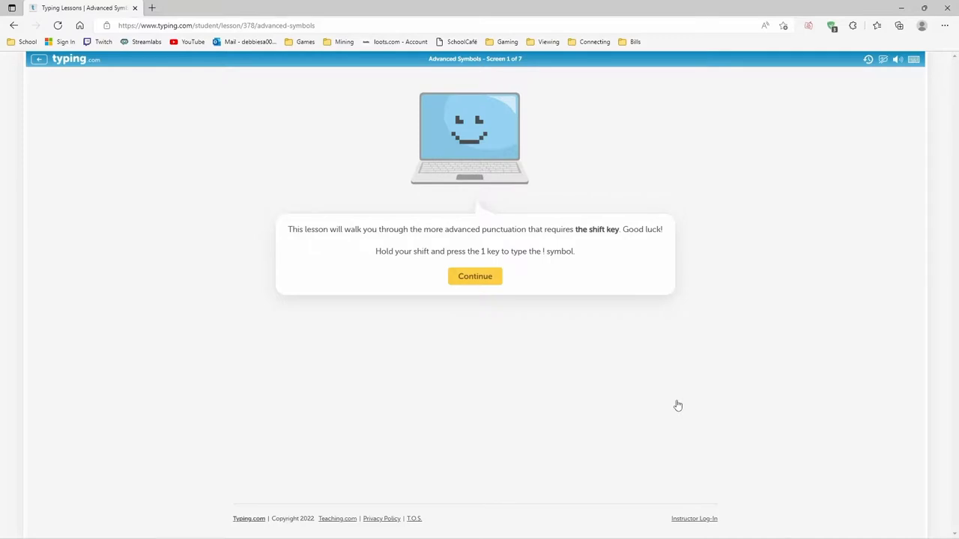
Step: Start Screen 1 and type the a! and !a exclamation-mark drill lines to finish at 21 wpm, 99%
click(475, 276)
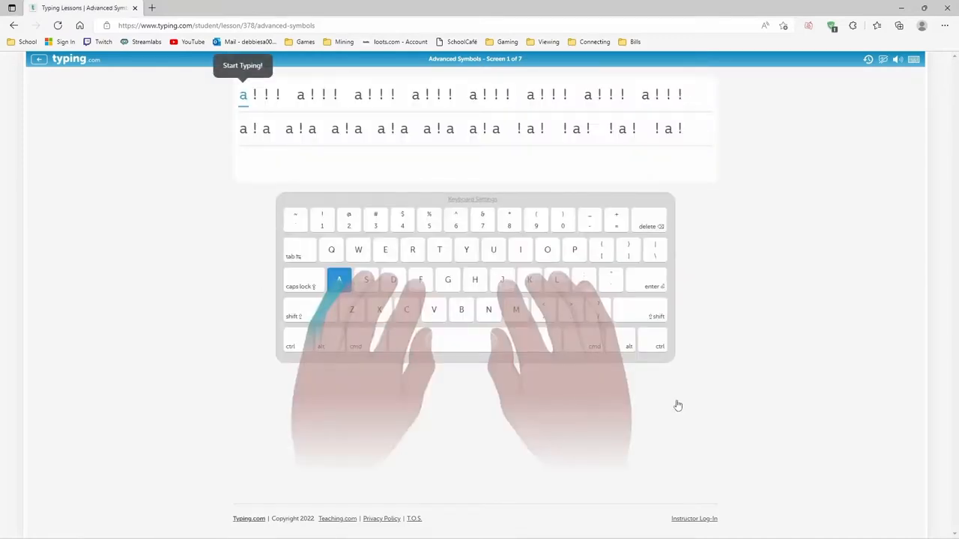
text(!!! a!!! a!!! a!)
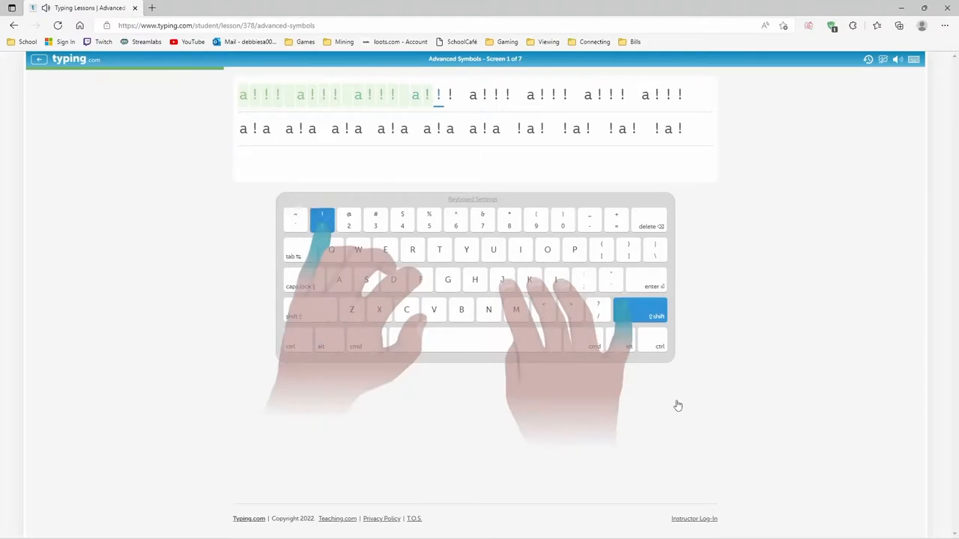
key(space)
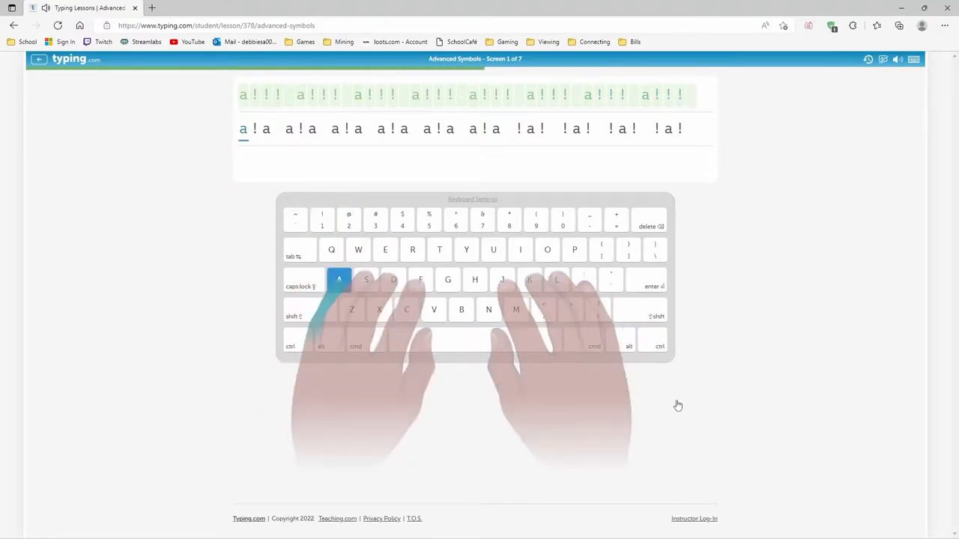
key(space)
text(a!a a!a a)
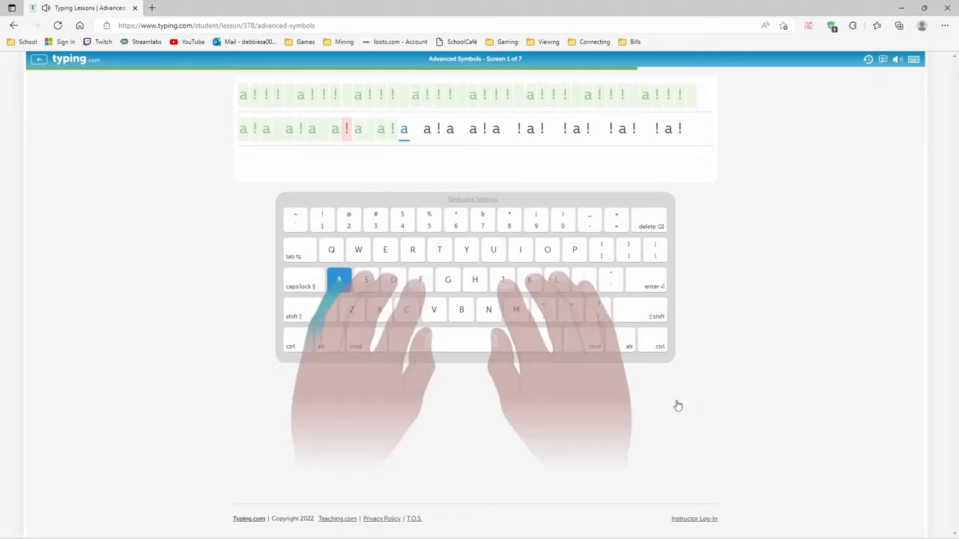
text(!a a!a)
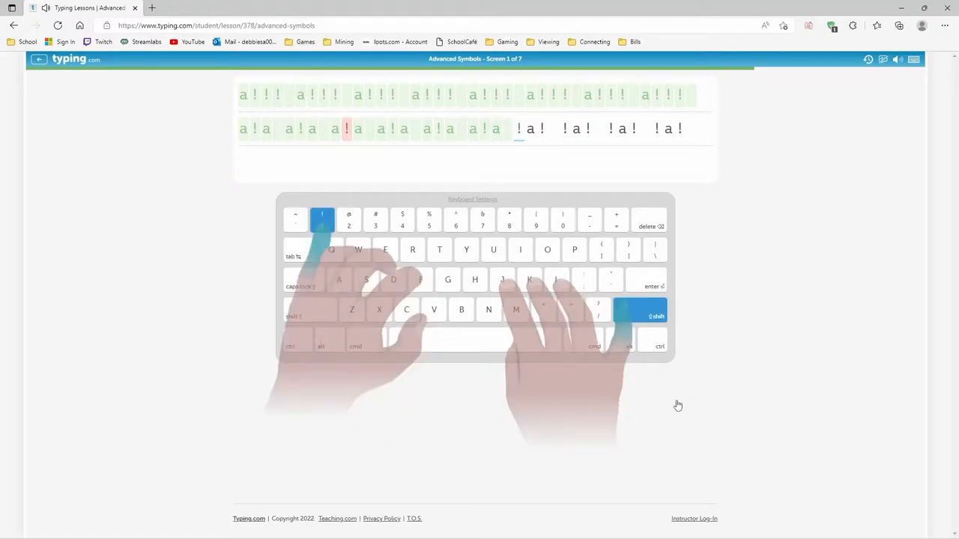
key(space)
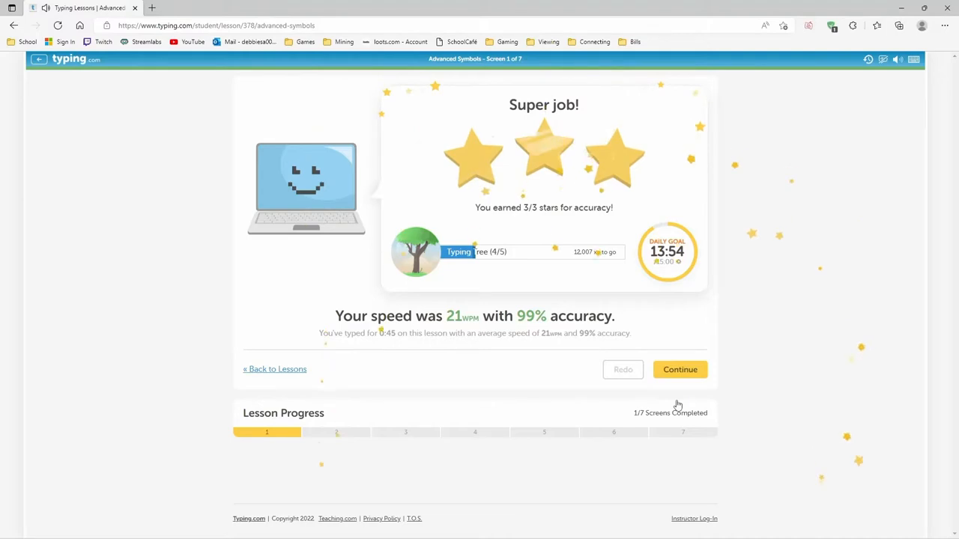
Step: Continue to Screen 2 and type the s@@@ and s@s at-sign drill lines to finish at 20 wpm, 96%
click(680, 369)
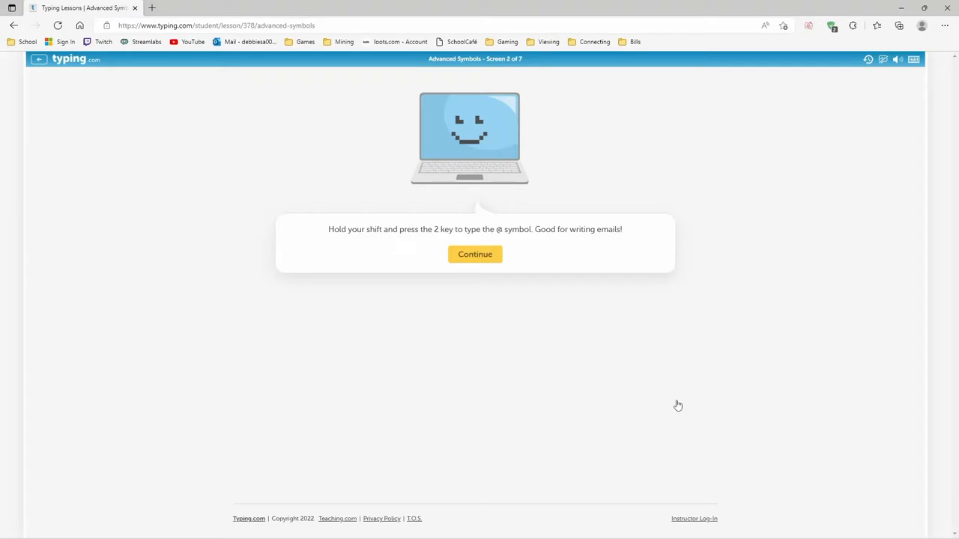
click(475, 254)
text(s@@@ s@@@)
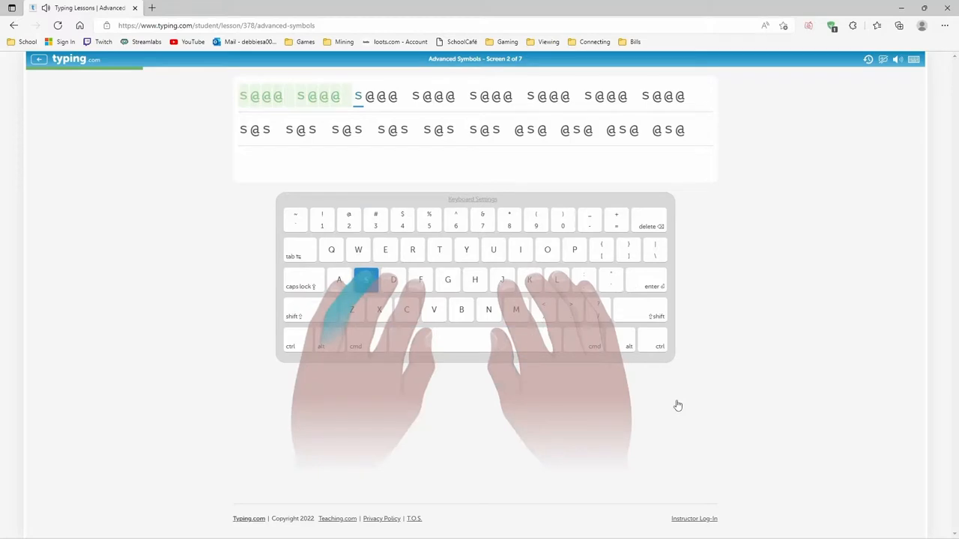
key(space)
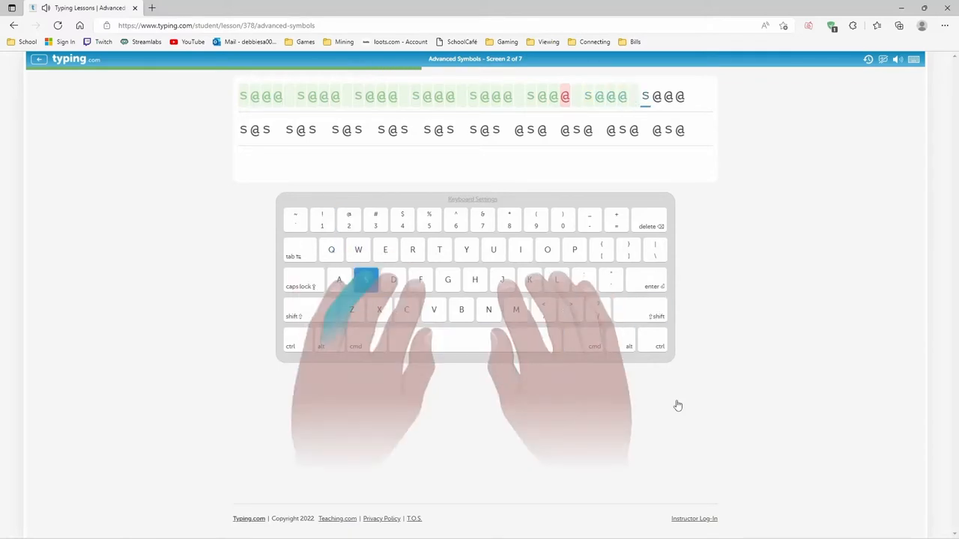
key(space)
text(s@)
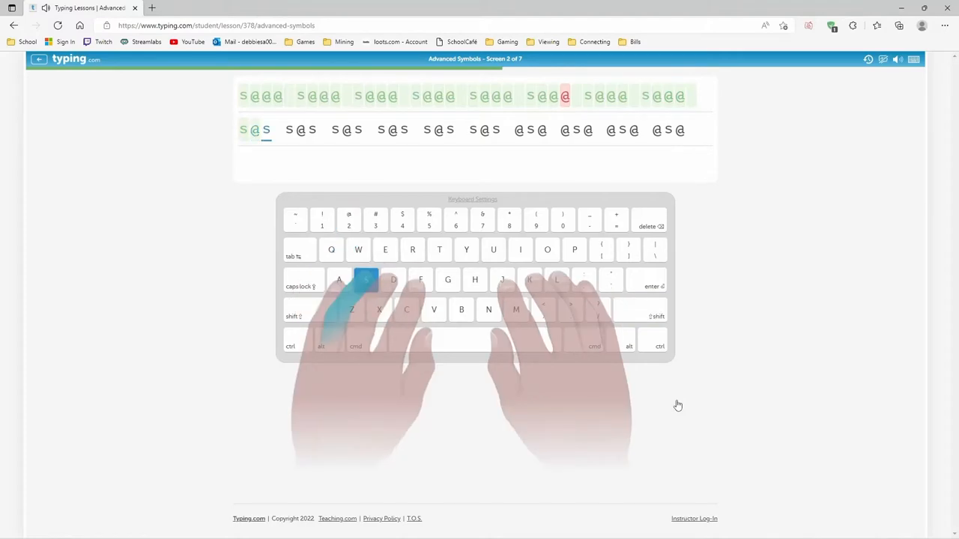
key(space)
text(s s)
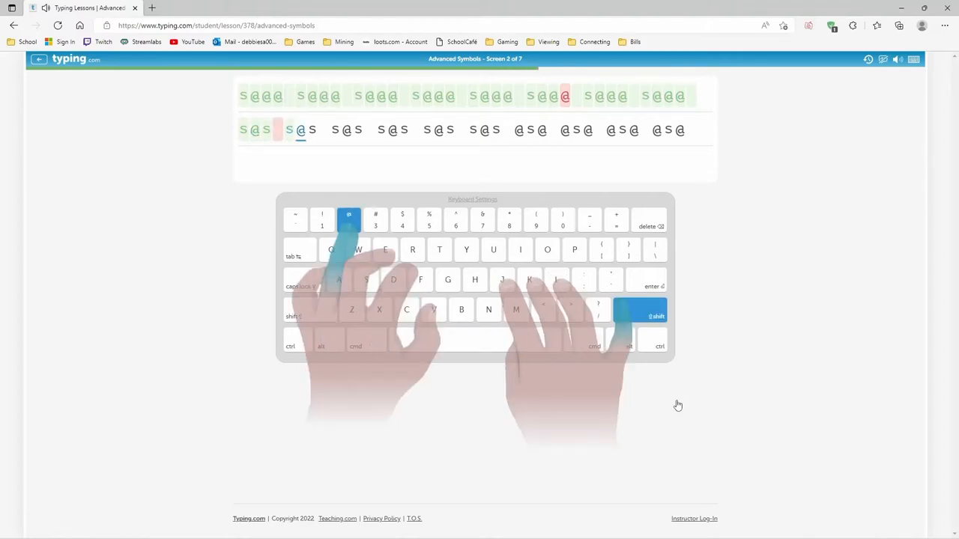
text(@s s@s s)
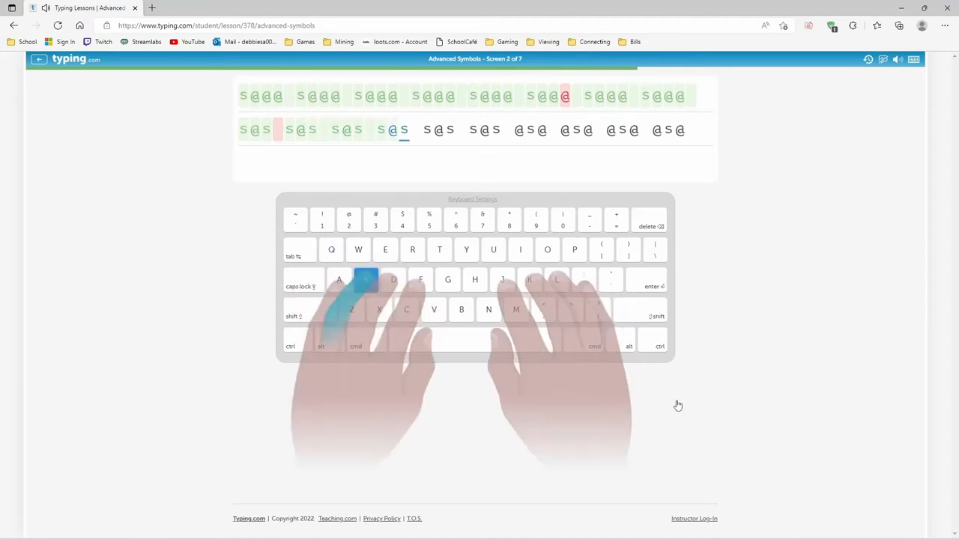
text(@)
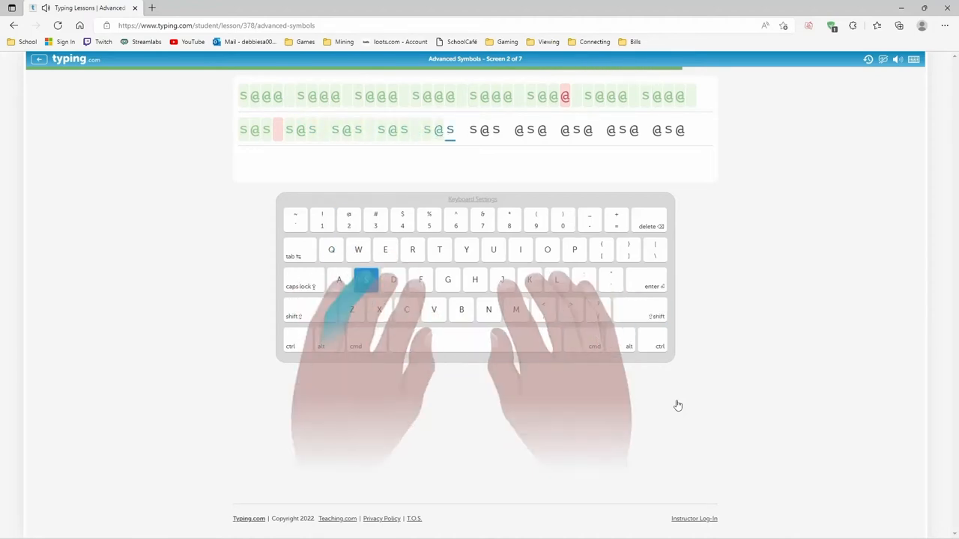
text(@s @s@)
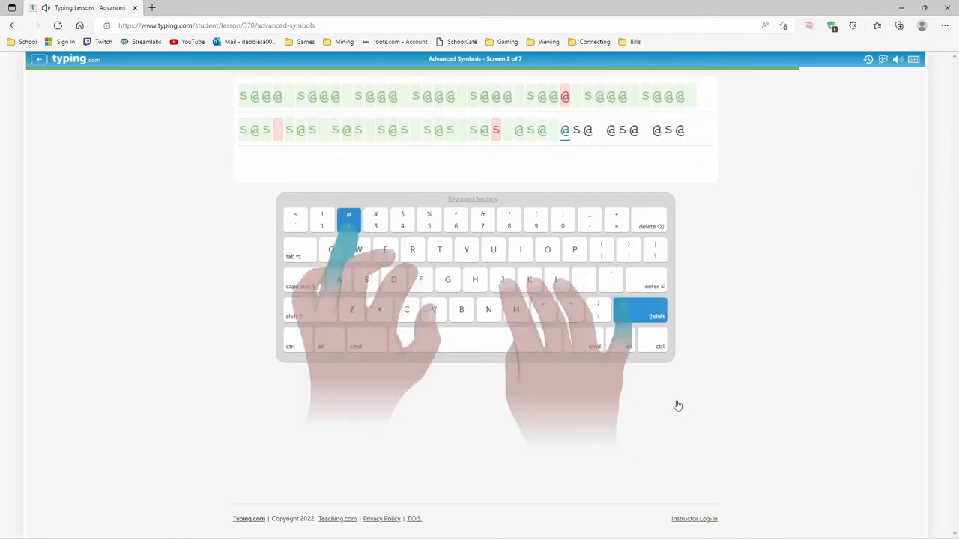
key(space)
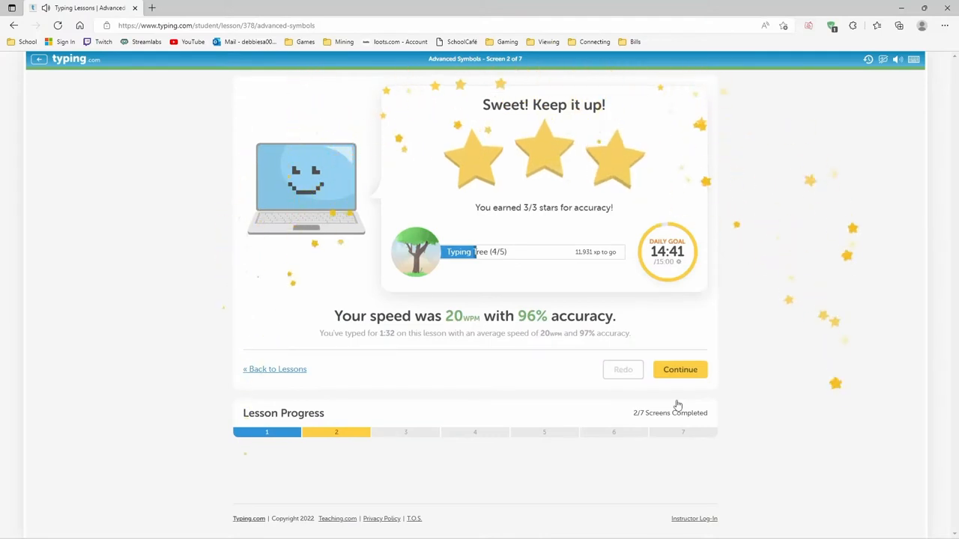
Step: Continue to Screen 3 and type the d### and d#d hash-sign drill lines, reaching the 15-minute daily goal
click(680, 368)
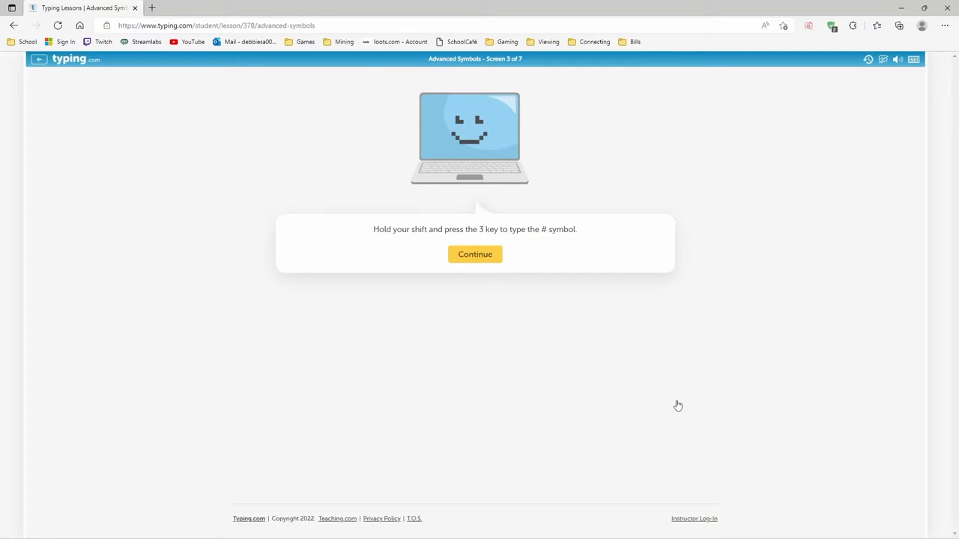
click(475, 254)
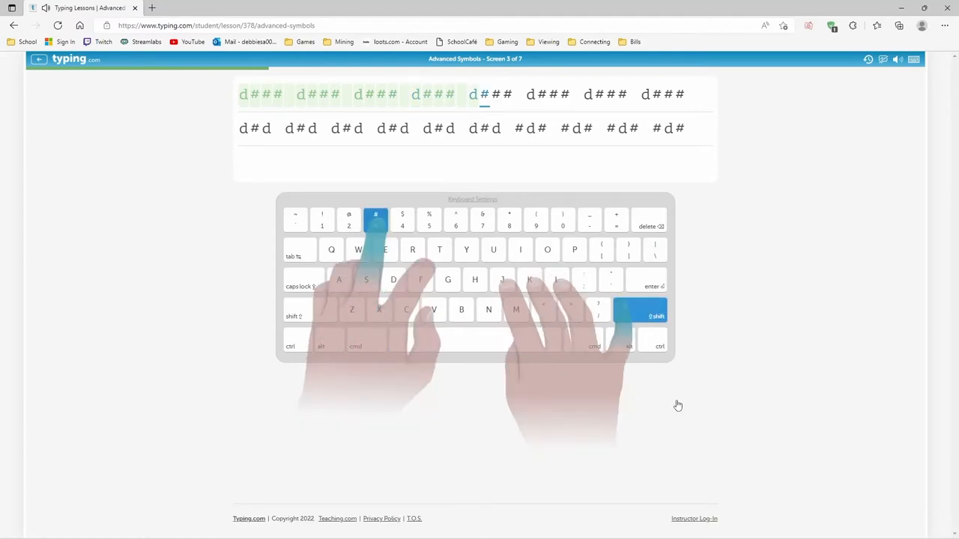
text(###)
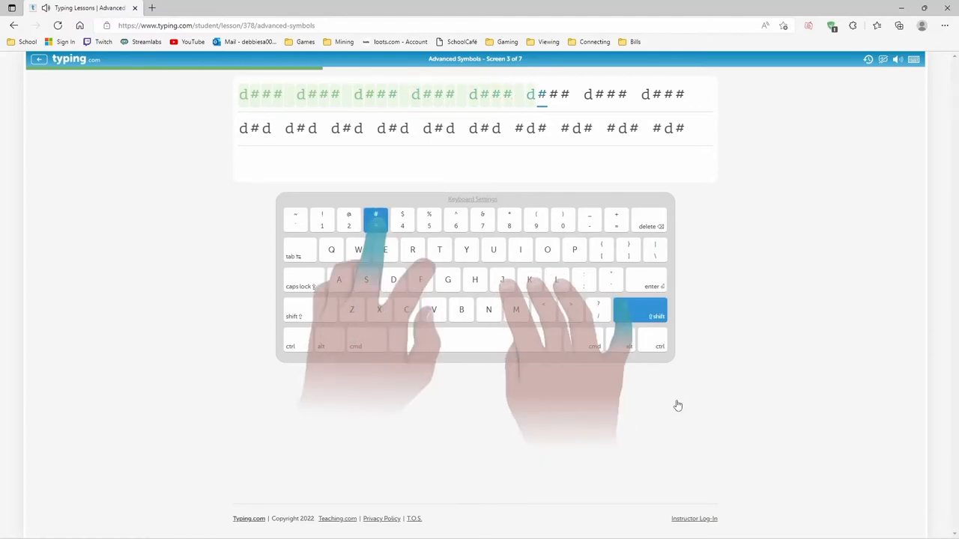
text(d)
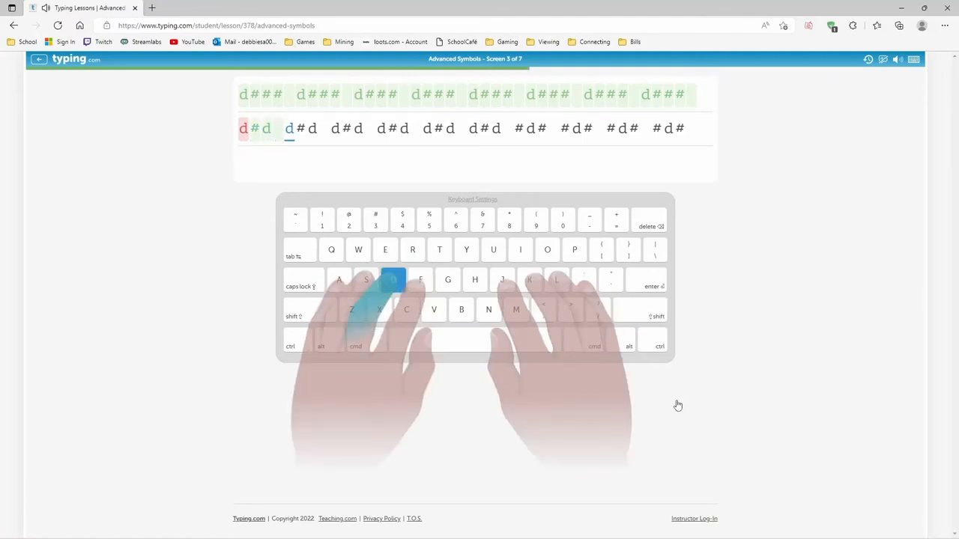
key(space)
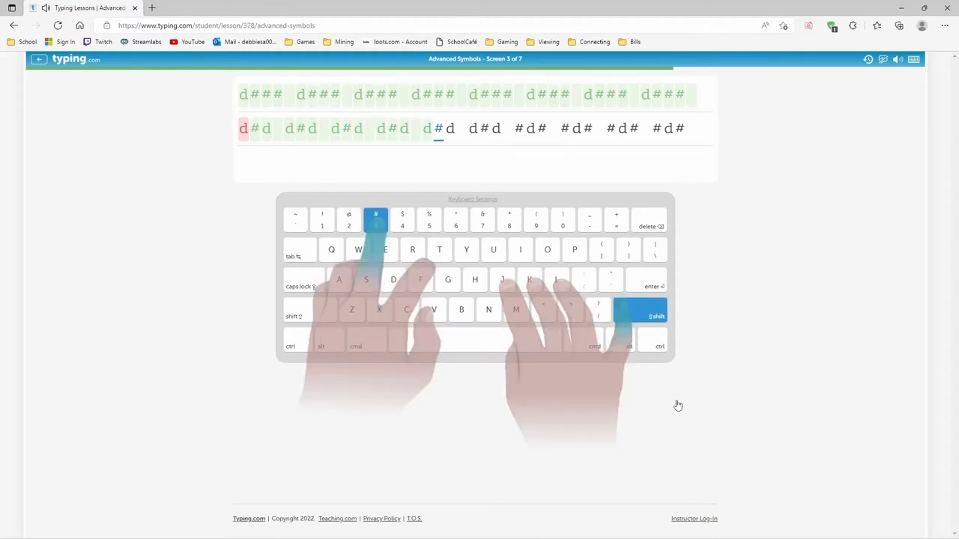
text(d)
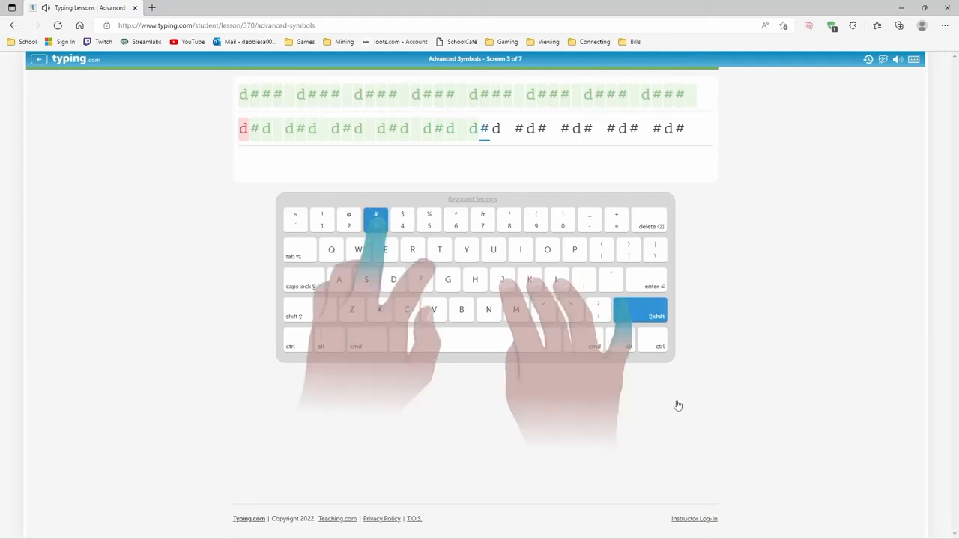
text(d)
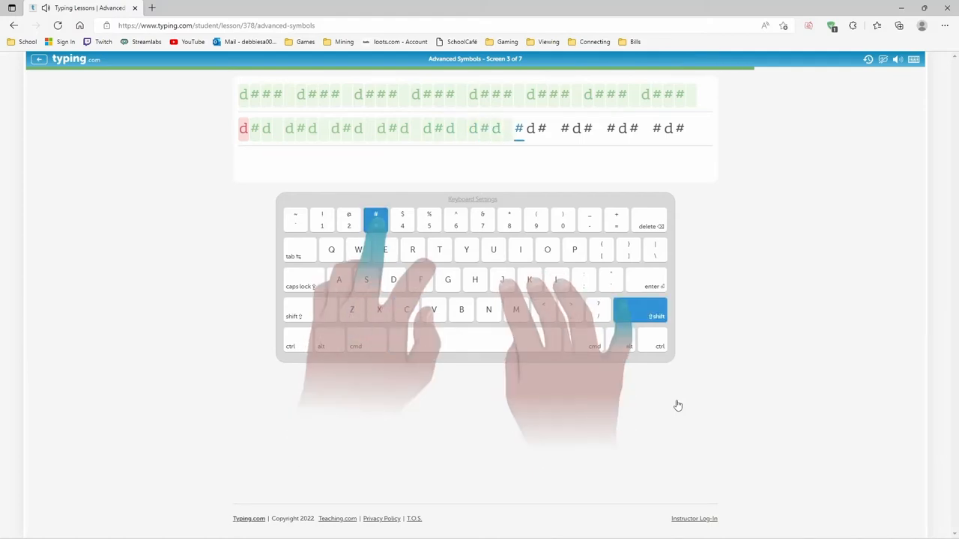
key(space)
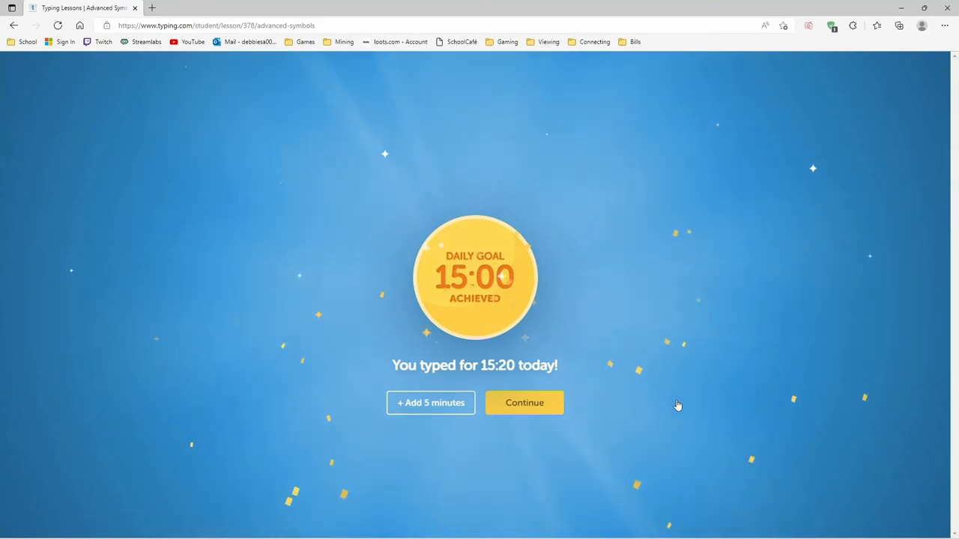
Step: Dismiss the Daily Goal page and go back to the Advanced lessons overview
click(525, 401)
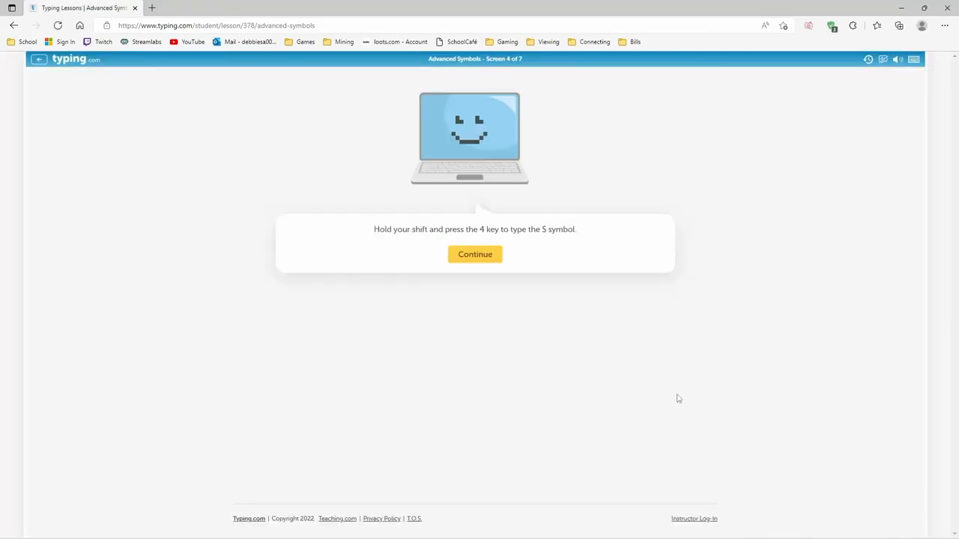
mouse_move(57, 63)
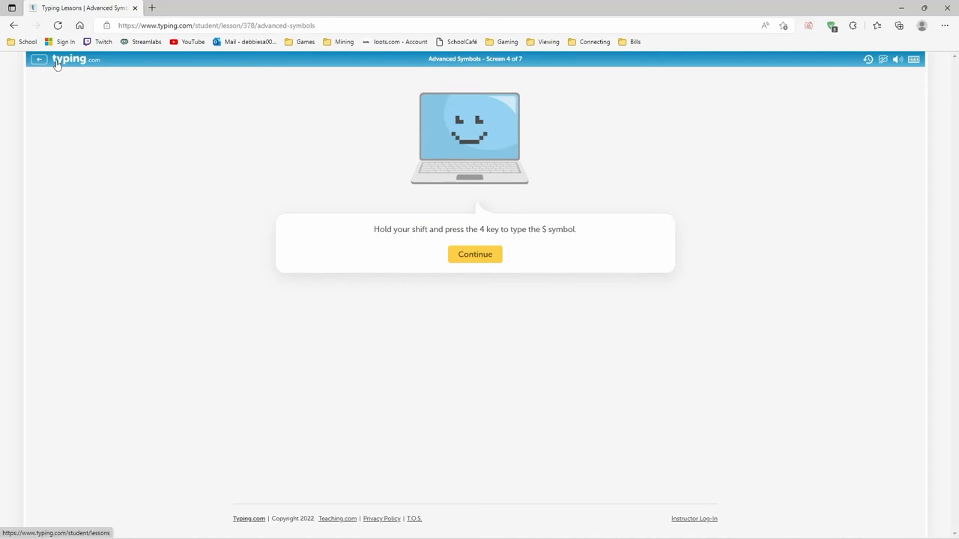
click(39, 60)
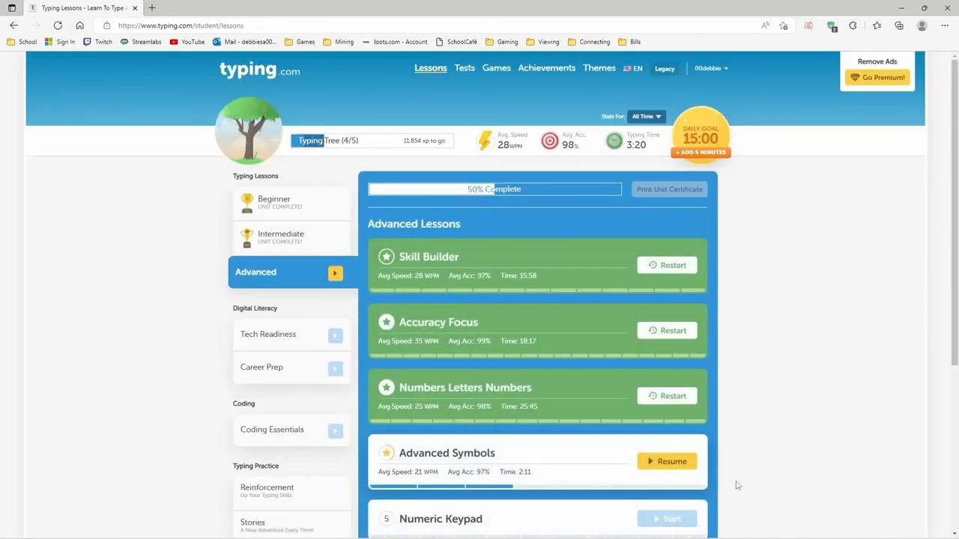
mouse_move(782, 459)
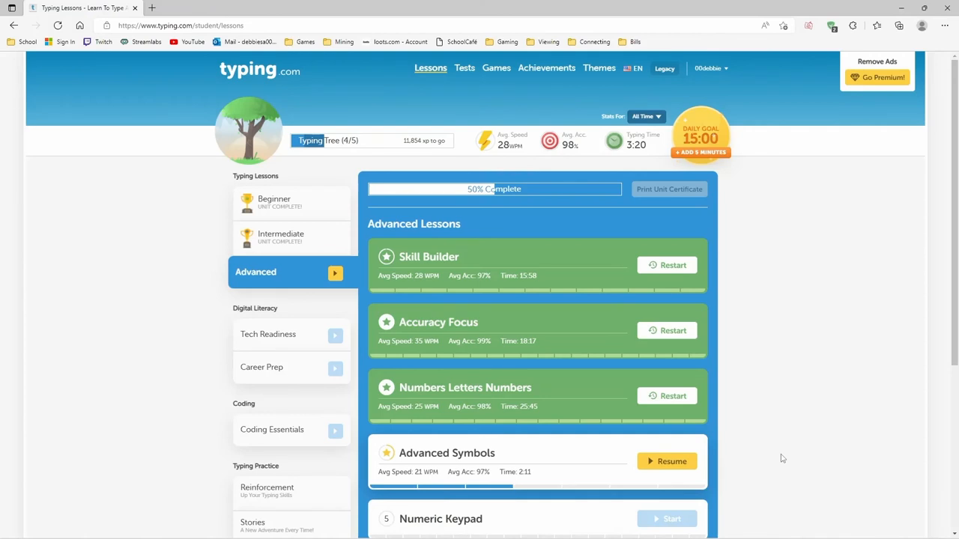
mouse_move(806, 477)
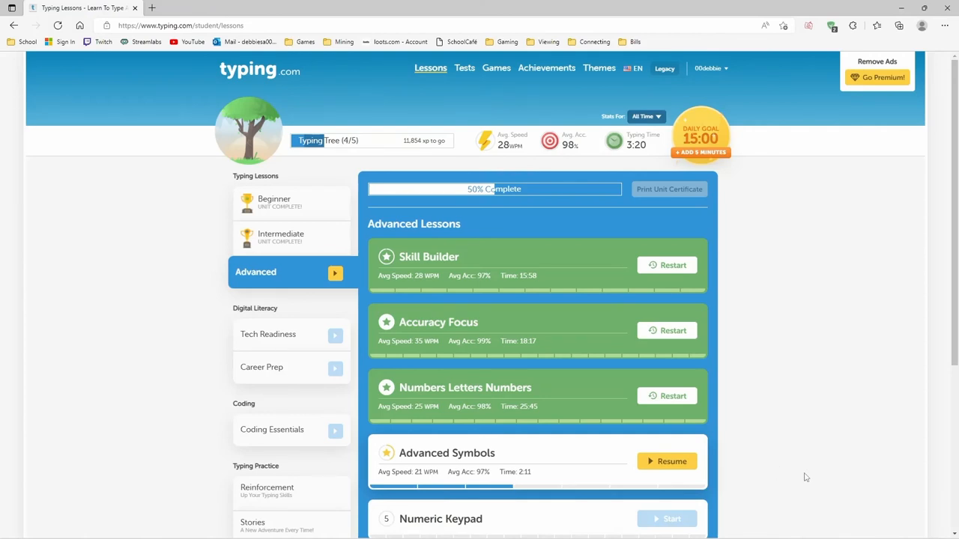
mouse_move(794, 352)
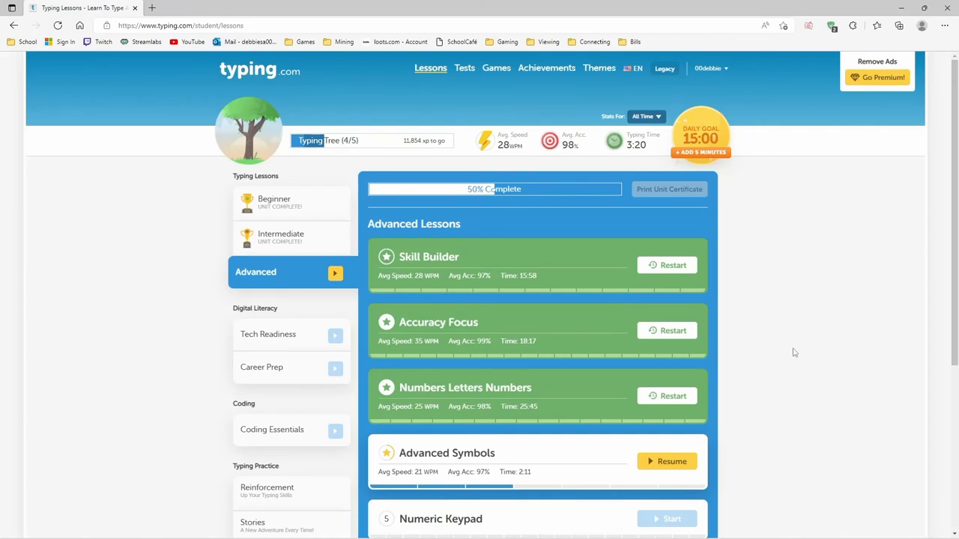
mouse_move(803, 341)
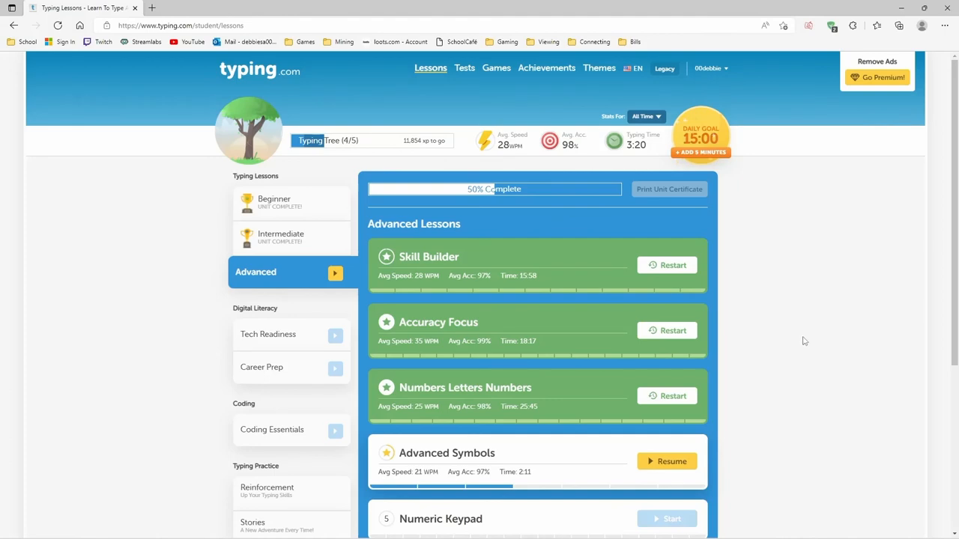